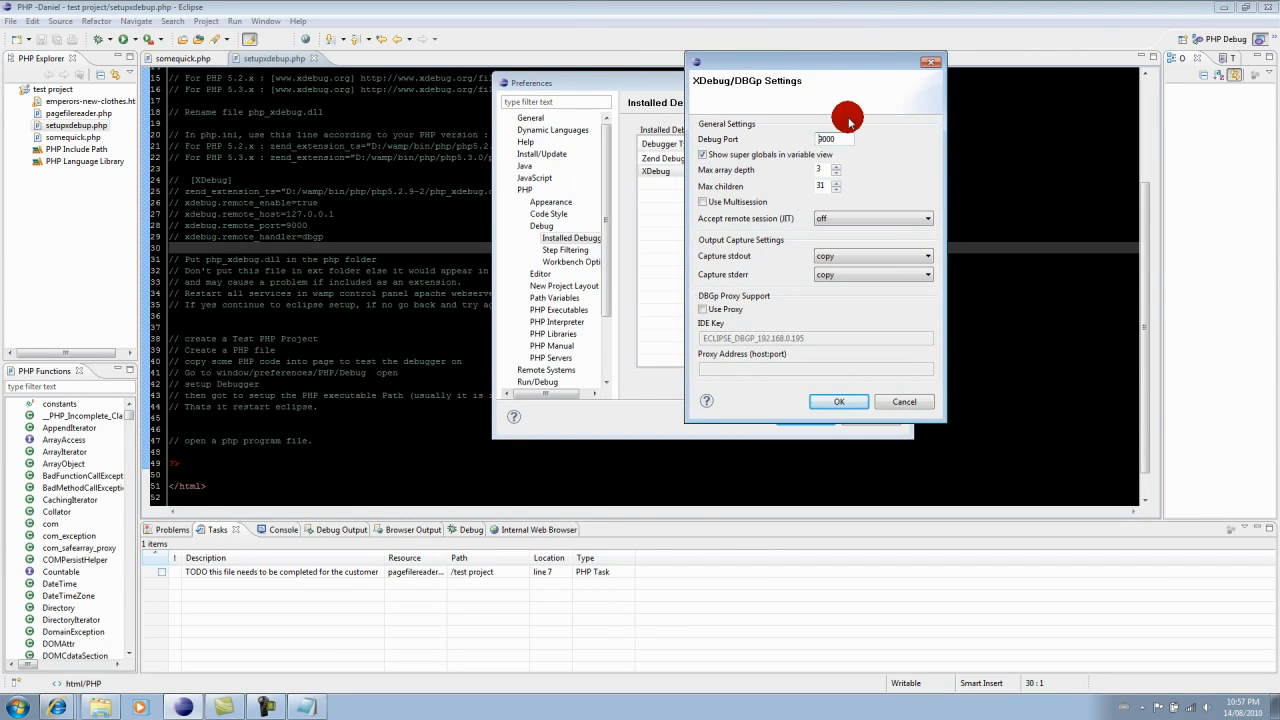
pyautogui.moveTo(852, 148)
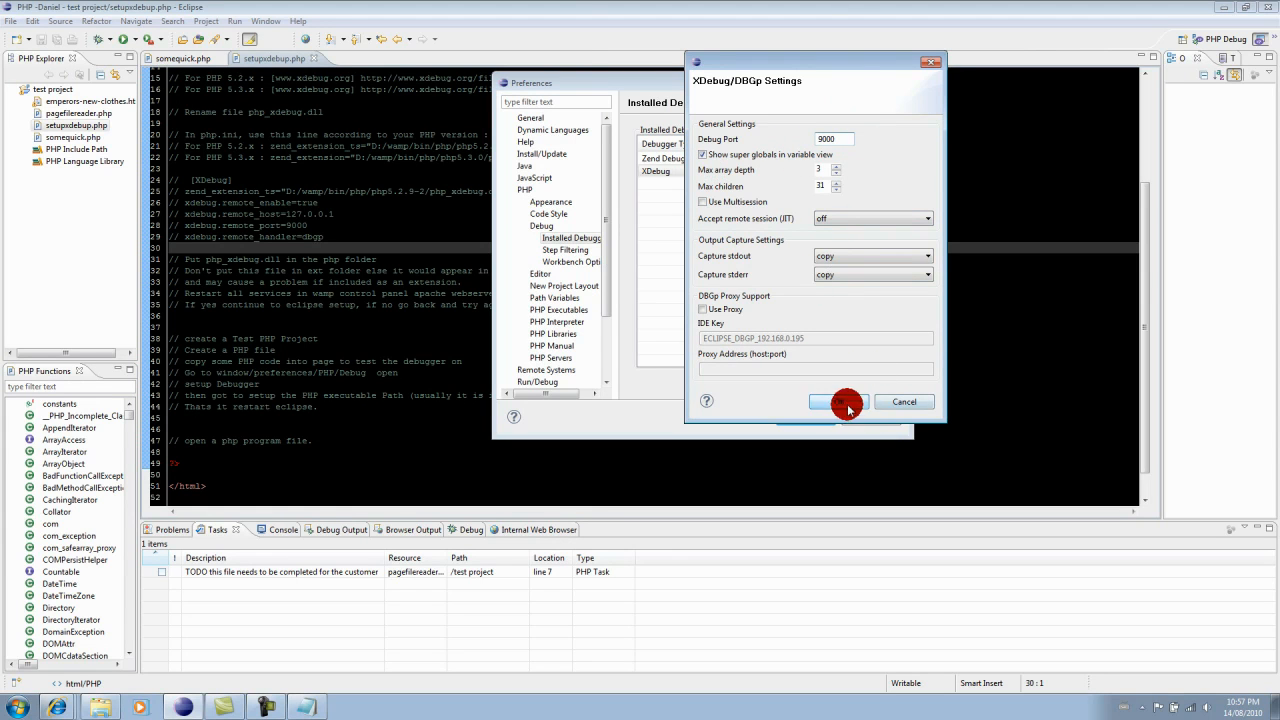
# Step: Accept XDebug on port 9000 and show the PHP Executables preferences
pyautogui.click(840, 401)
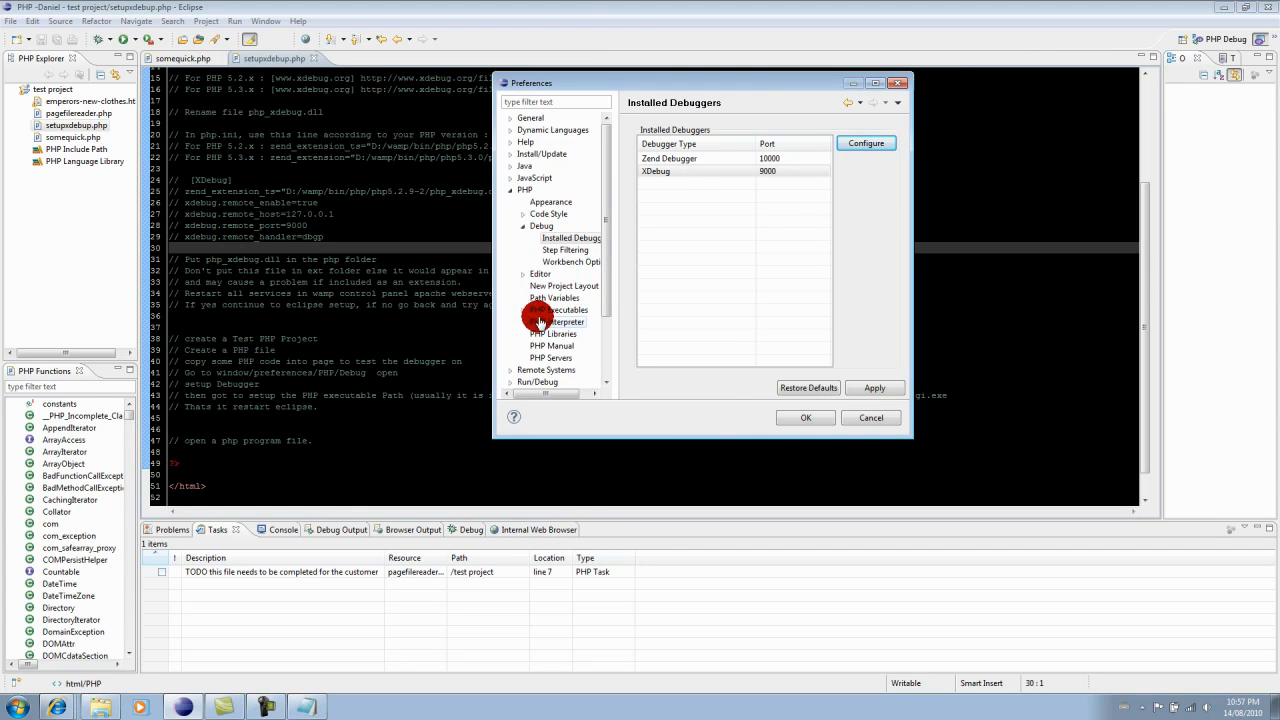
pyautogui.click(558, 310)
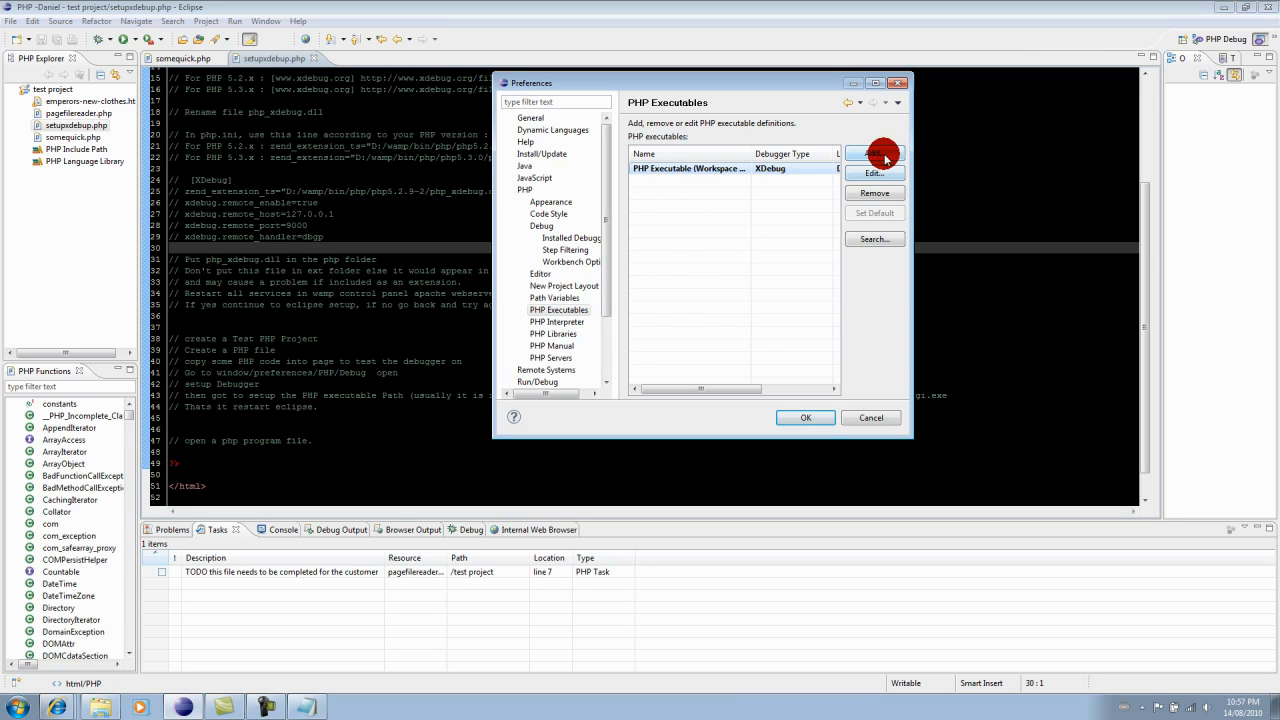
# Step: Add a new PHP executable named 'PHP EXE' and browse for its executable path
pyautogui.click(875, 152)
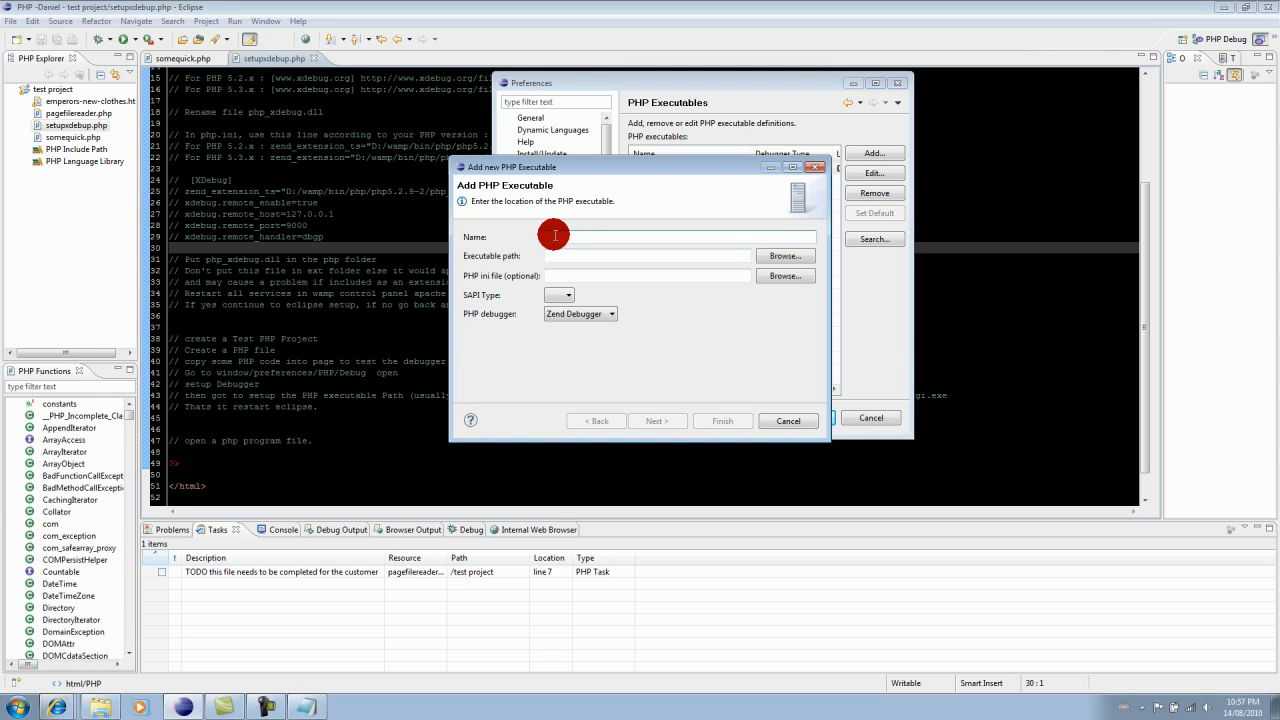
pyautogui.write('PHP')
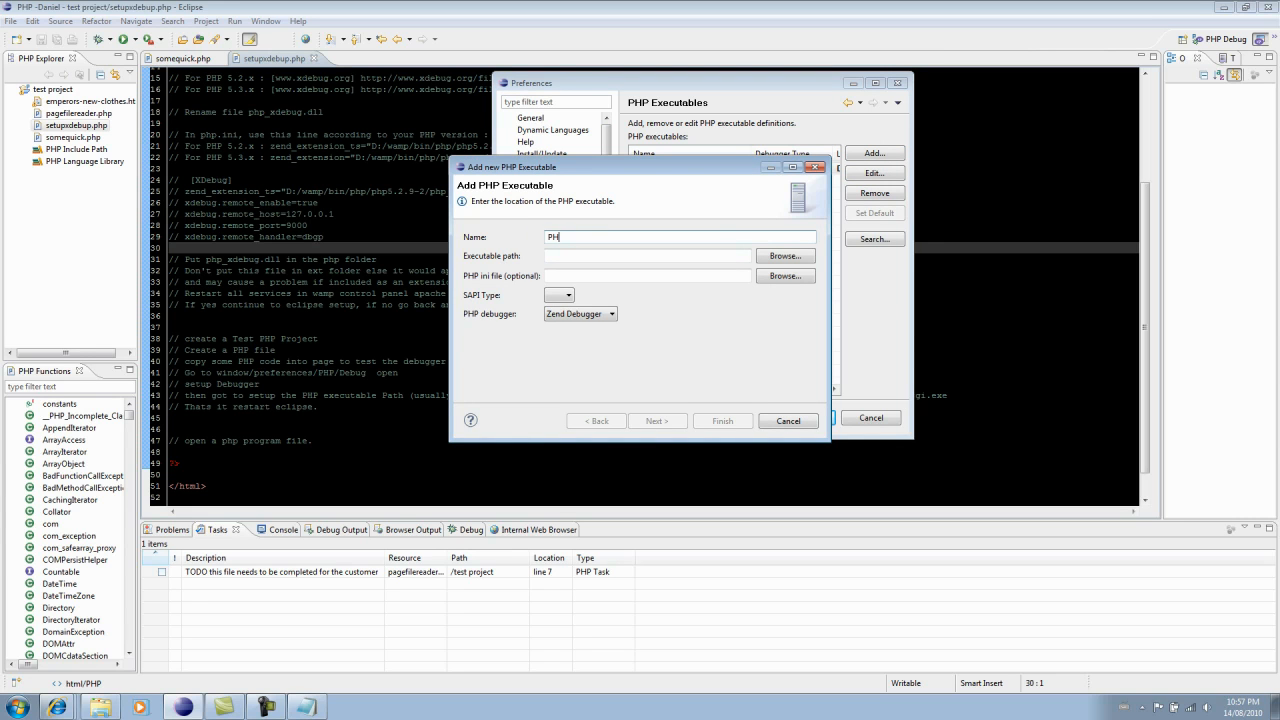
pyautogui.write('P EXE')
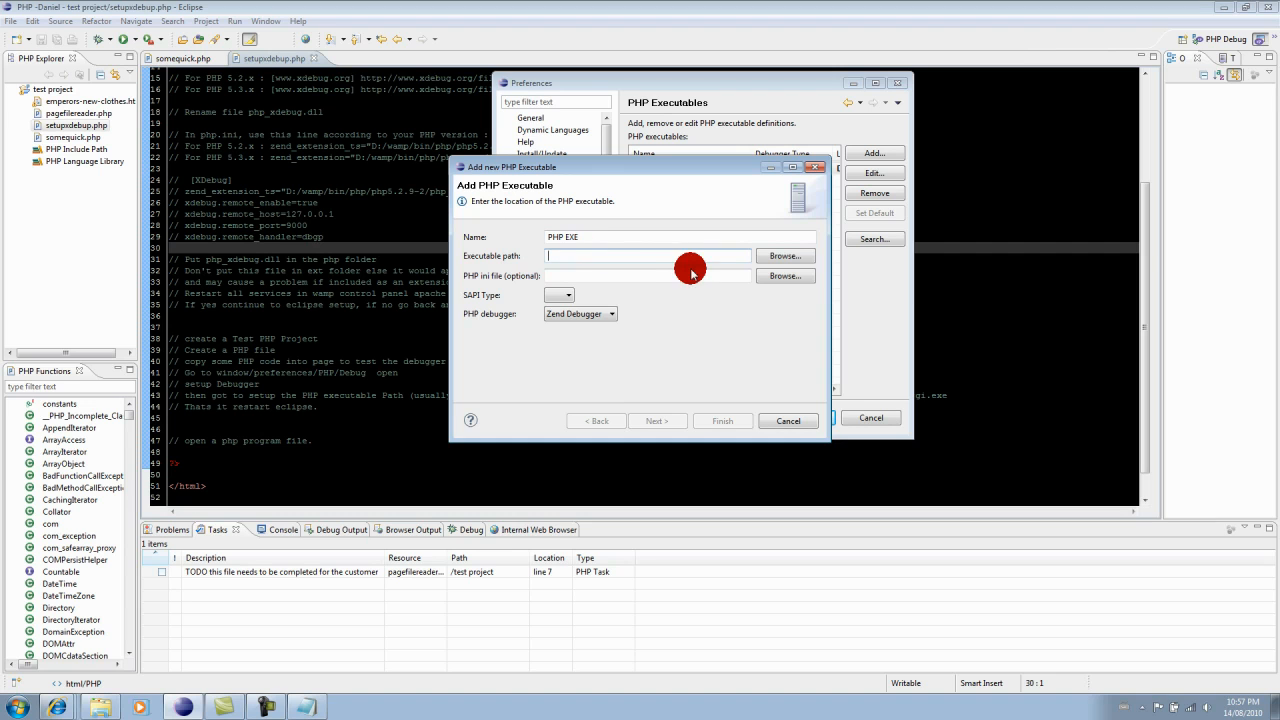
pyautogui.moveTo(800, 256)
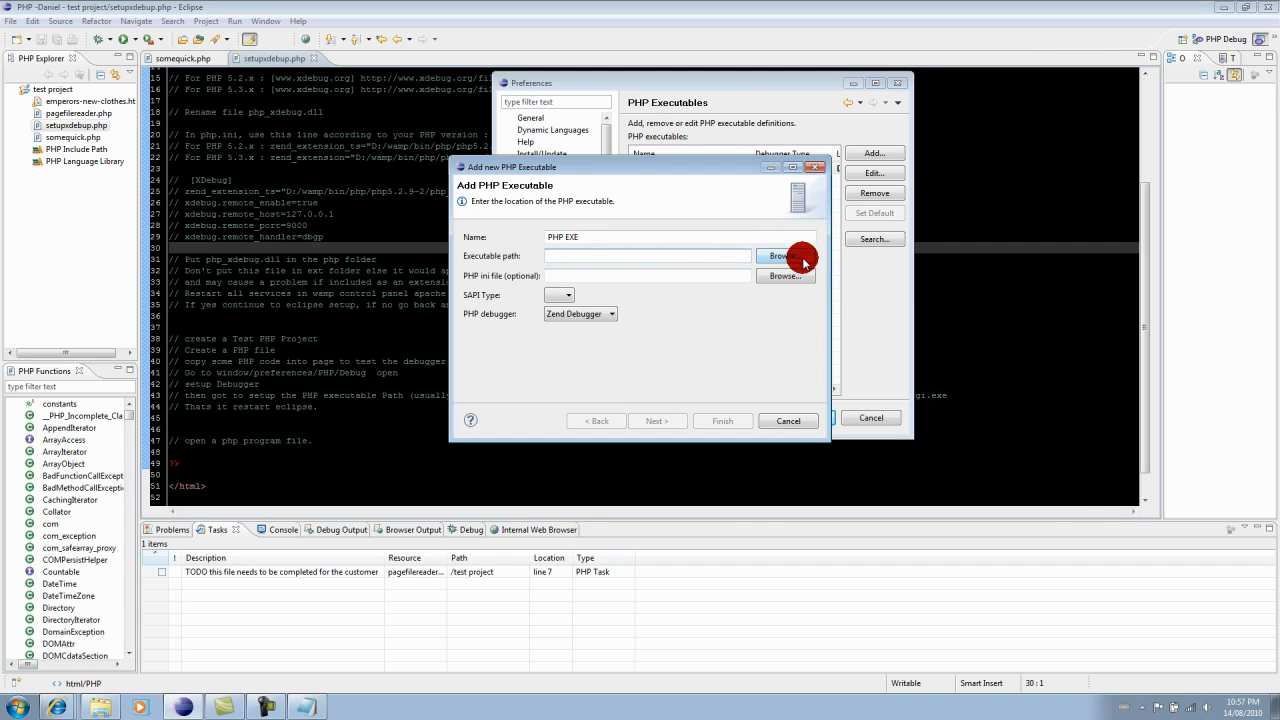
pyautogui.click(783, 256)
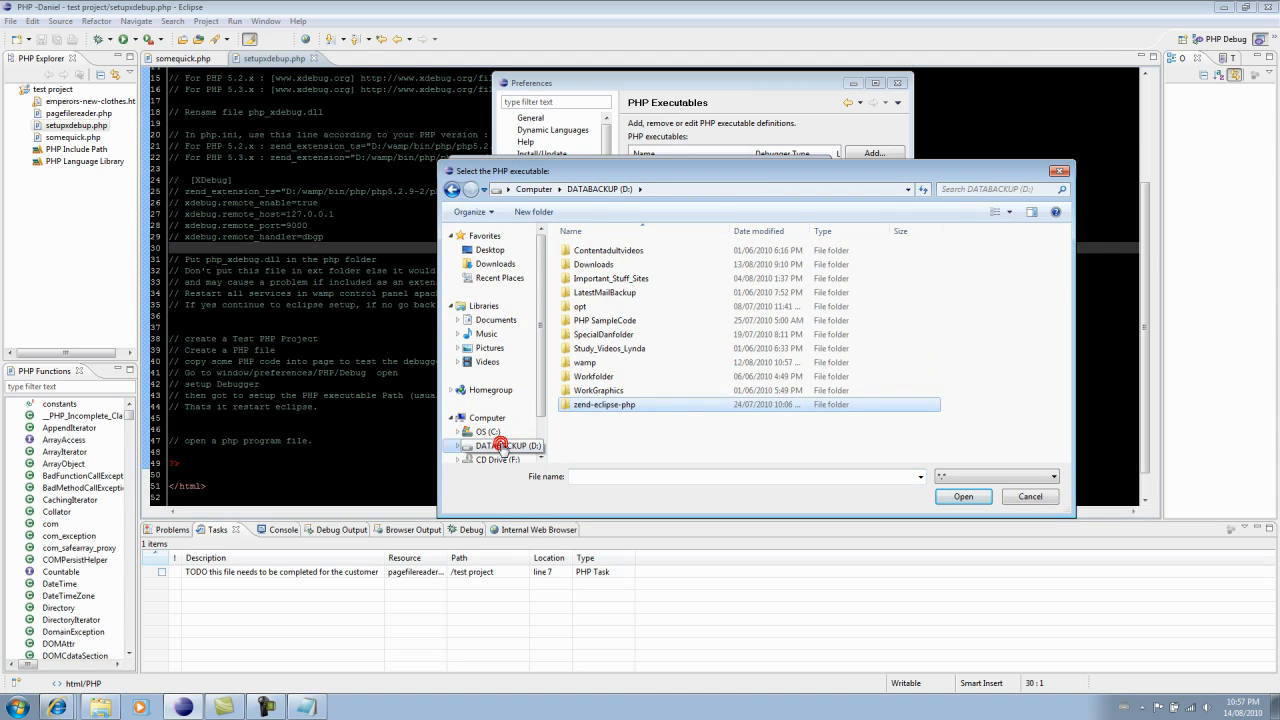
# Step: Pick php-cgi.exe from D:\wamp\bin\php\php5.2.9-2 as the executable
pyautogui.click(484, 445)
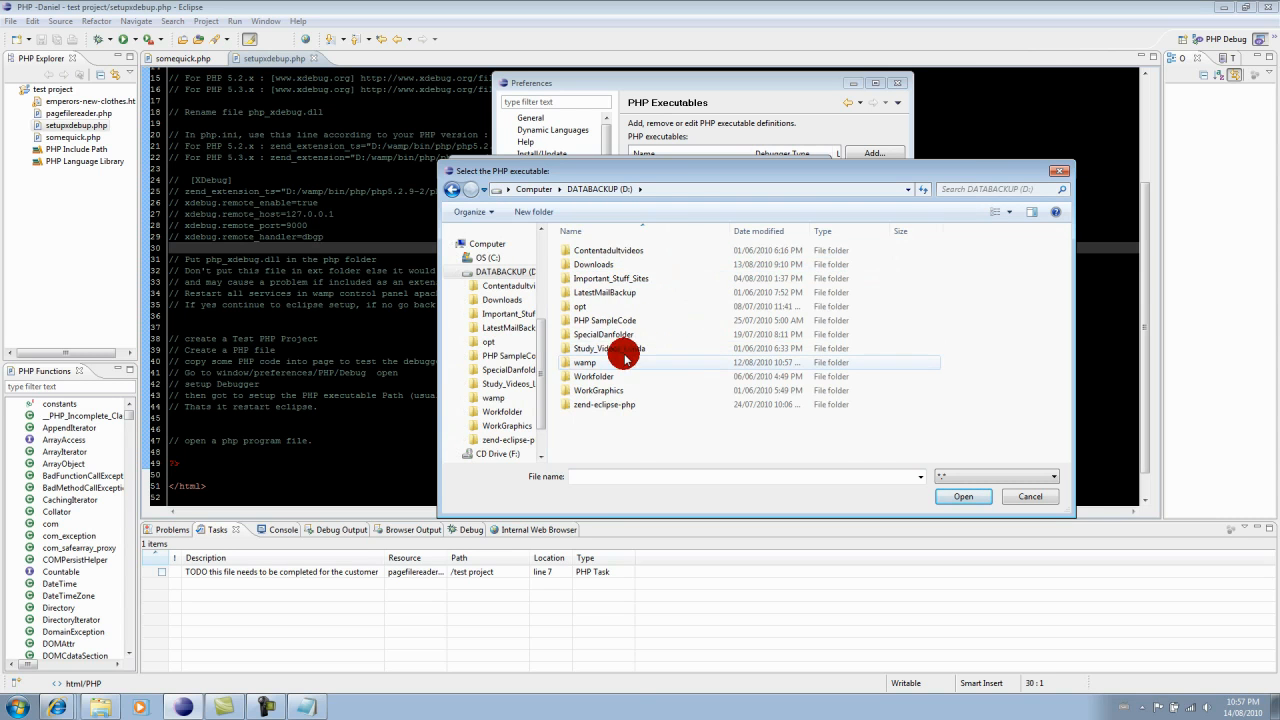
pyautogui.doubleClick(585, 362)
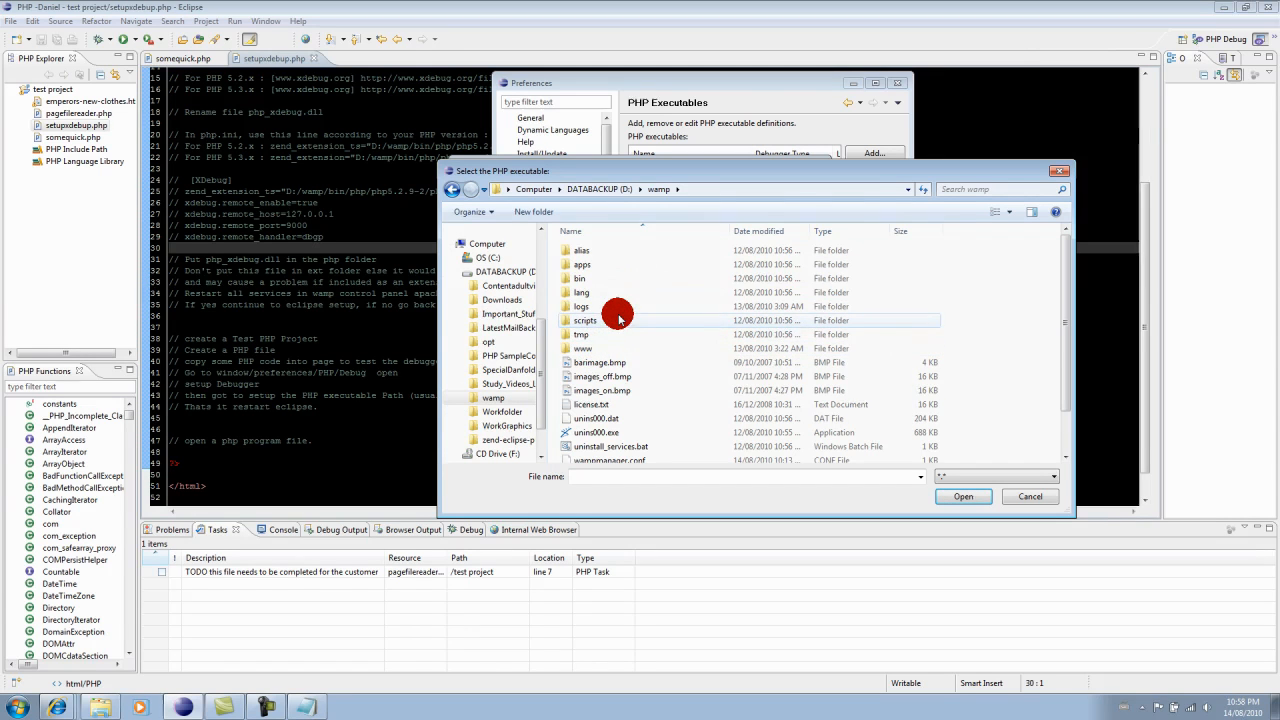
pyautogui.doubleClick(579, 278)
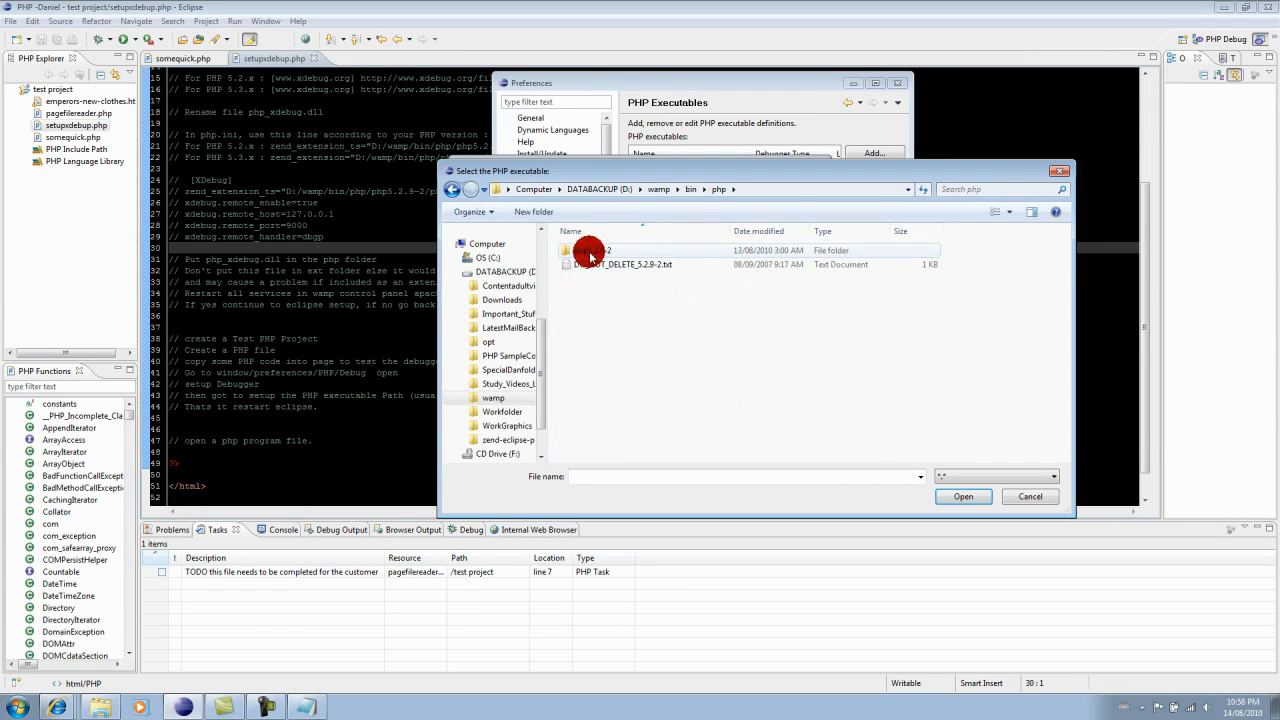
pyautogui.doubleClick(595, 250)
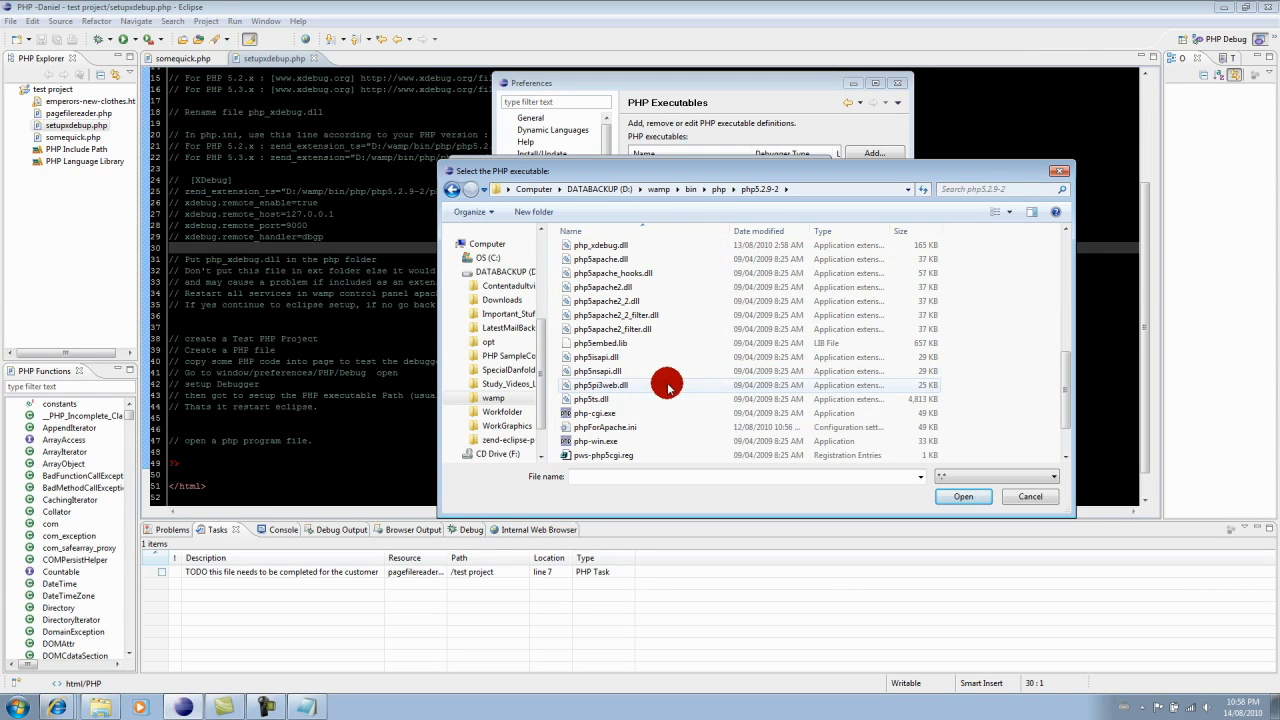
pyautogui.click(596, 412)
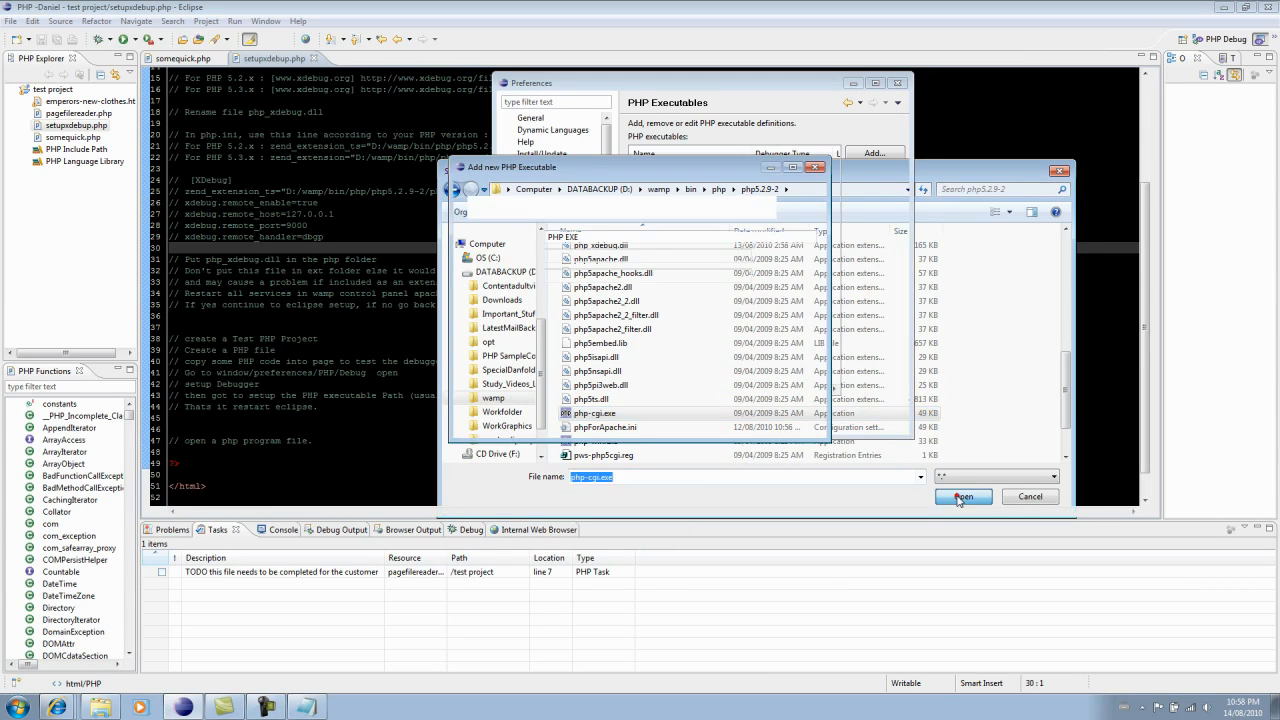
# Step: Confirm php-cgi.exe as the path, with CGI as the SAPI type
pyautogui.click(961, 496)
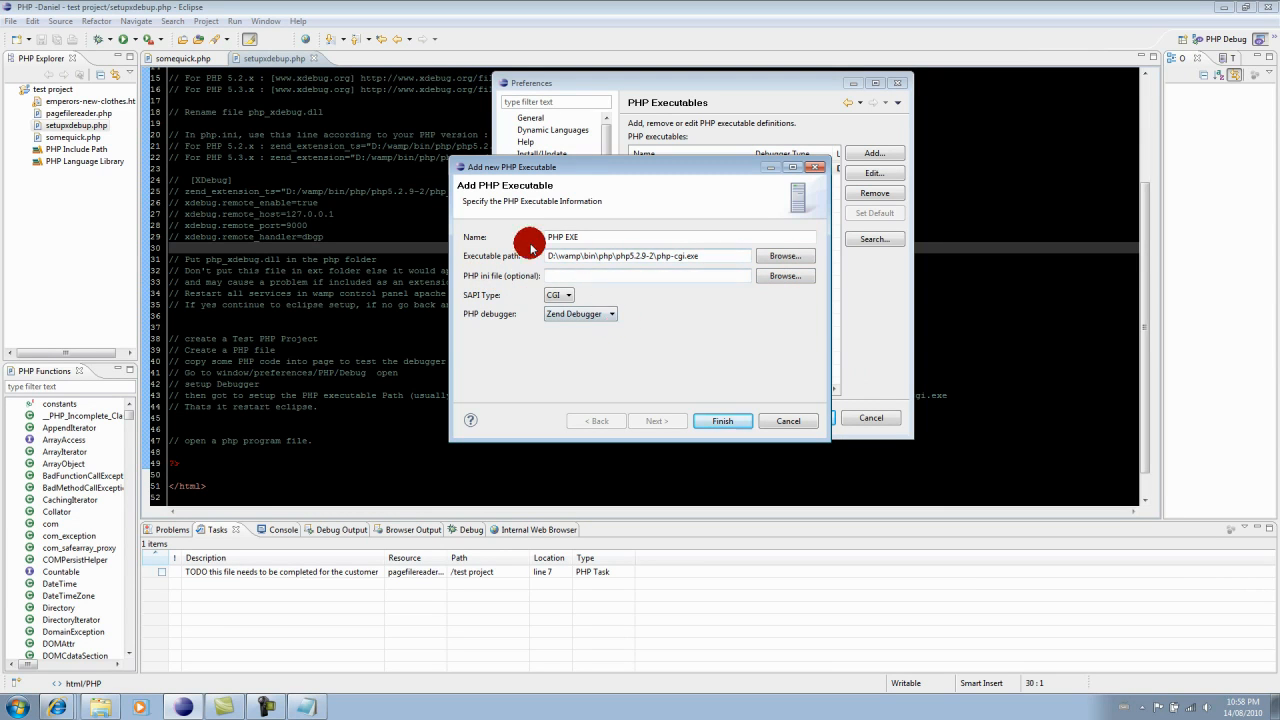
pyautogui.click(786, 276)
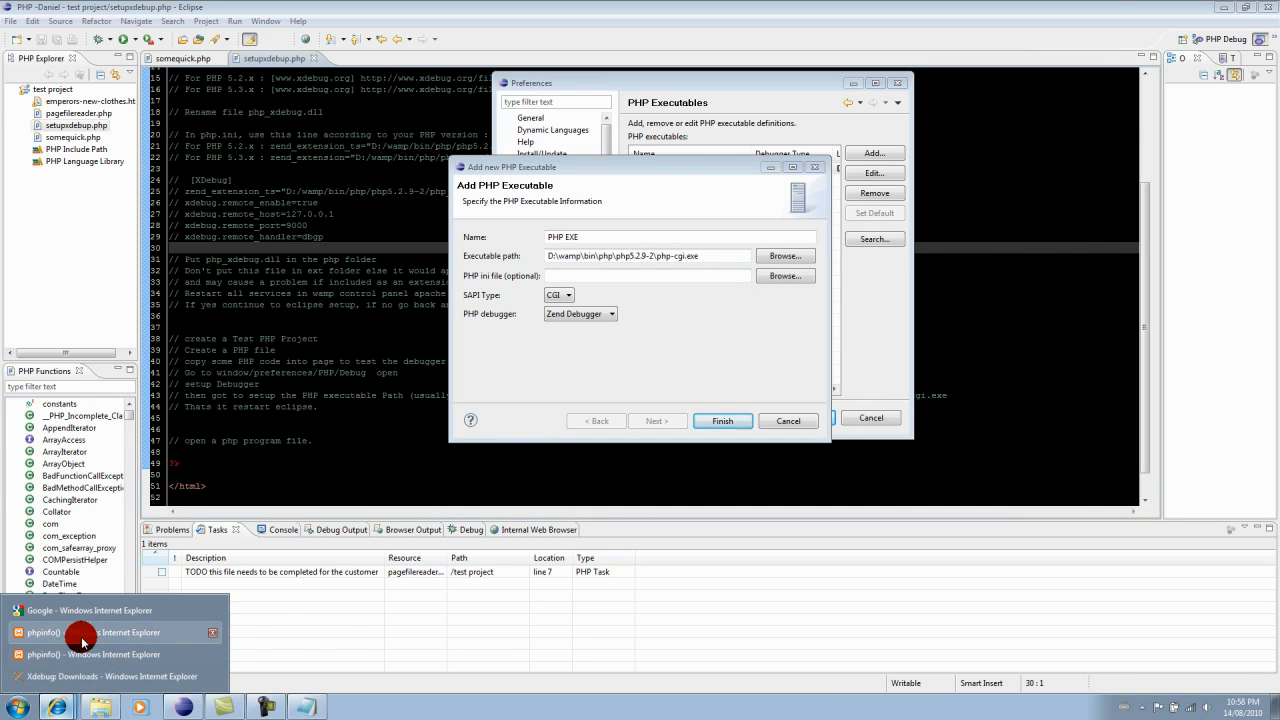
pyautogui.click(100, 632)
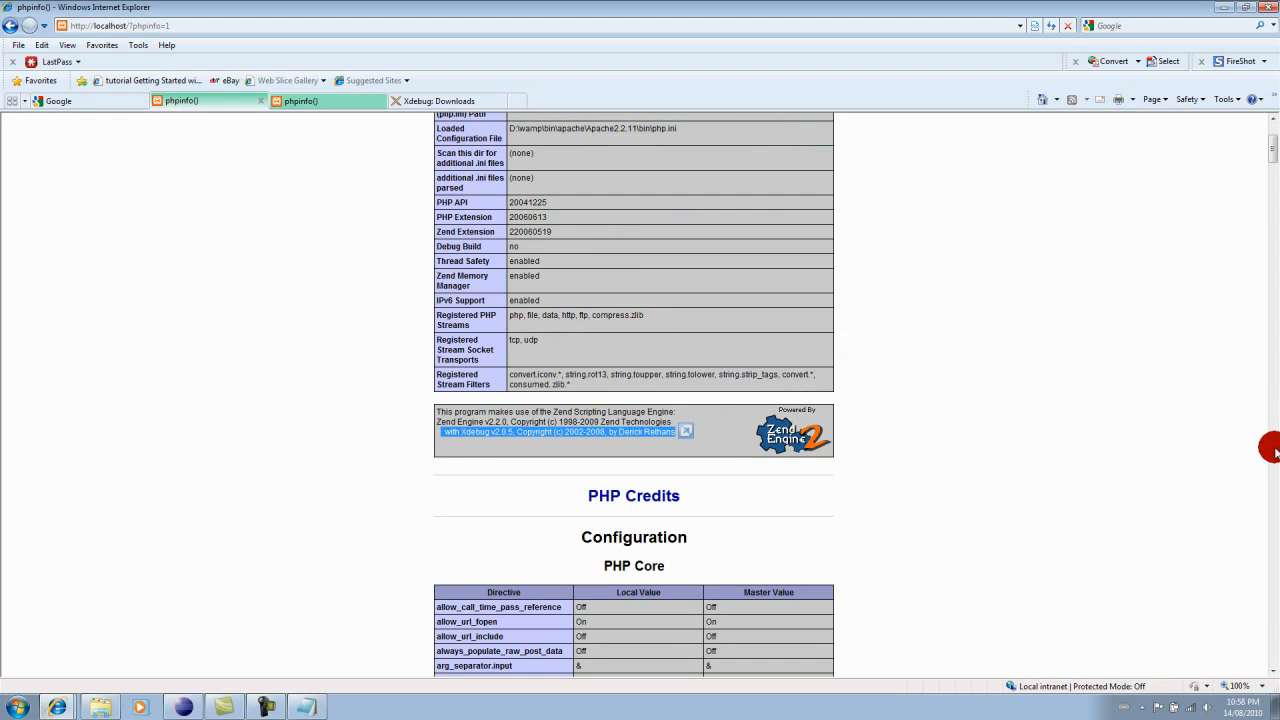
pyautogui.scroll(3)
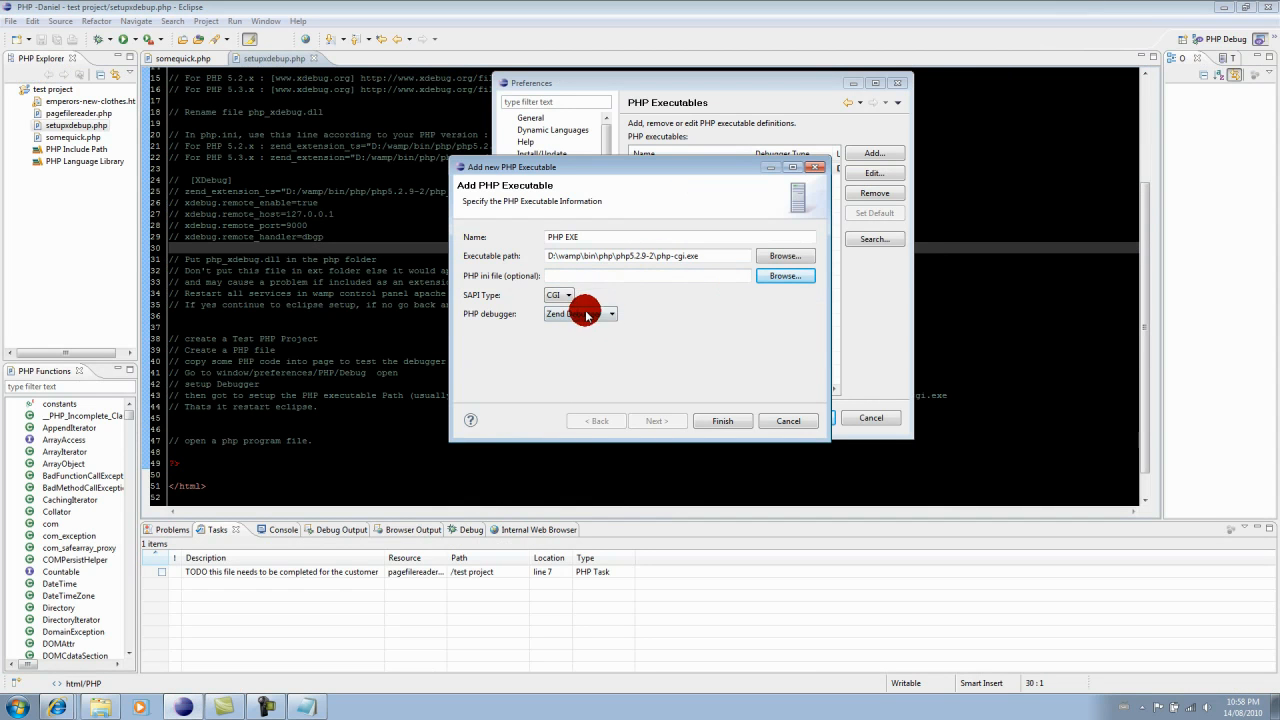
# Step: Keep CGI as SAPI type and choose XDebug as the PHP debugger
pyautogui.click(580, 313)
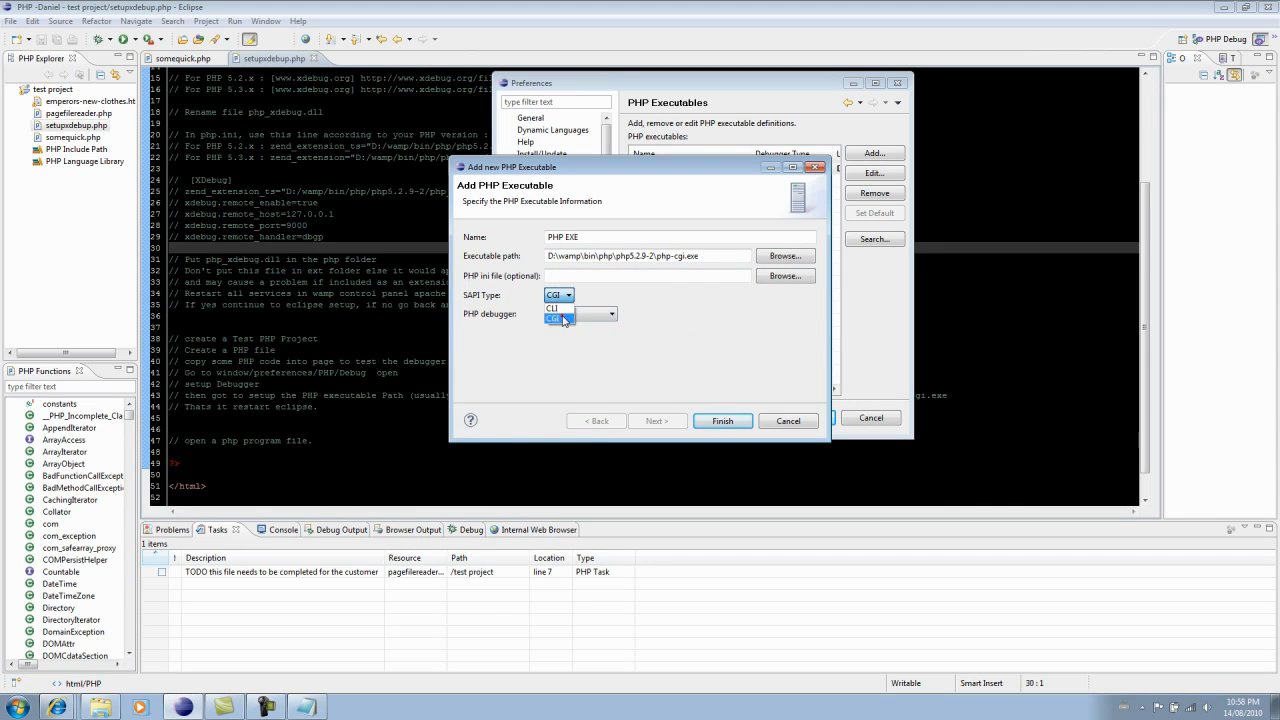
pyautogui.click(560, 313)
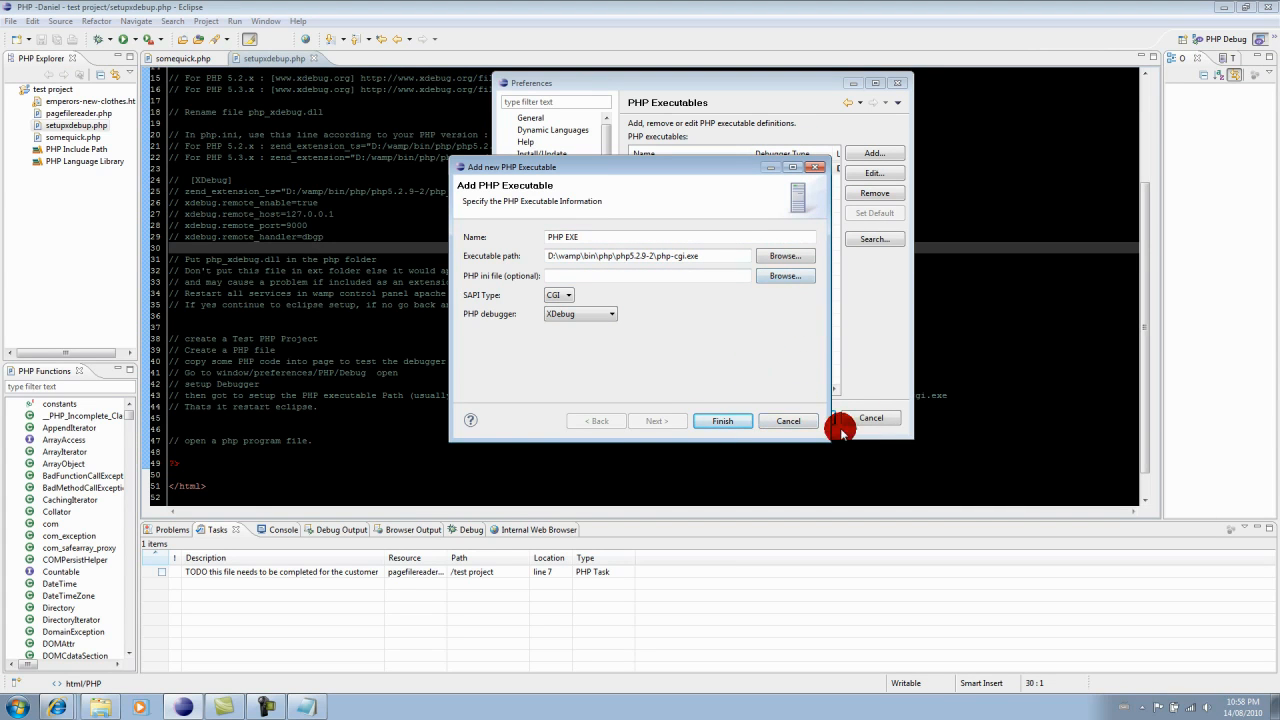
pyautogui.click(722, 420)
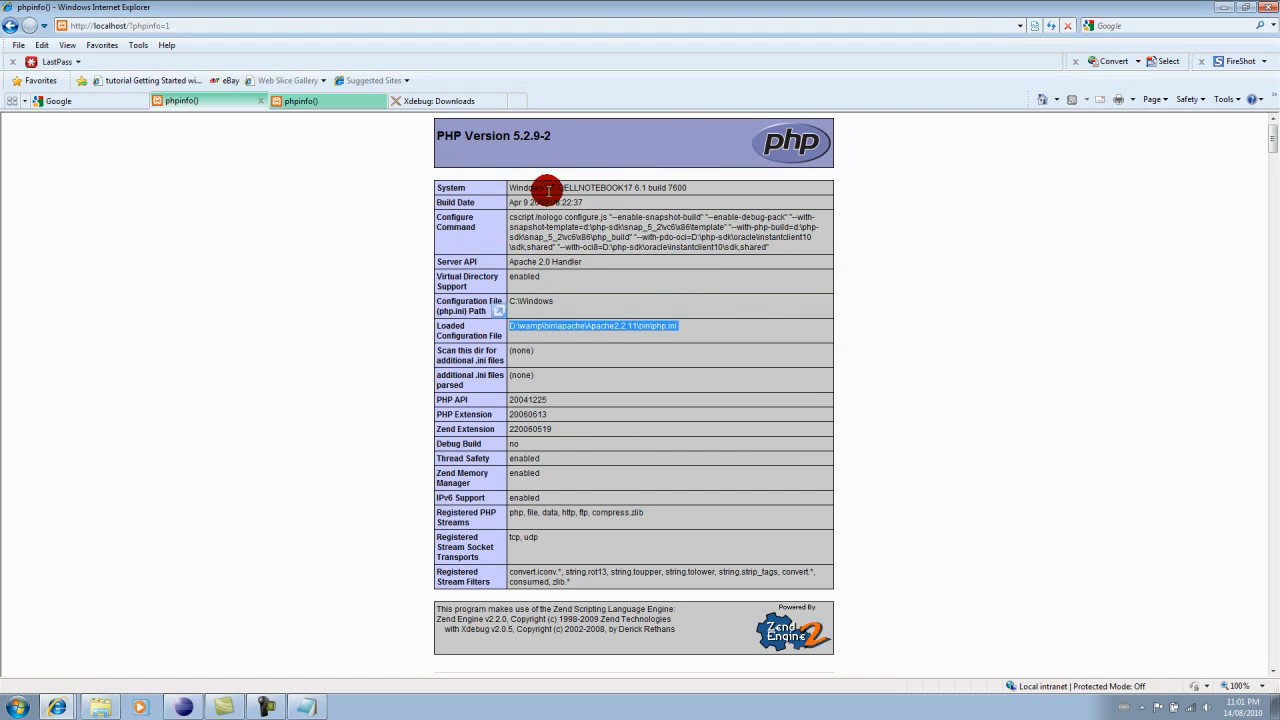
pyautogui.scroll(-3)
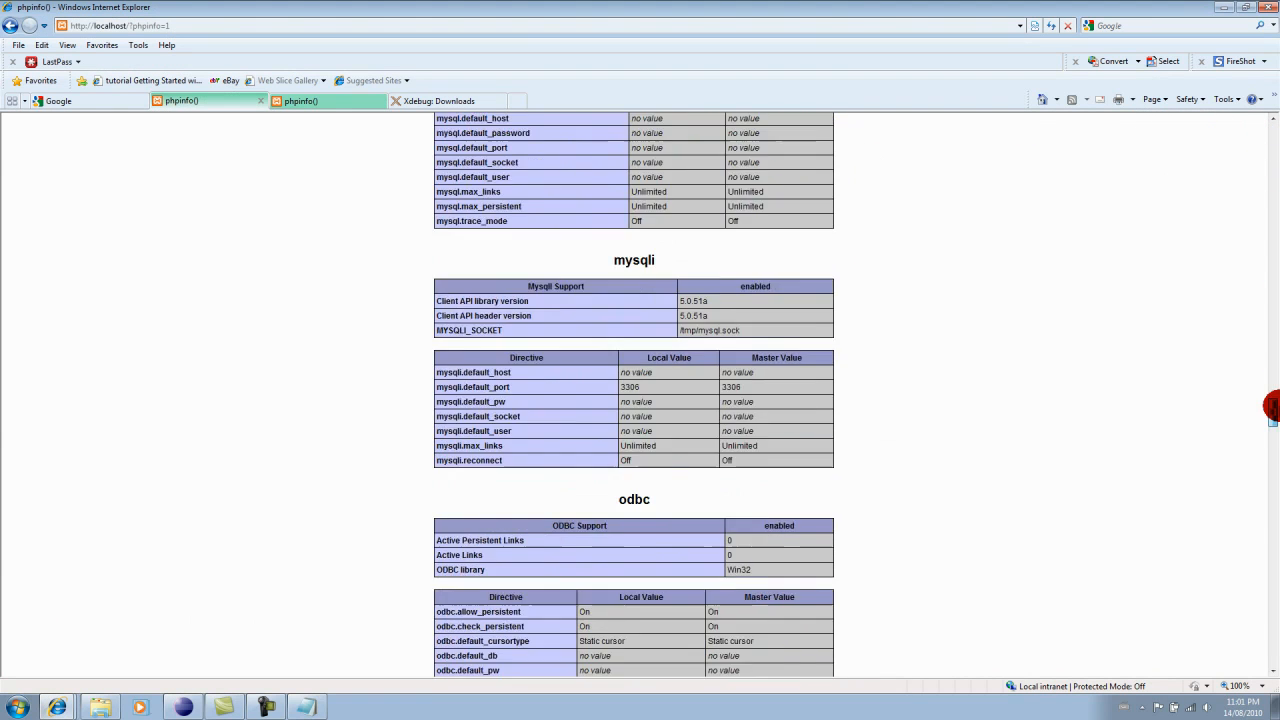
pyautogui.scroll(-3)
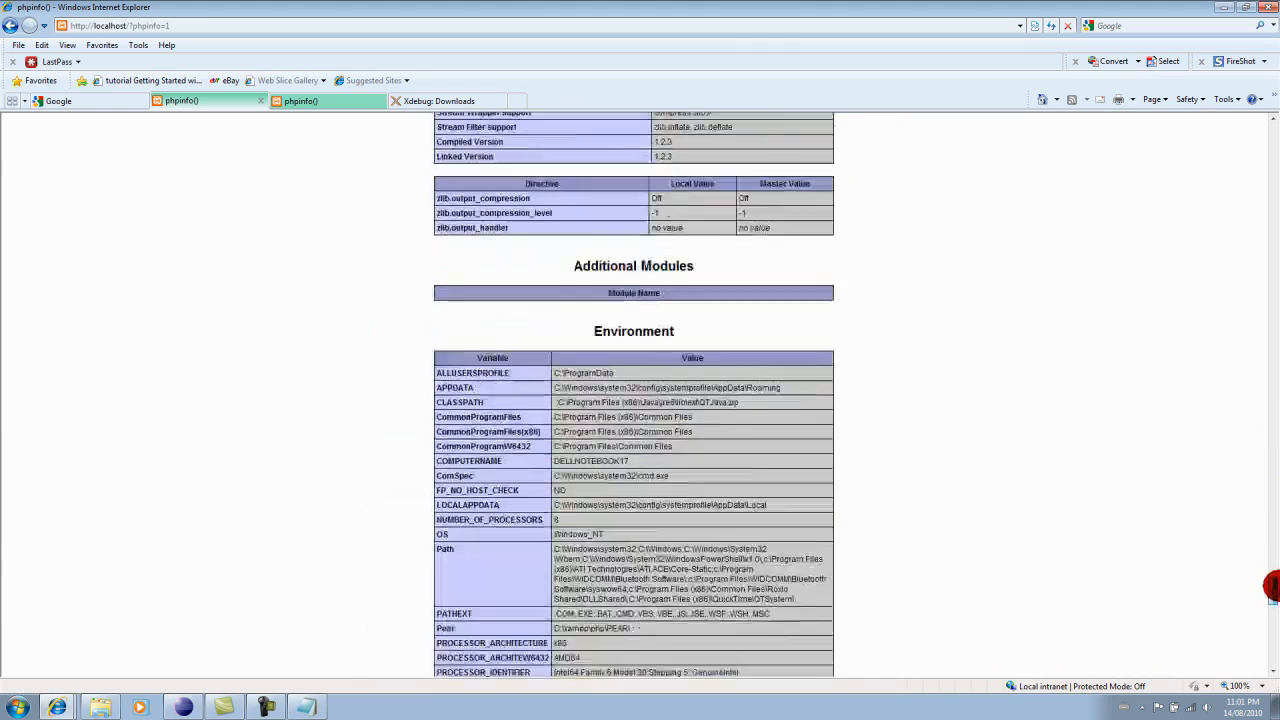
pyautogui.scroll(-3)
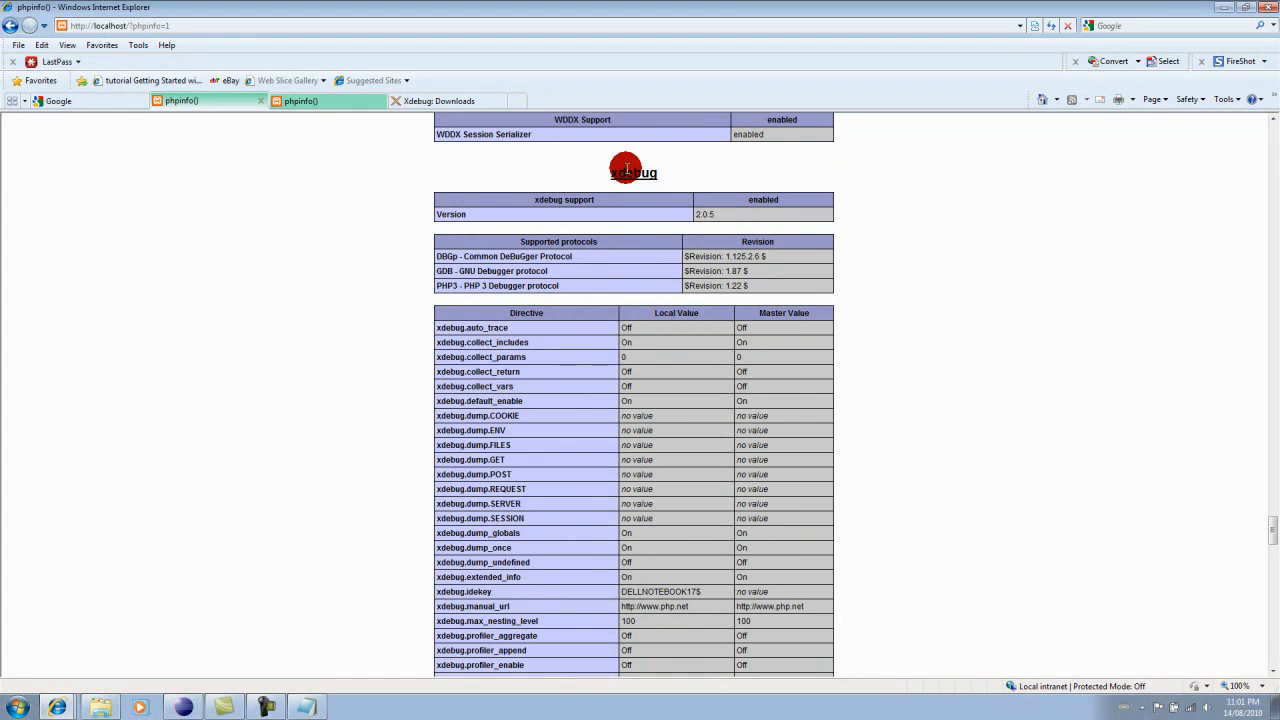
pyautogui.scroll(-3)
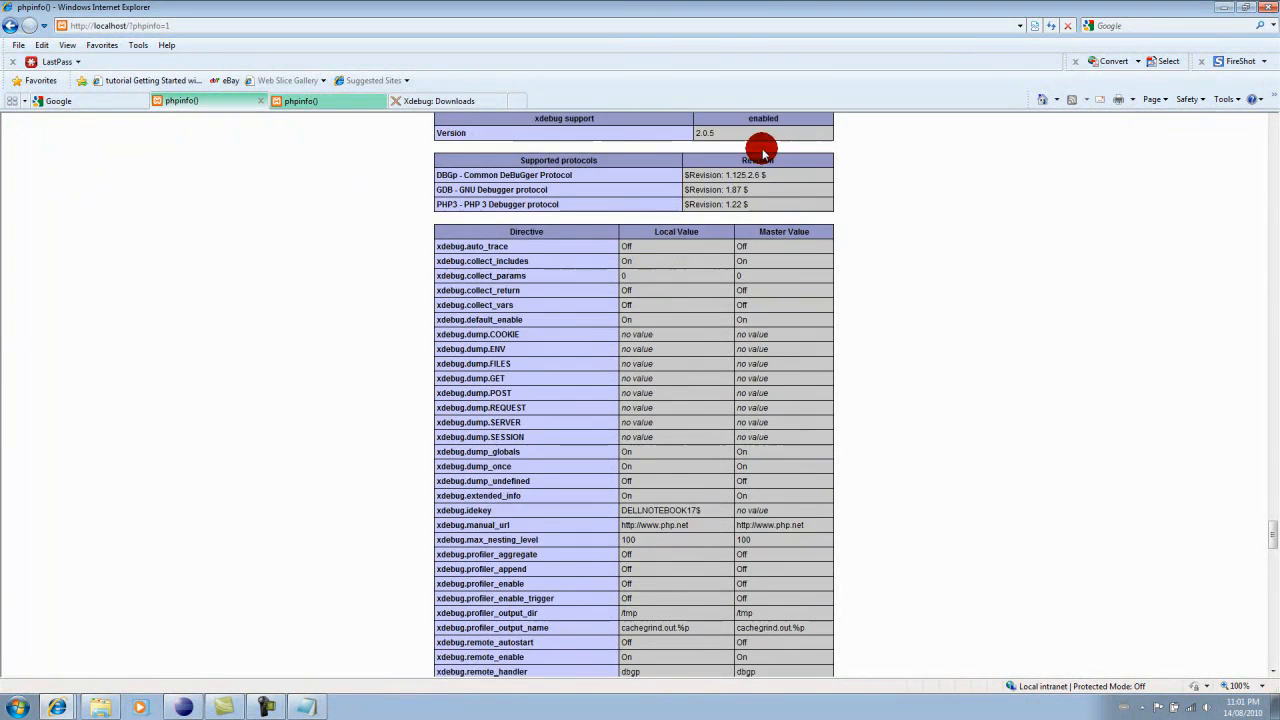
pyautogui.scroll(-3)
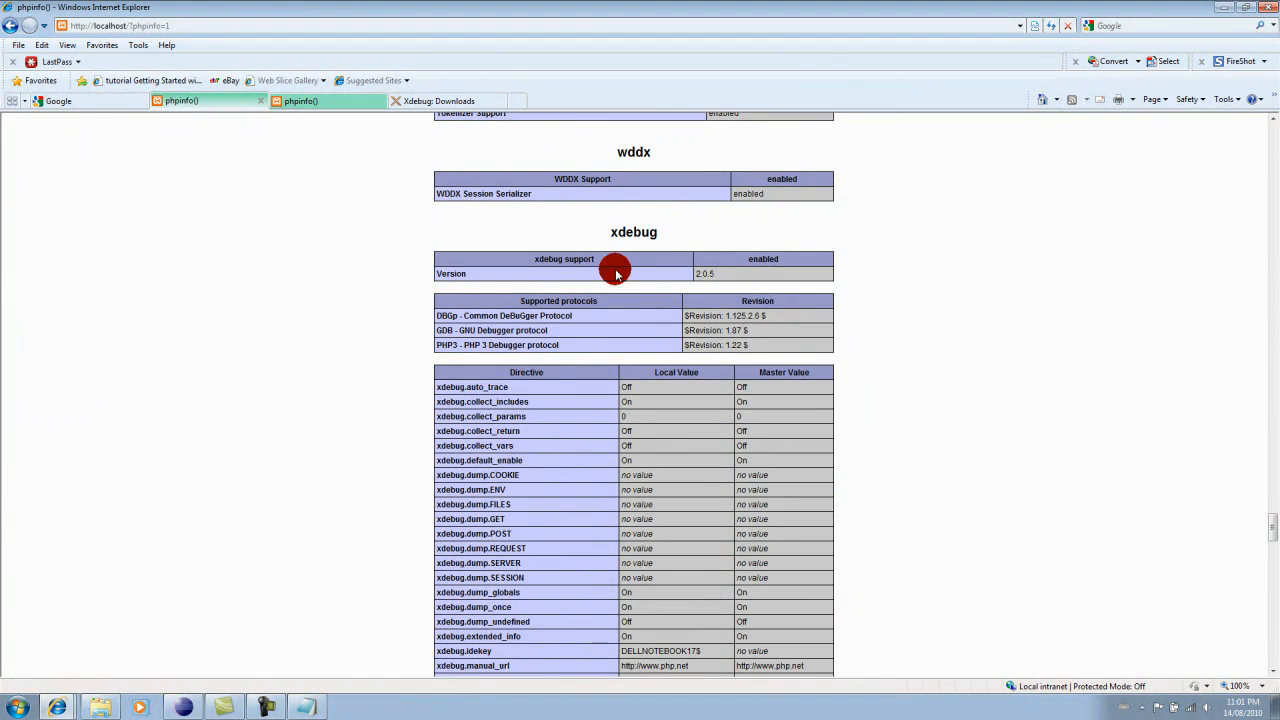
pyautogui.scroll(-3)
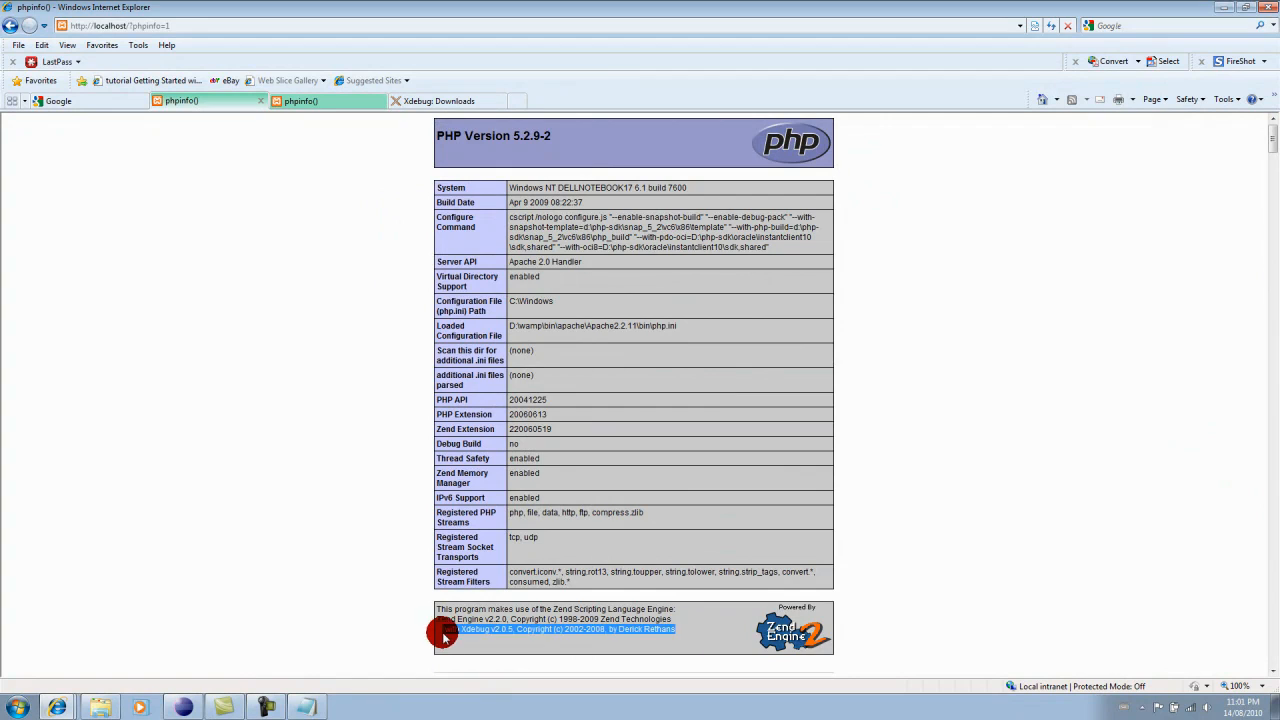
pyautogui.scroll(-3)
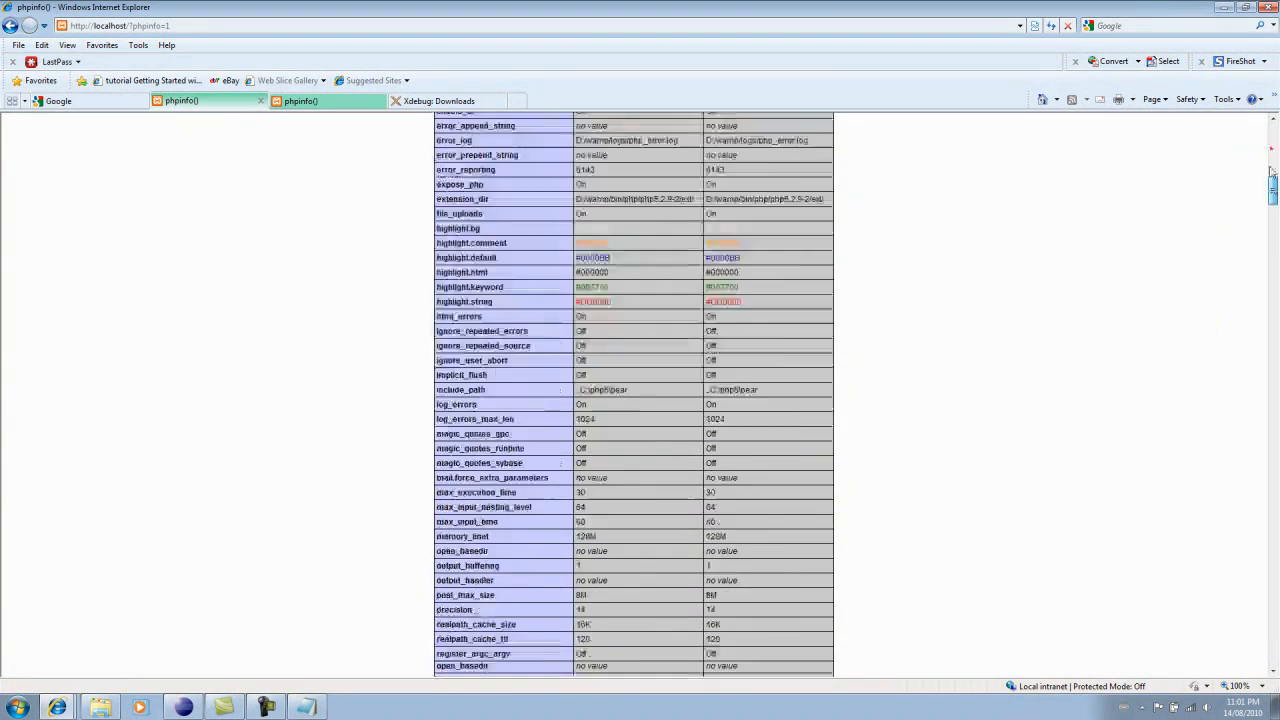
# Step: Scroll up through the somequick.php source with its user array and table loops
pyautogui.scroll(3)
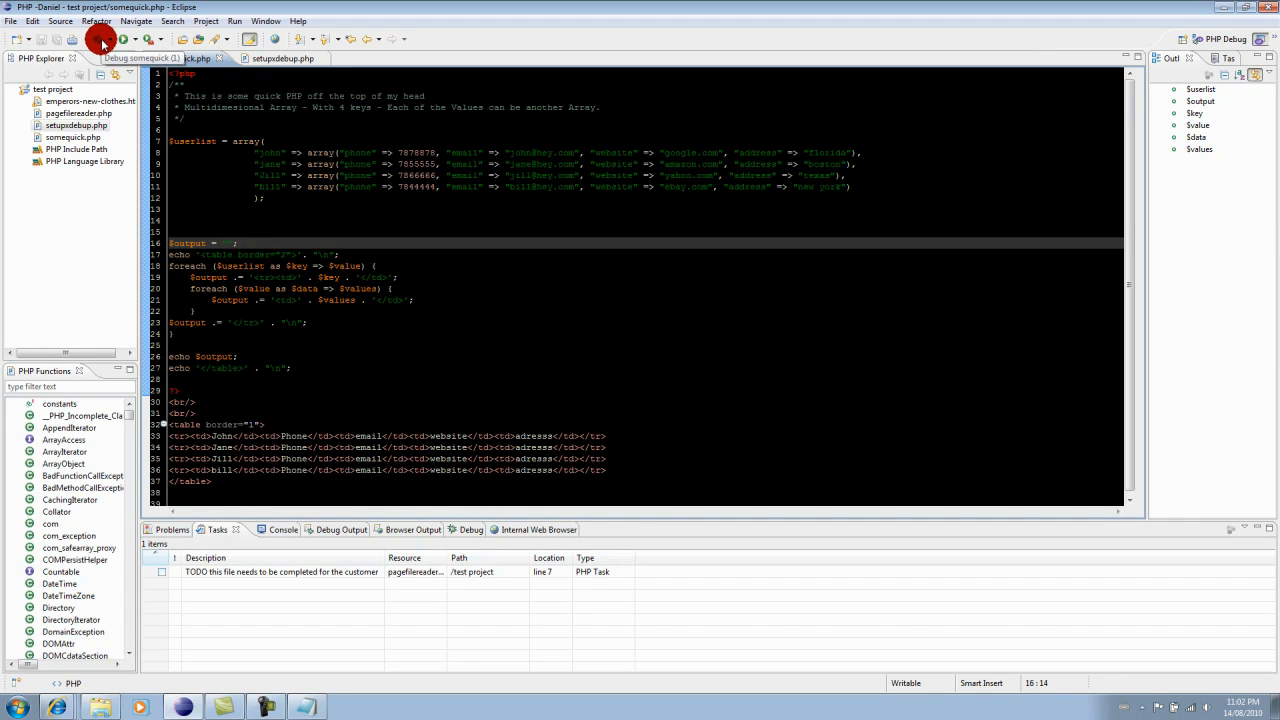
# Step: Debug somequick.php as a PHP script from the Debug toolbar dropdown
pyautogui.click(103, 39)
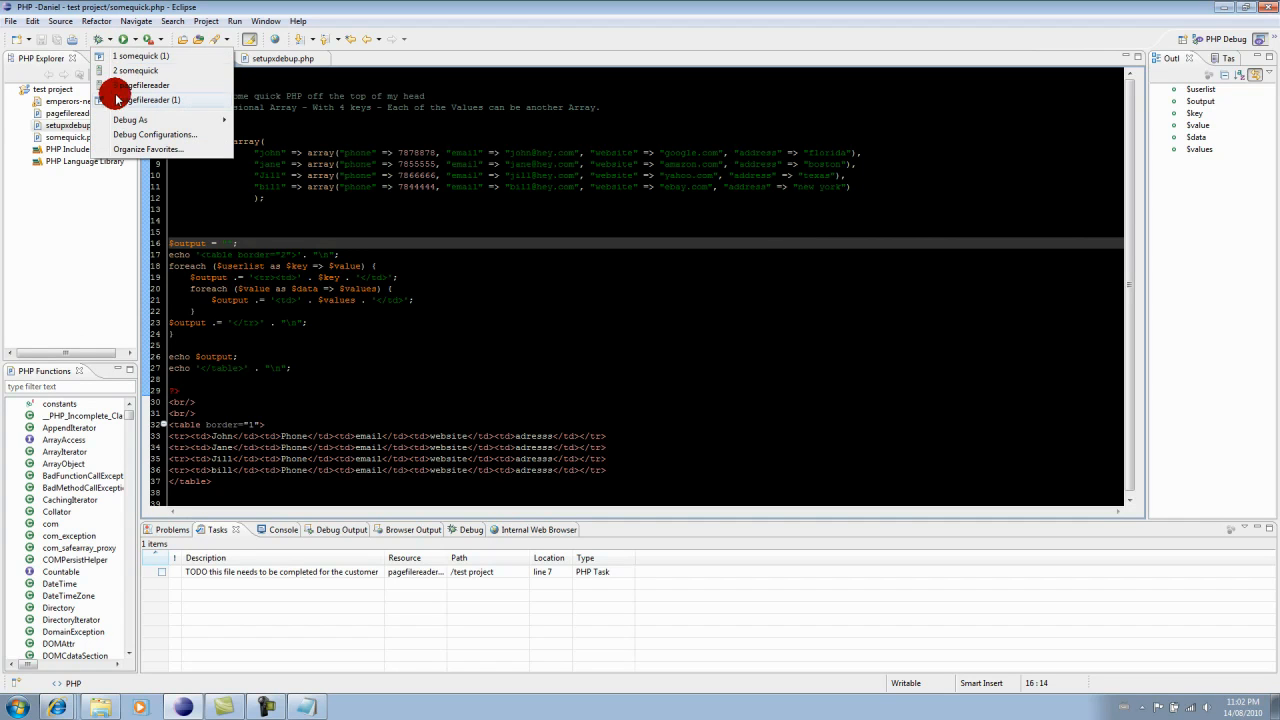
pyautogui.moveTo(130, 120)
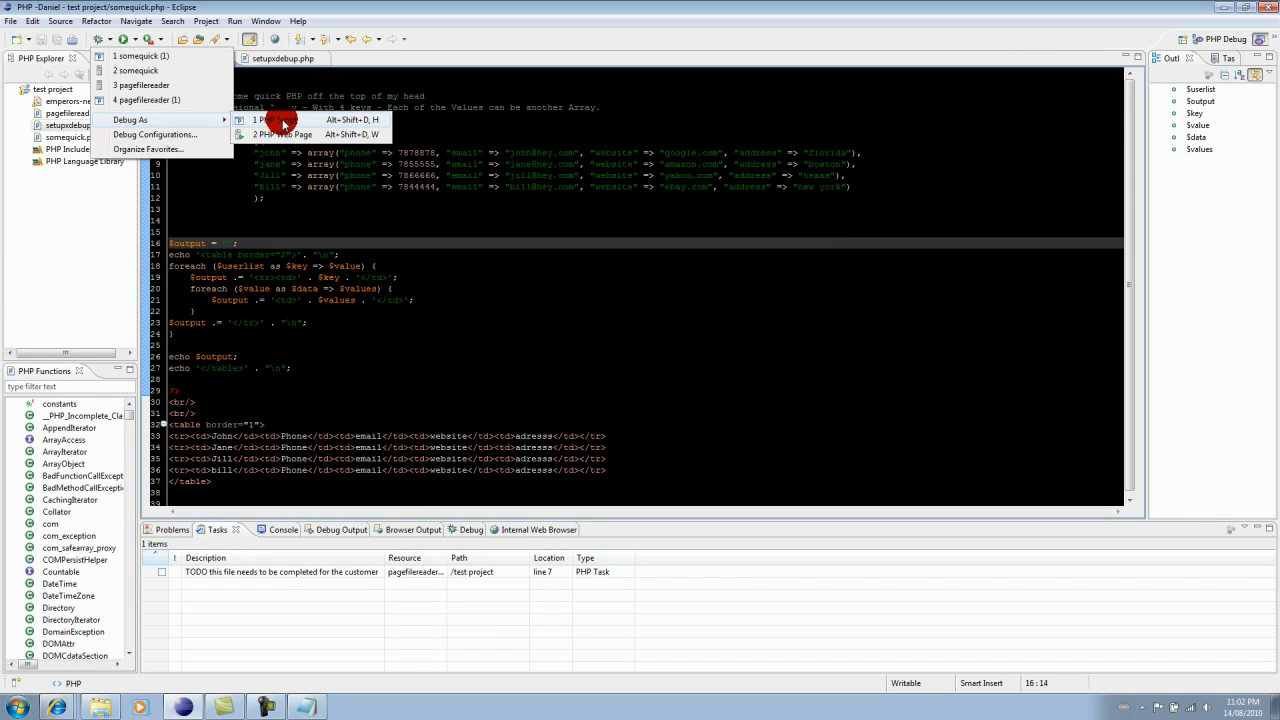
pyautogui.click(280, 120)
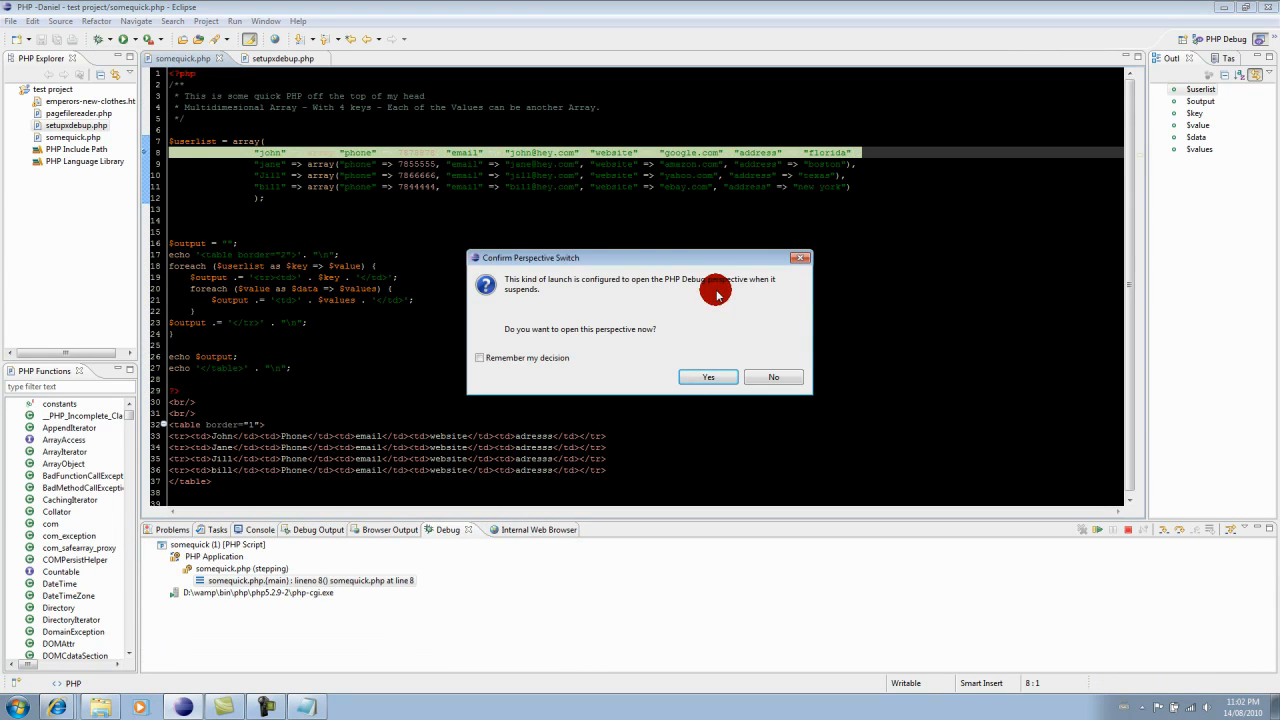
pyautogui.moveTo(728, 290)
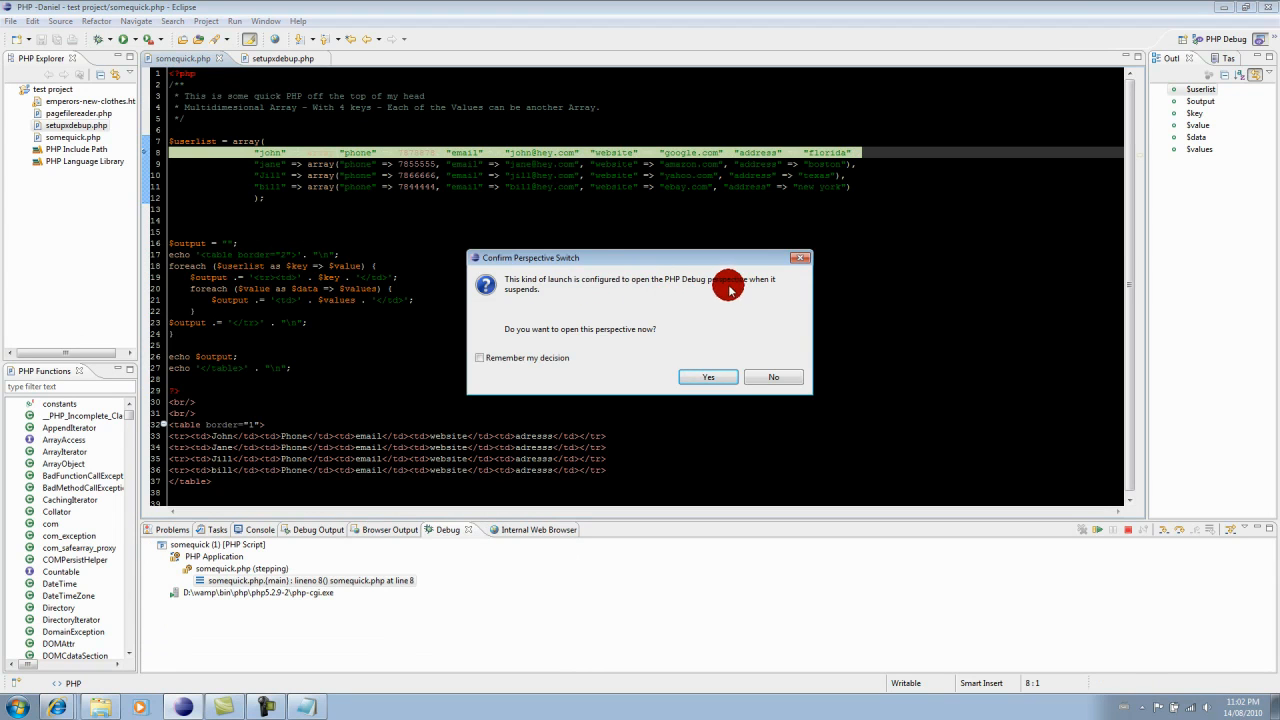
pyautogui.moveTo(750, 288)
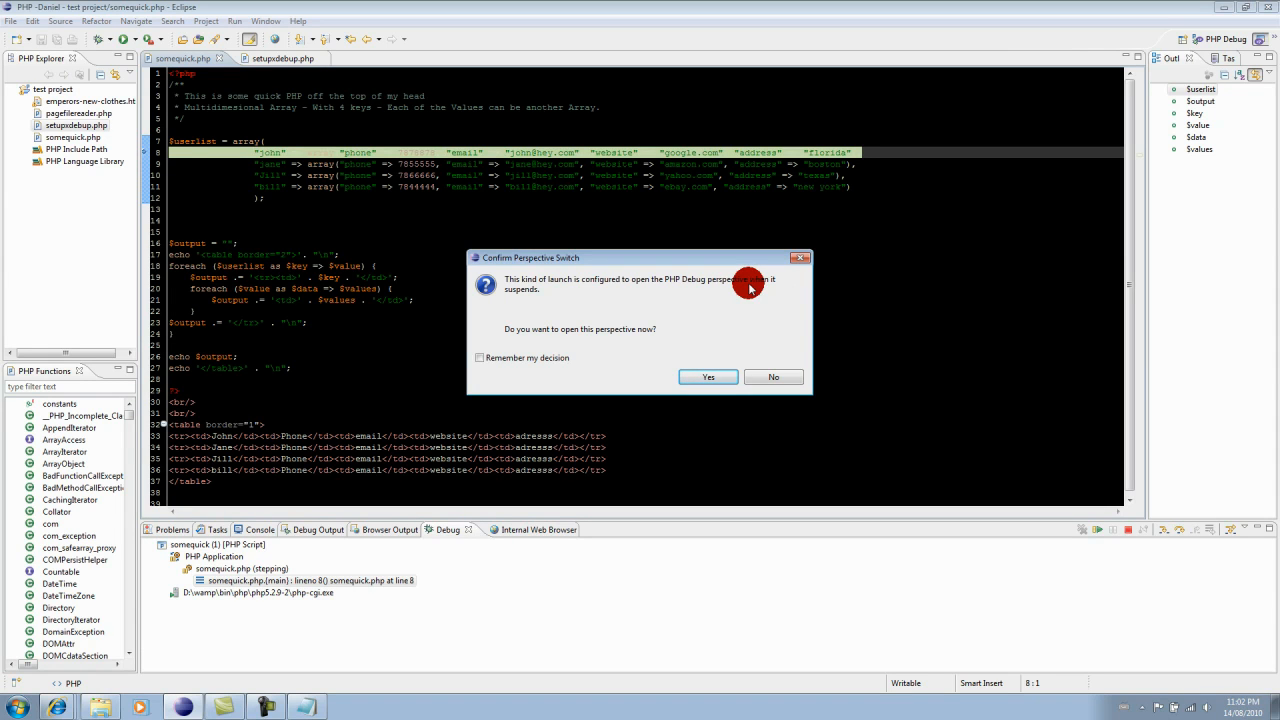
pyautogui.moveTo(763, 302)
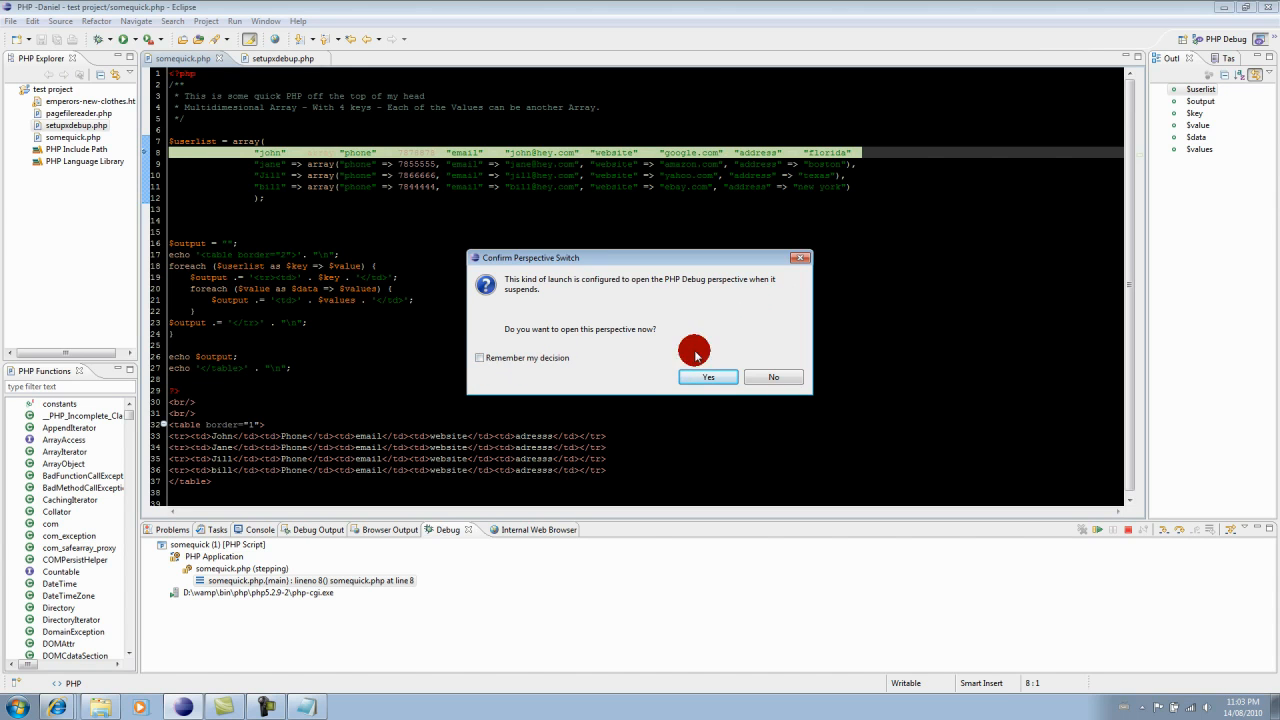
# Step: Switch to the PHP Debug perspective and open Window > Preferences
pyautogui.click(707, 377)
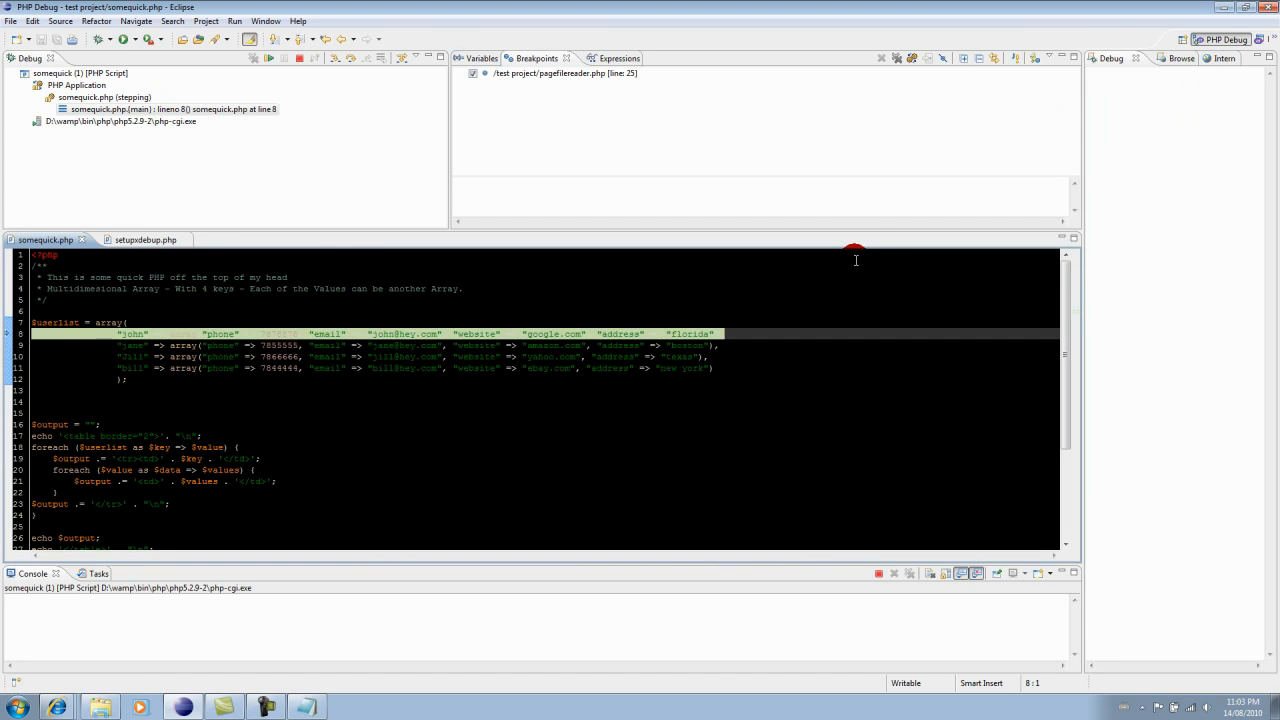
pyautogui.moveTo(847, 205)
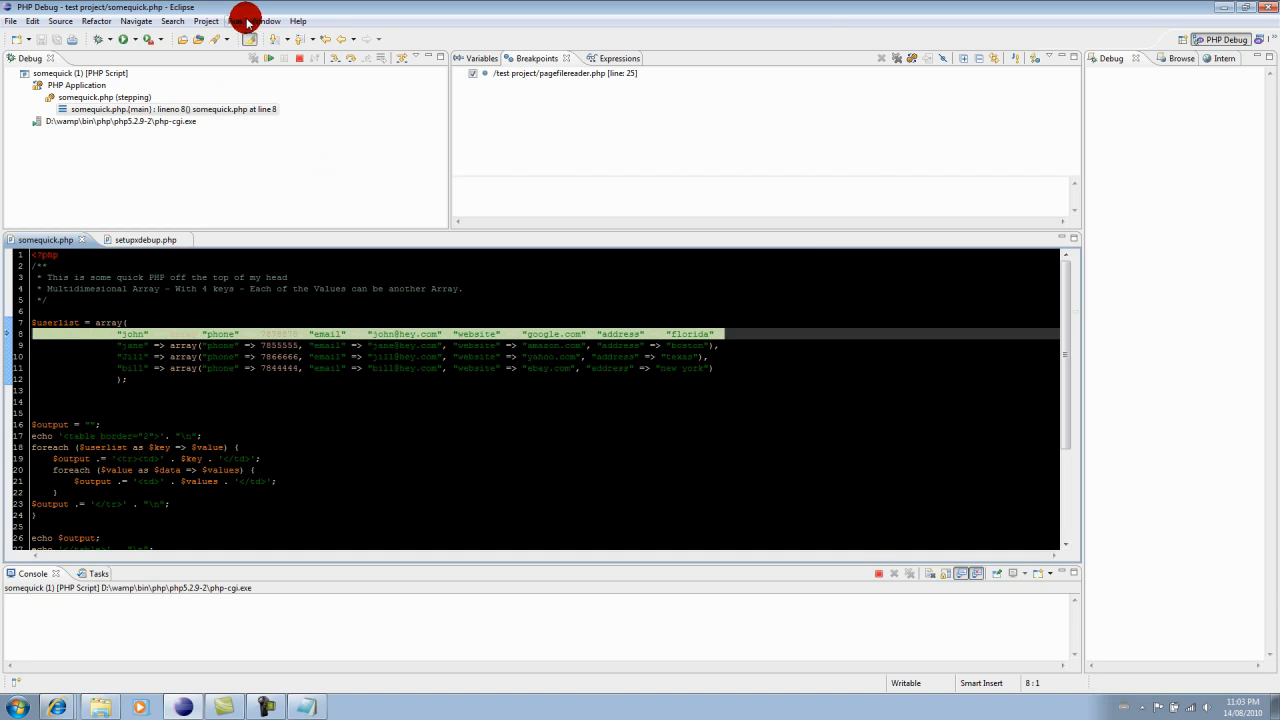
pyautogui.click(268, 20)
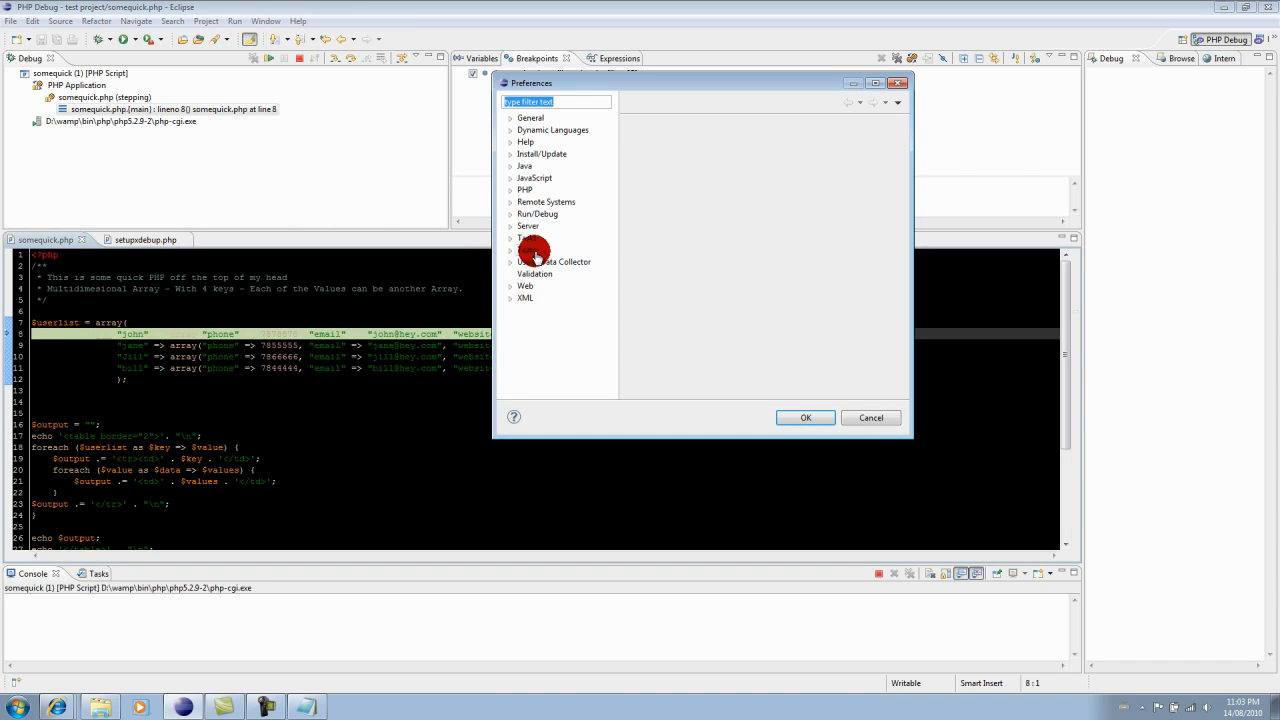
# Step: Turn off Break at First Line in PHP > Debug preferences
pyautogui.click(524, 189)
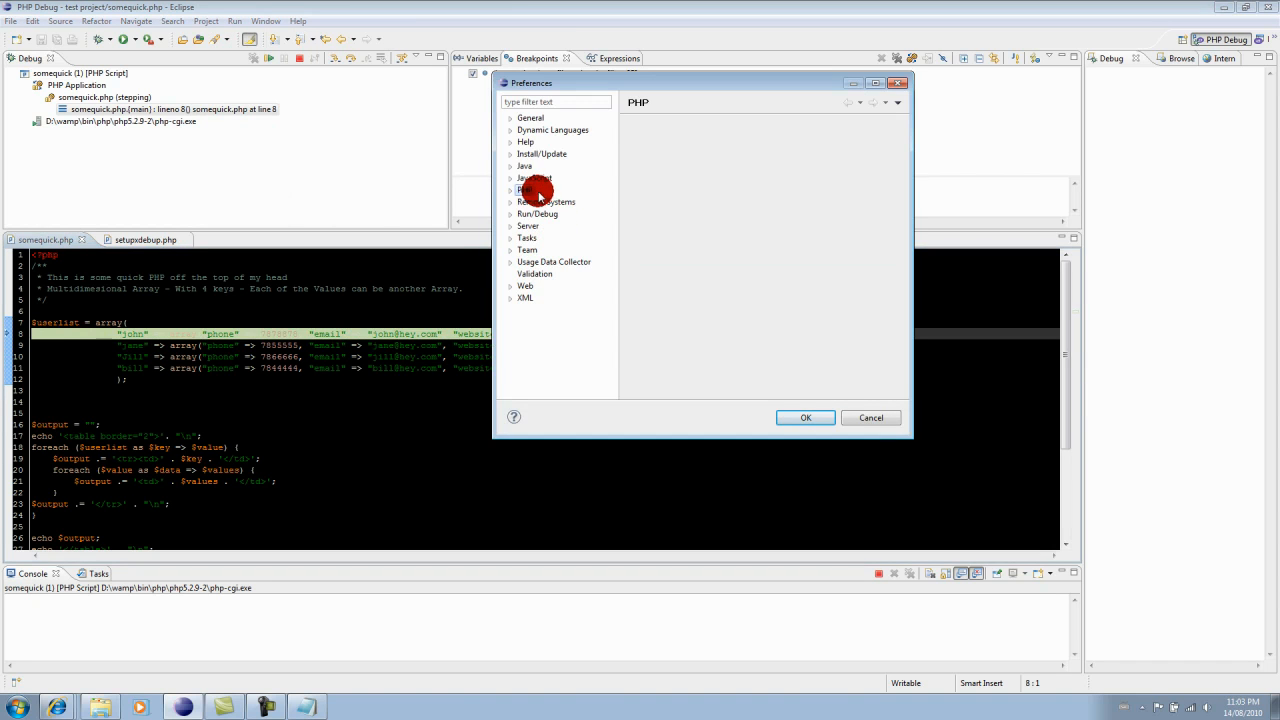
pyautogui.click(526, 189)
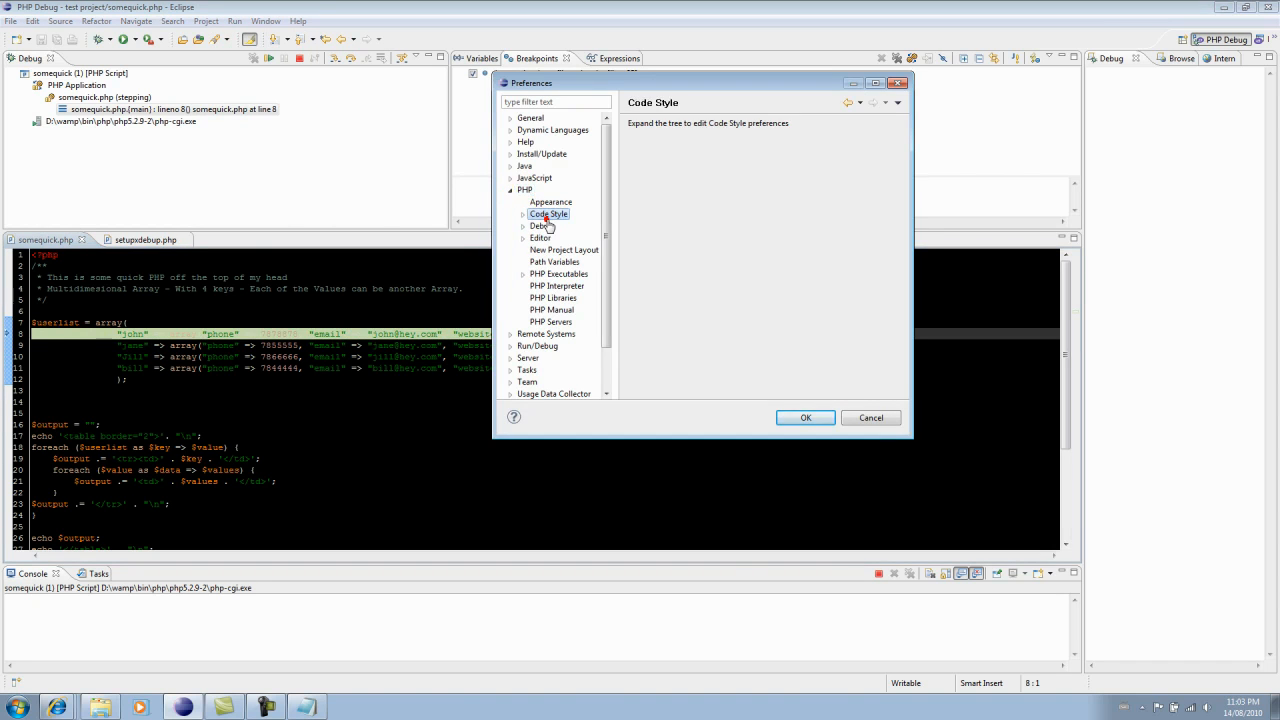
pyautogui.click(541, 225)
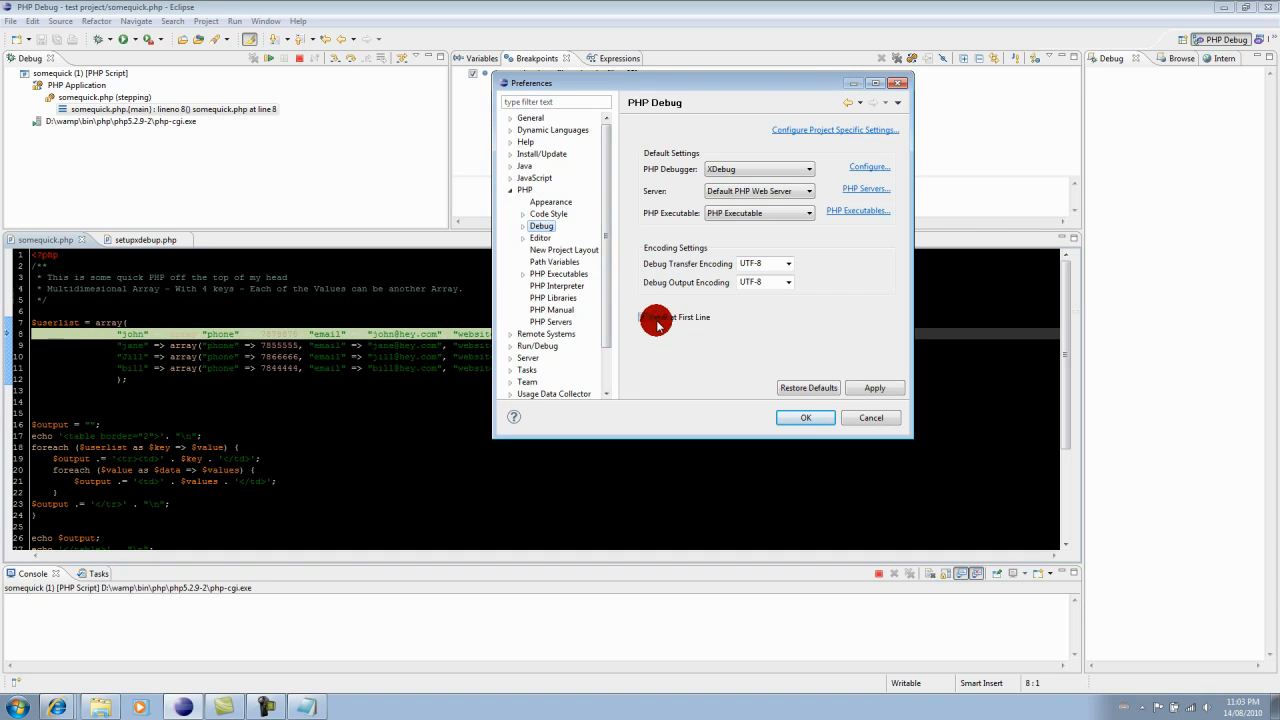
pyautogui.click(642, 317)
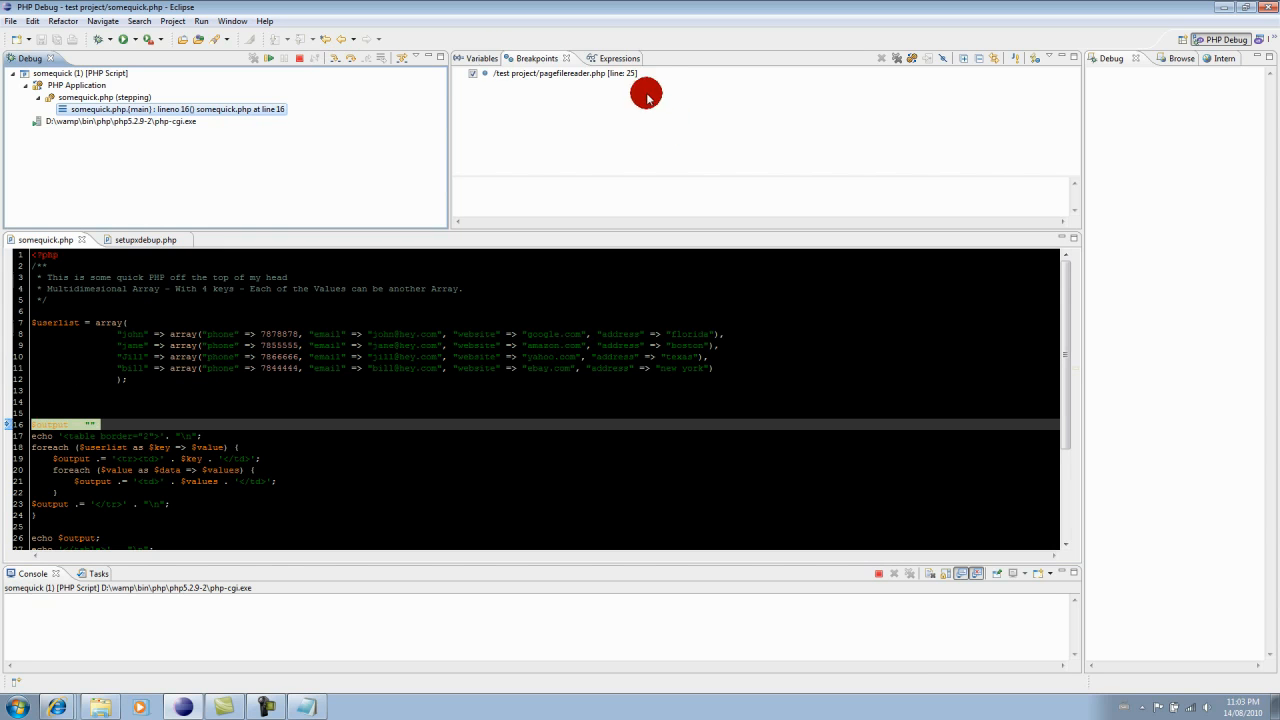
# Step: Show the Variables view and expand $userlist to john's entry
pyautogui.click(480, 58)
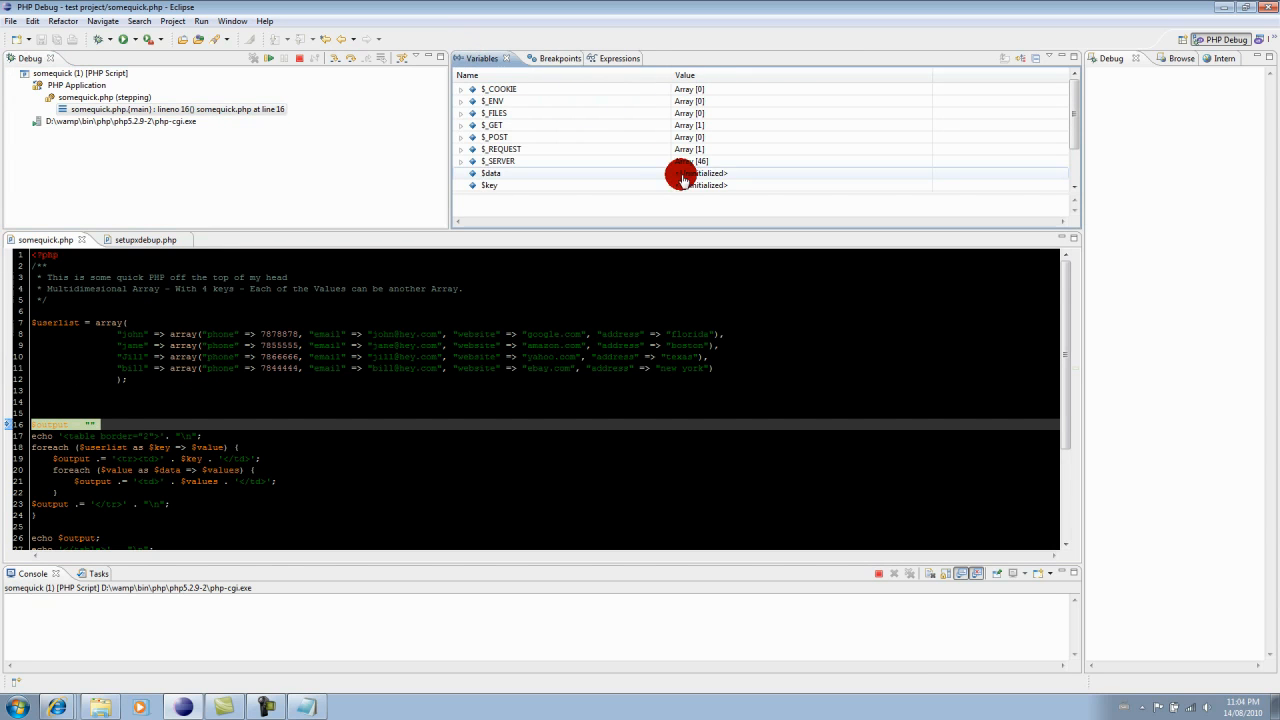
pyautogui.moveTo(738, 177)
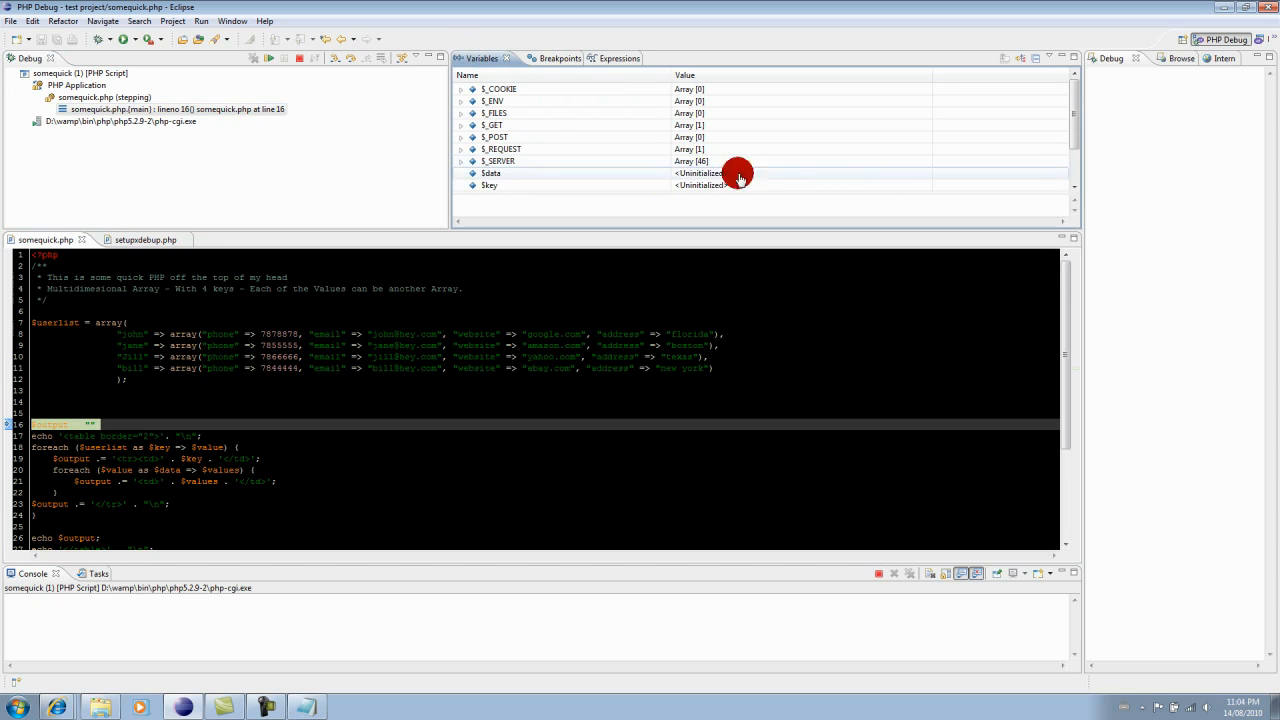
pyautogui.scroll(-3)
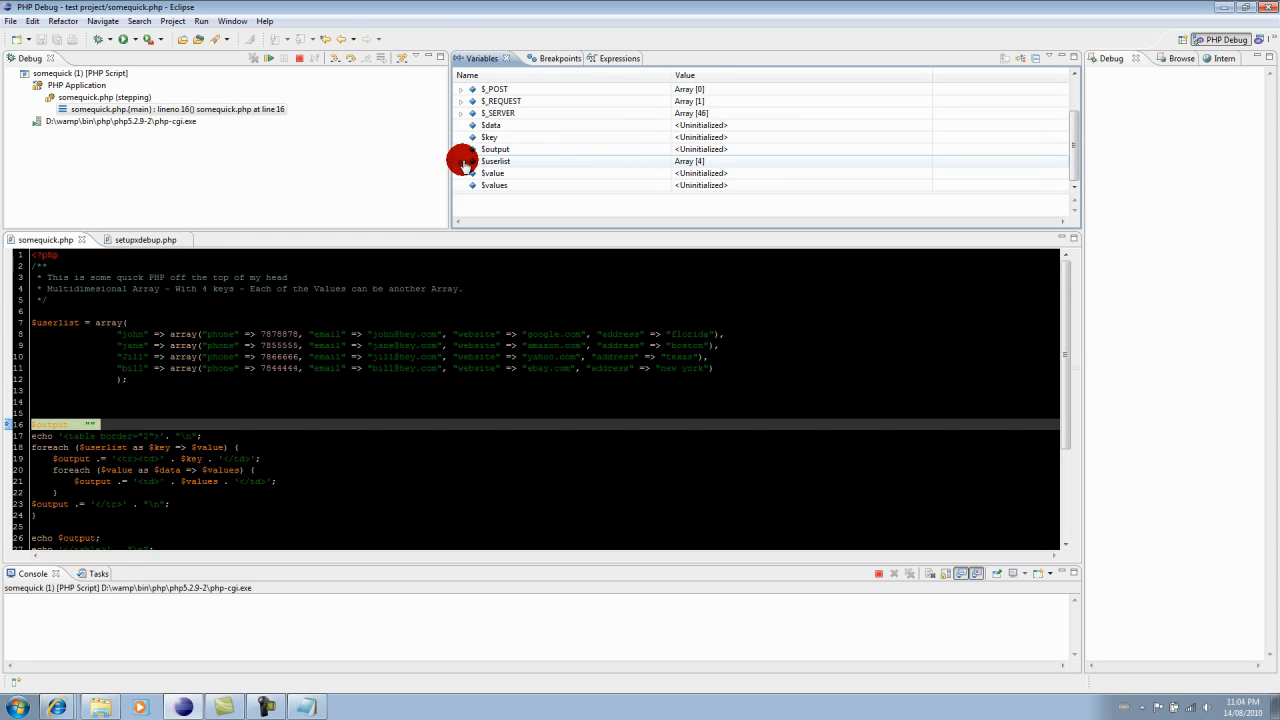
pyautogui.click(462, 161)
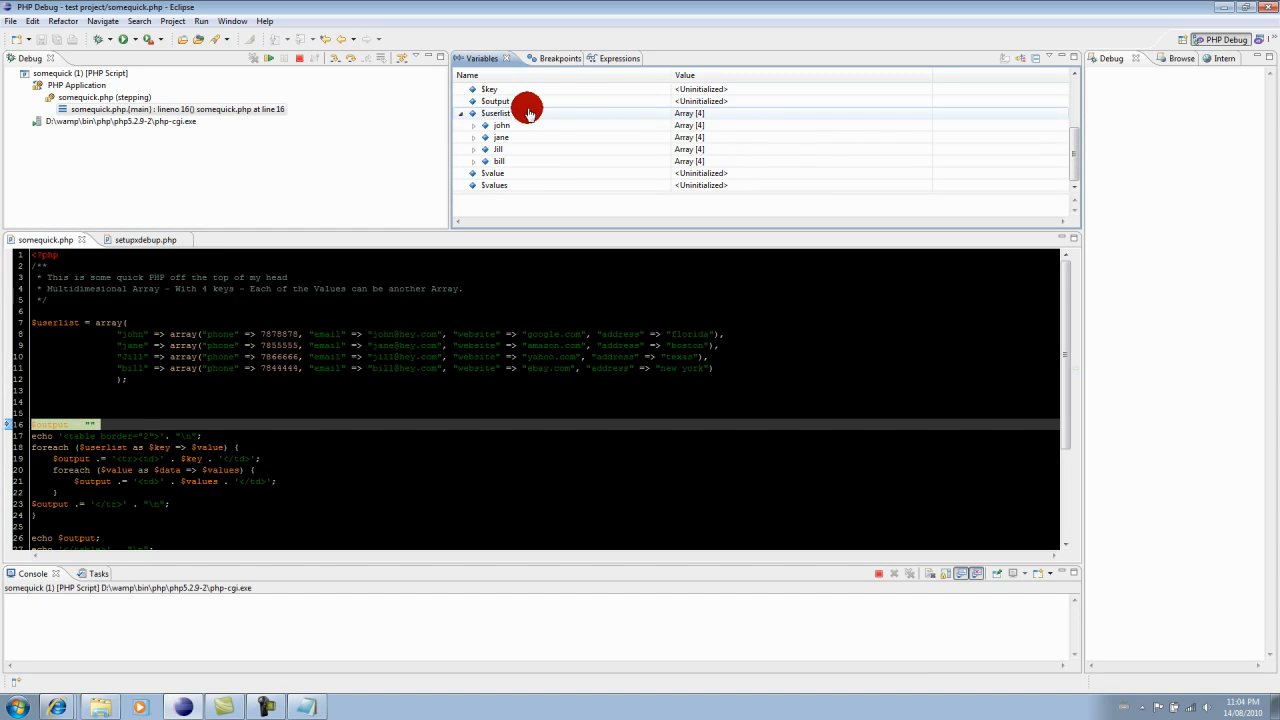
pyautogui.click(501, 125)
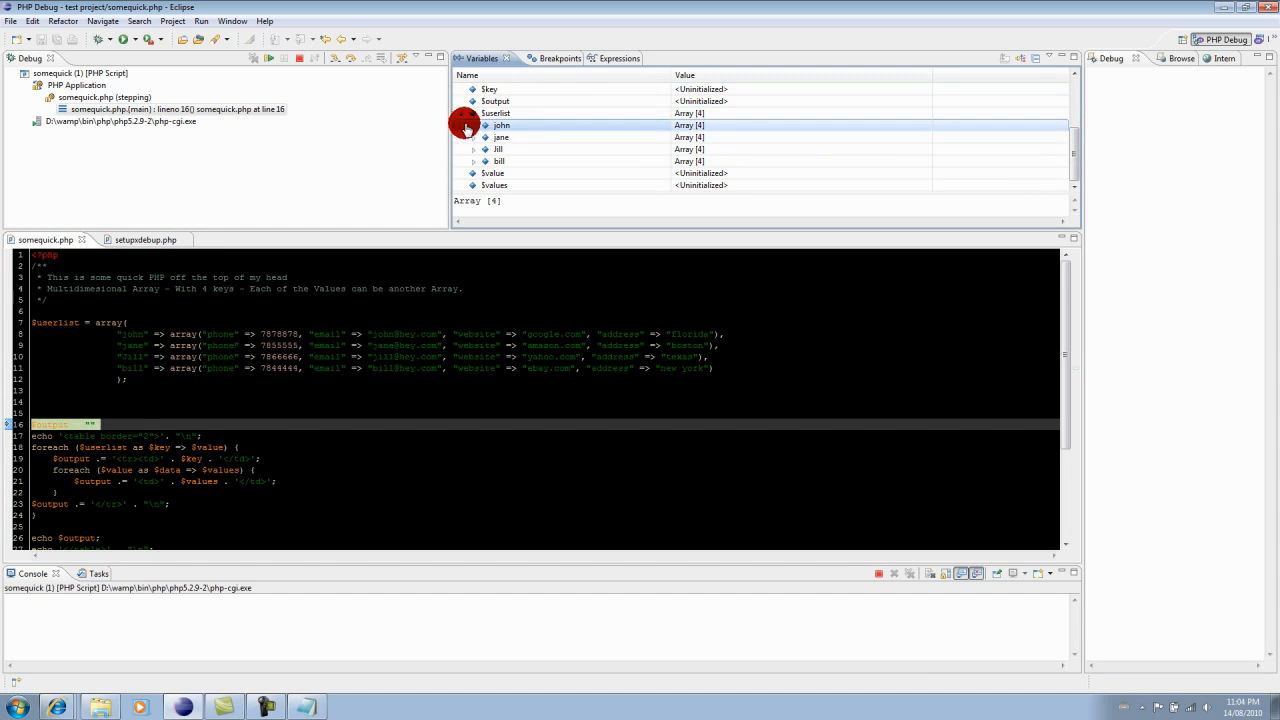
# Step: Expand john's details and view his phone and address values
pyautogui.click(475, 125)
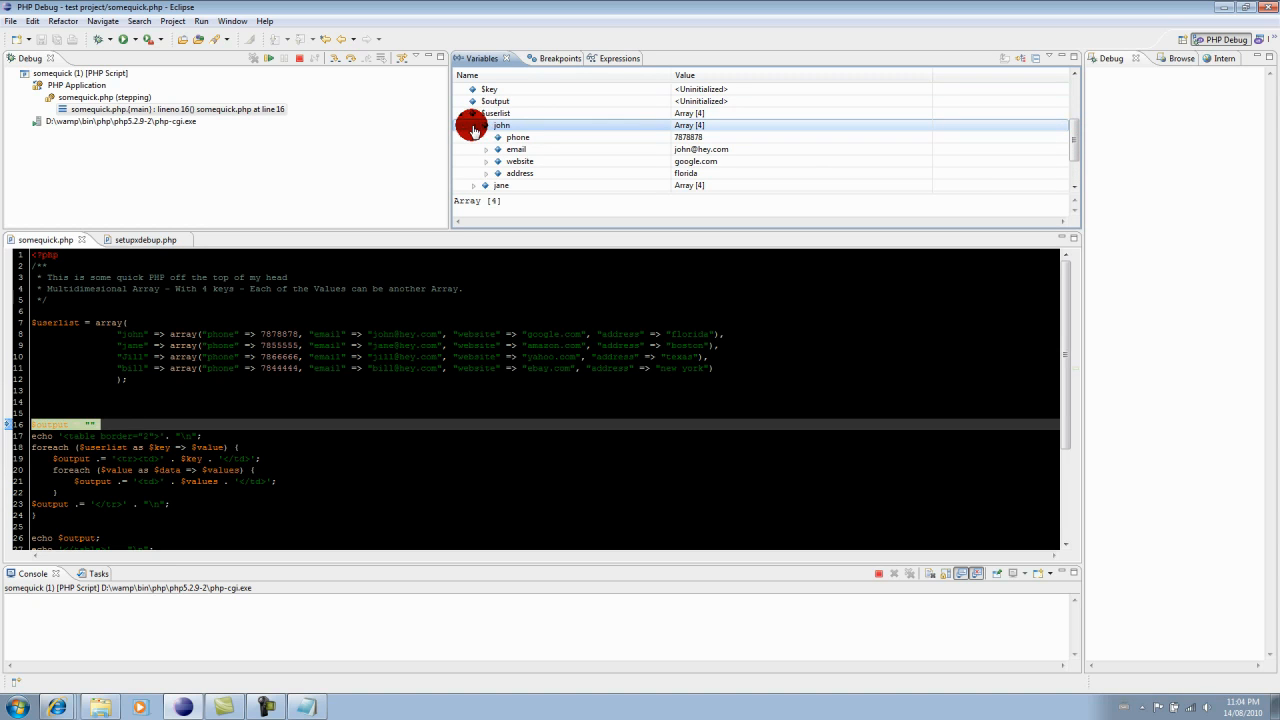
pyautogui.click(474, 125)
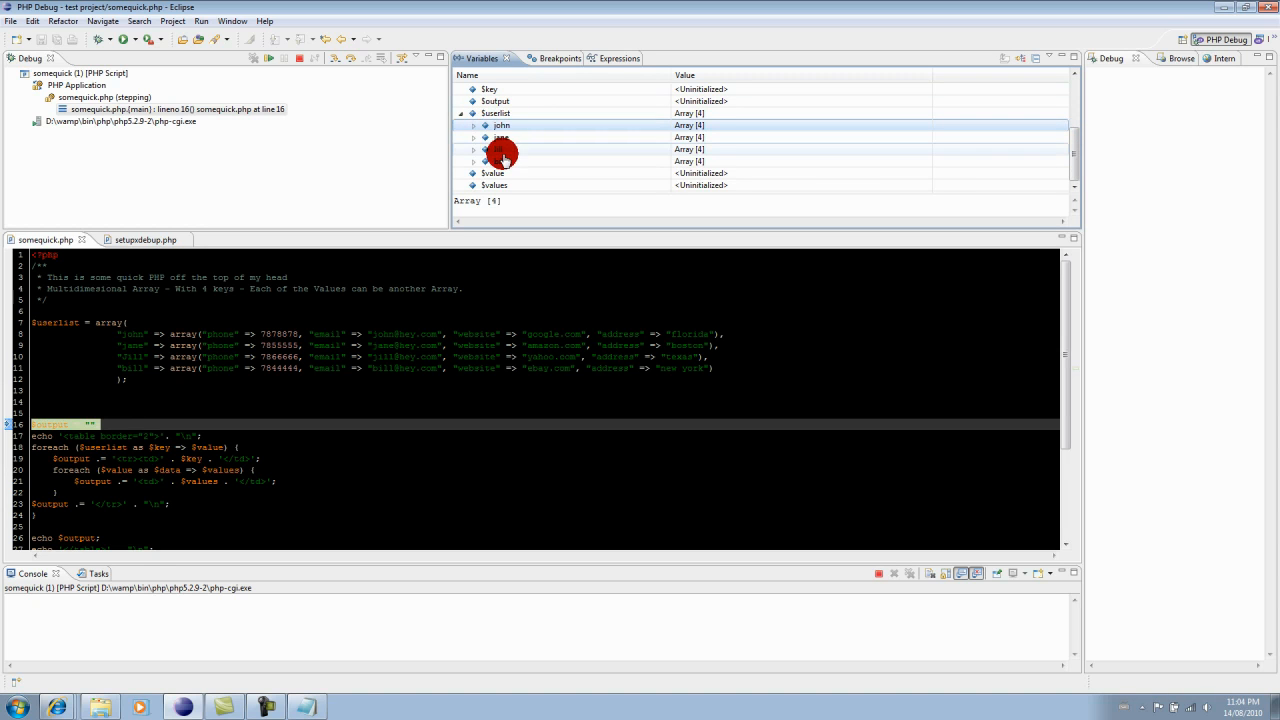
pyautogui.click(474, 125)
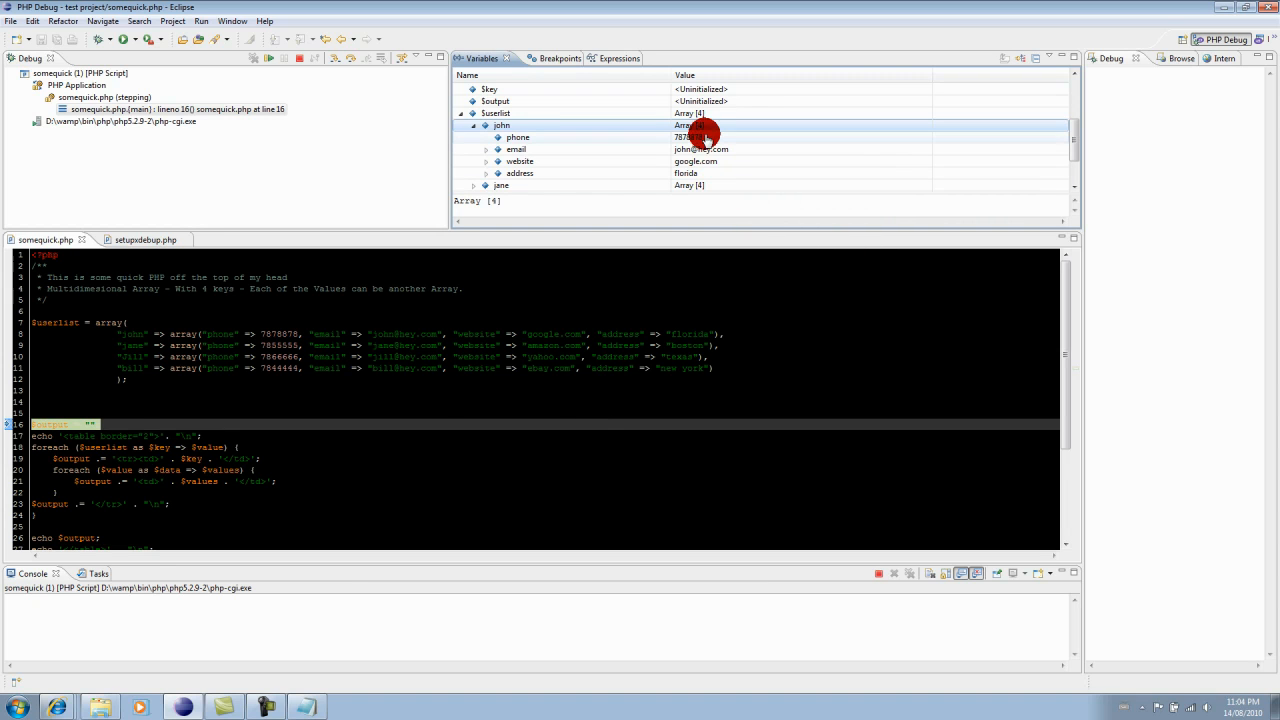
pyautogui.click(518, 137)
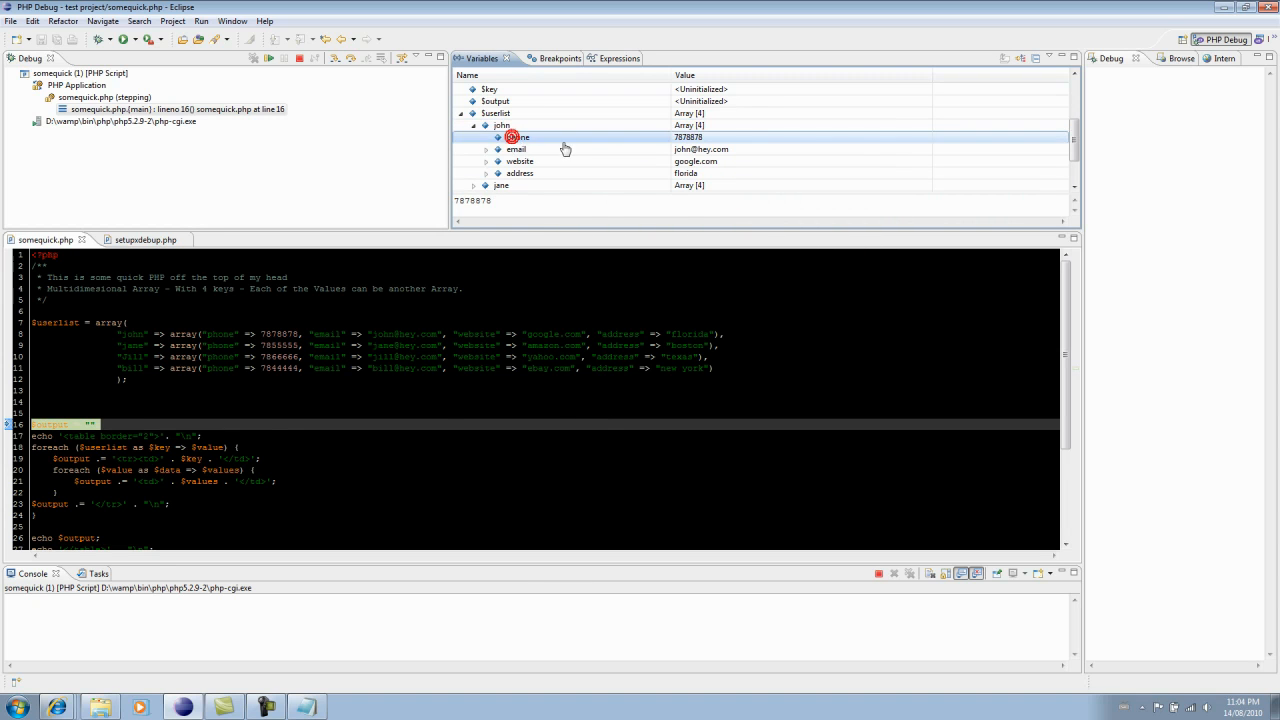
pyautogui.click(520, 173)
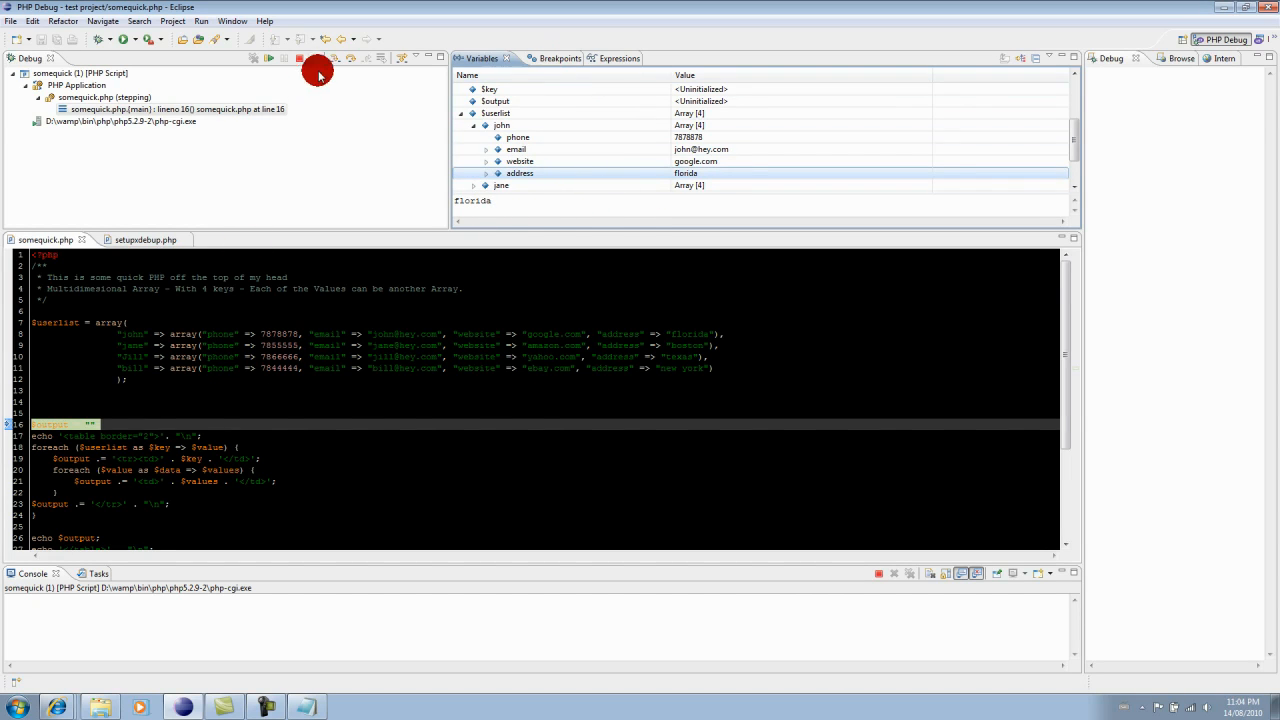
# Step: Step to line 17 and expand $output in Variables, confirming its length is 0
pyautogui.click(330, 67)
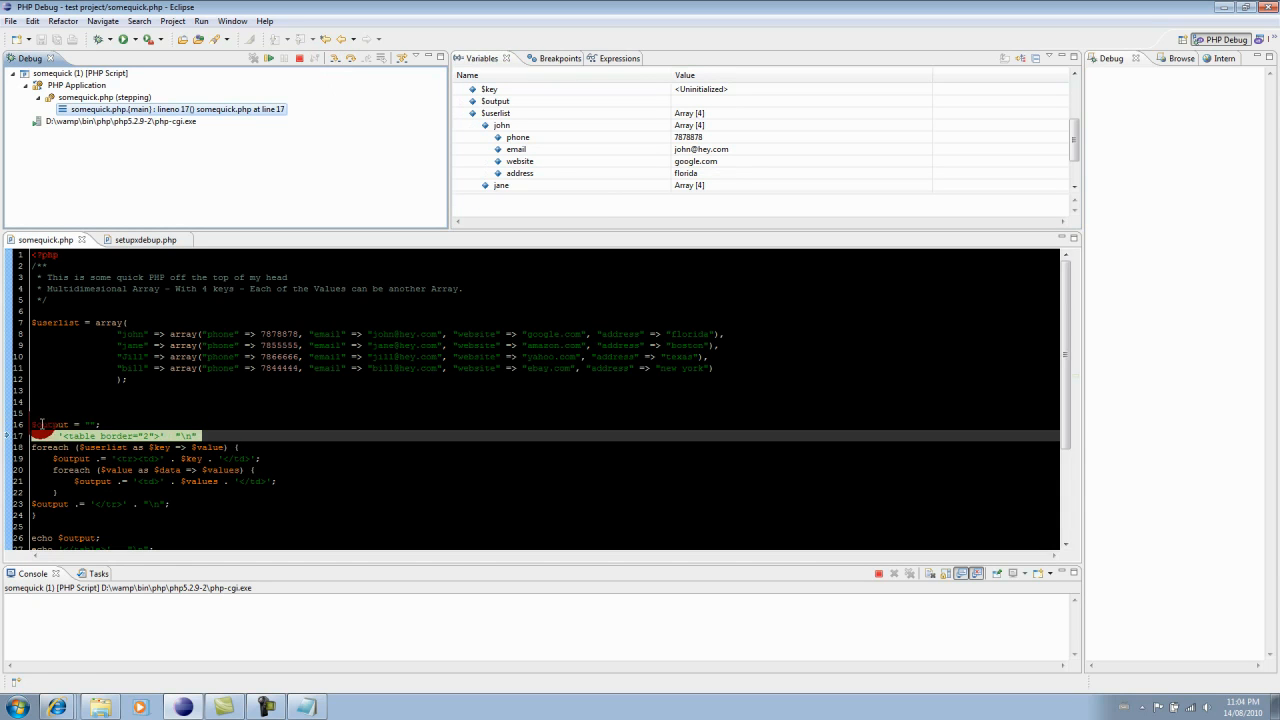
pyautogui.click(100, 424)
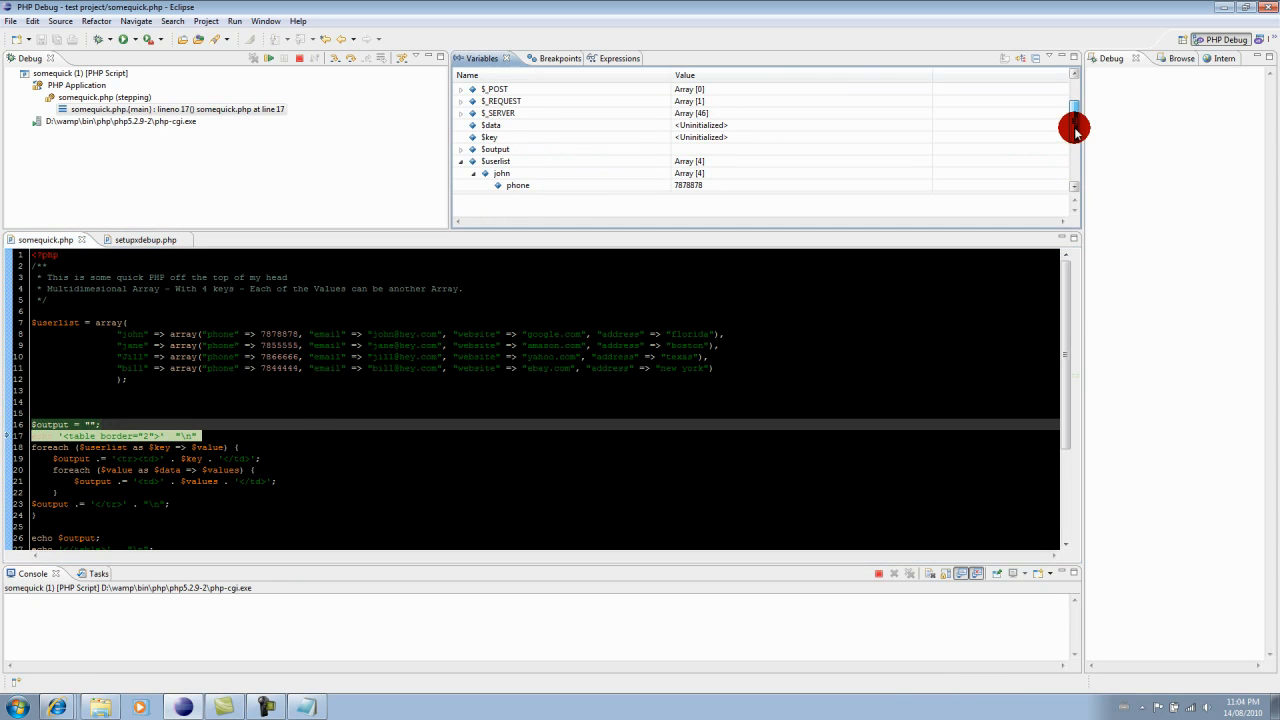
pyautogui.click(495, 149)
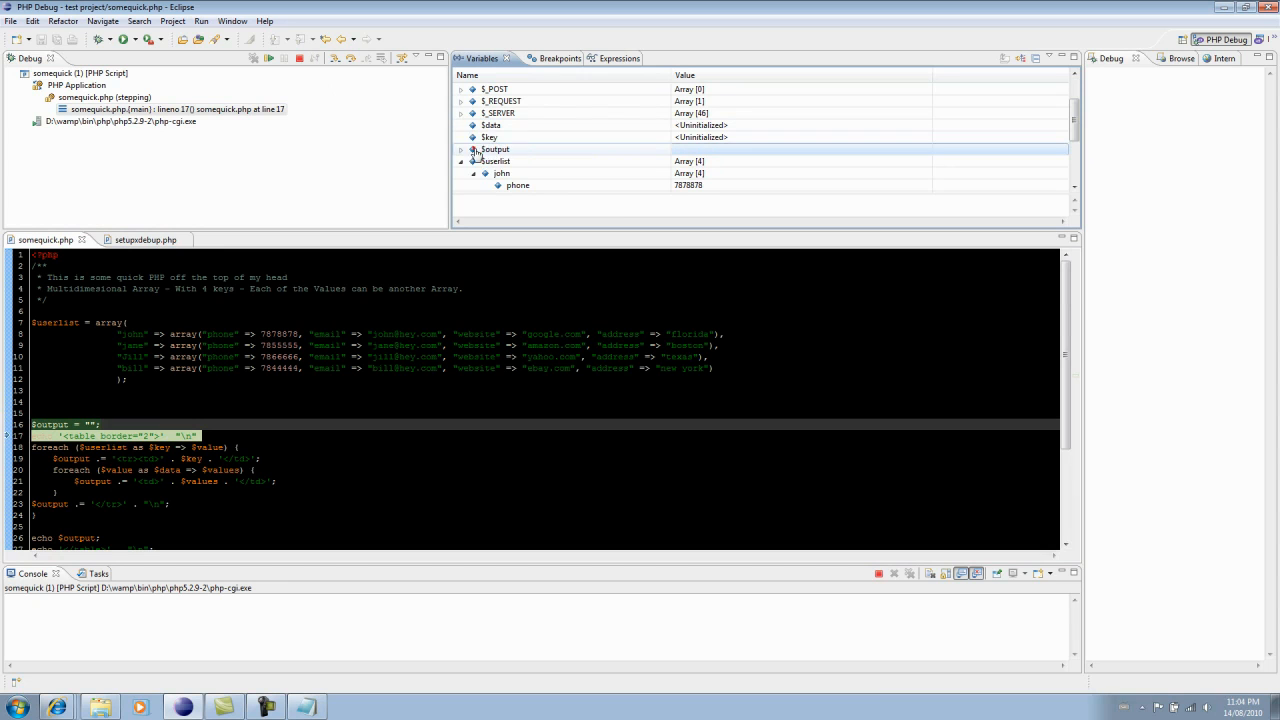
pyautogui.click(462, 149)
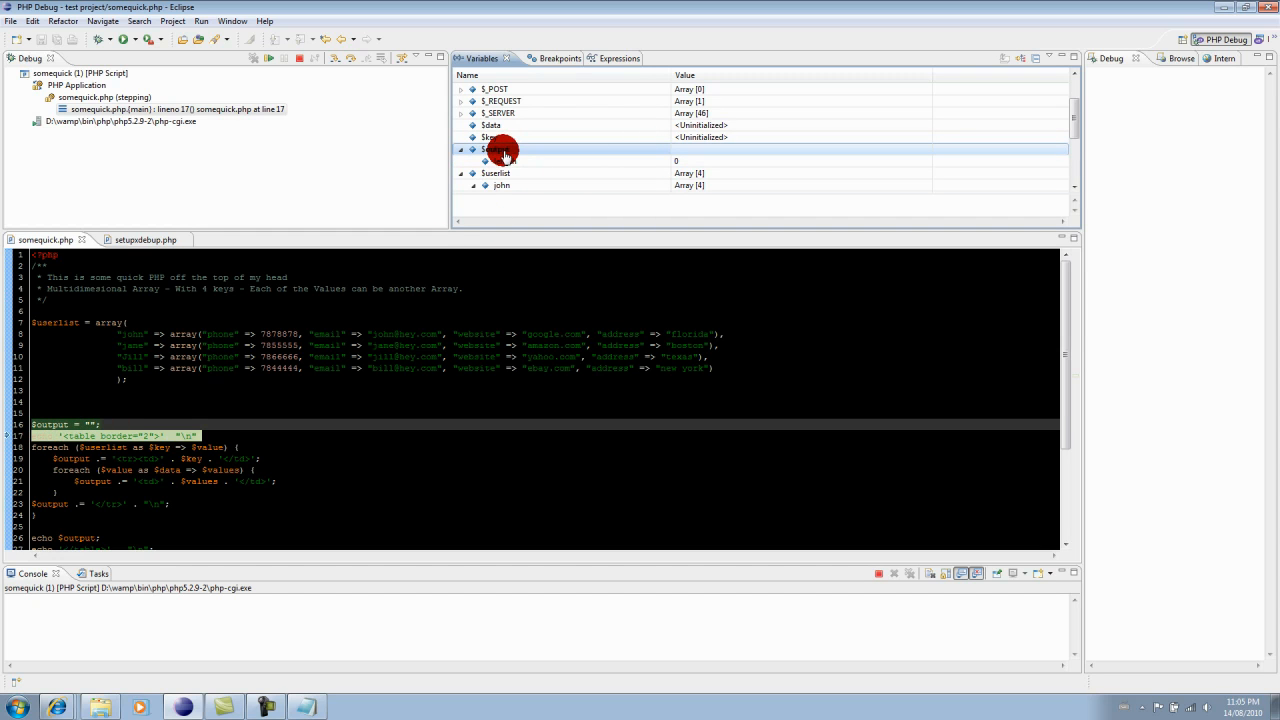
pyautogui.click(461, 149)
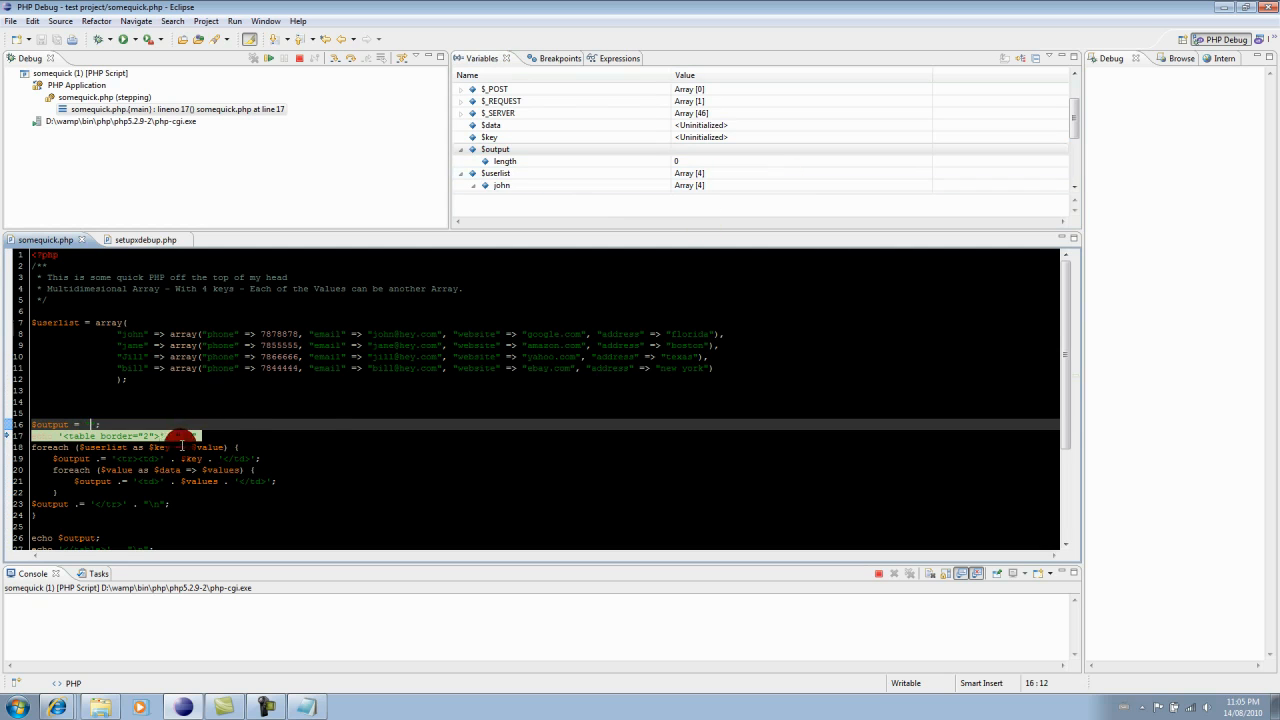
pyautogui.click(495, 149)
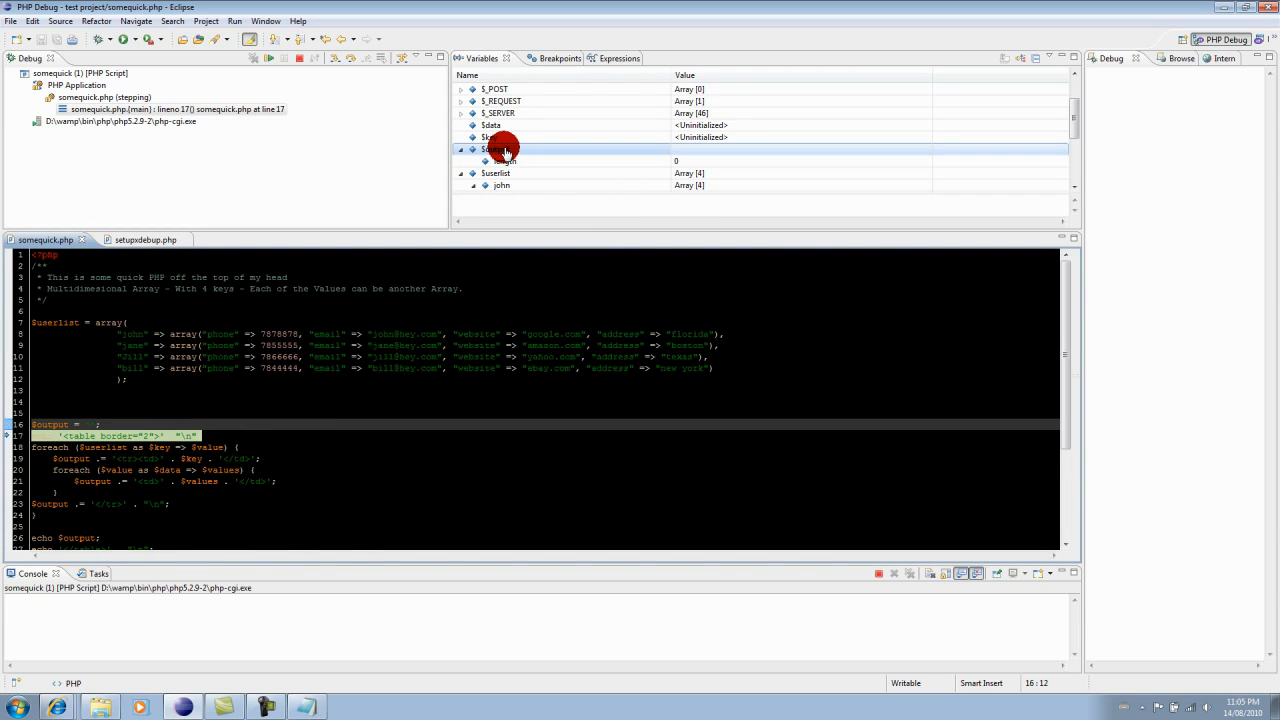
# Step: Remove the duplicate $output watch and step over to line 20, showing <tr><td>john</td>
pyautogui.rightClick(500, 149)
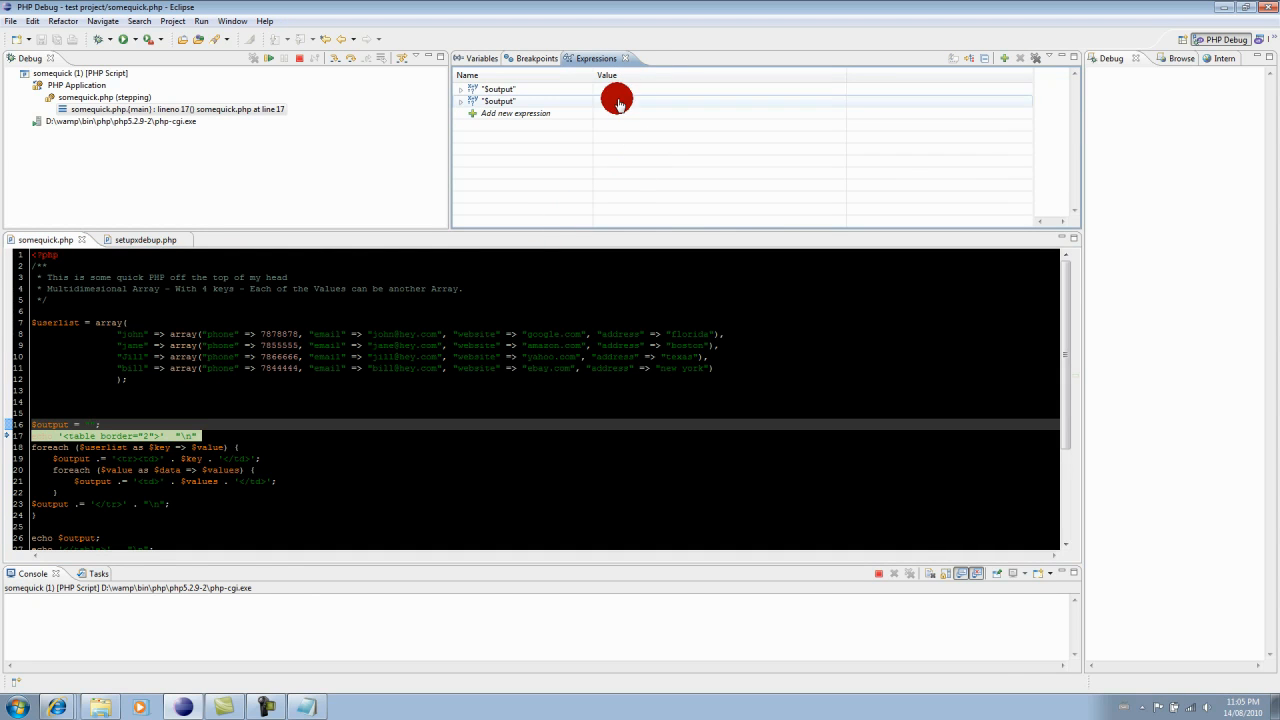
pyautogui.rightClick(497, 89)
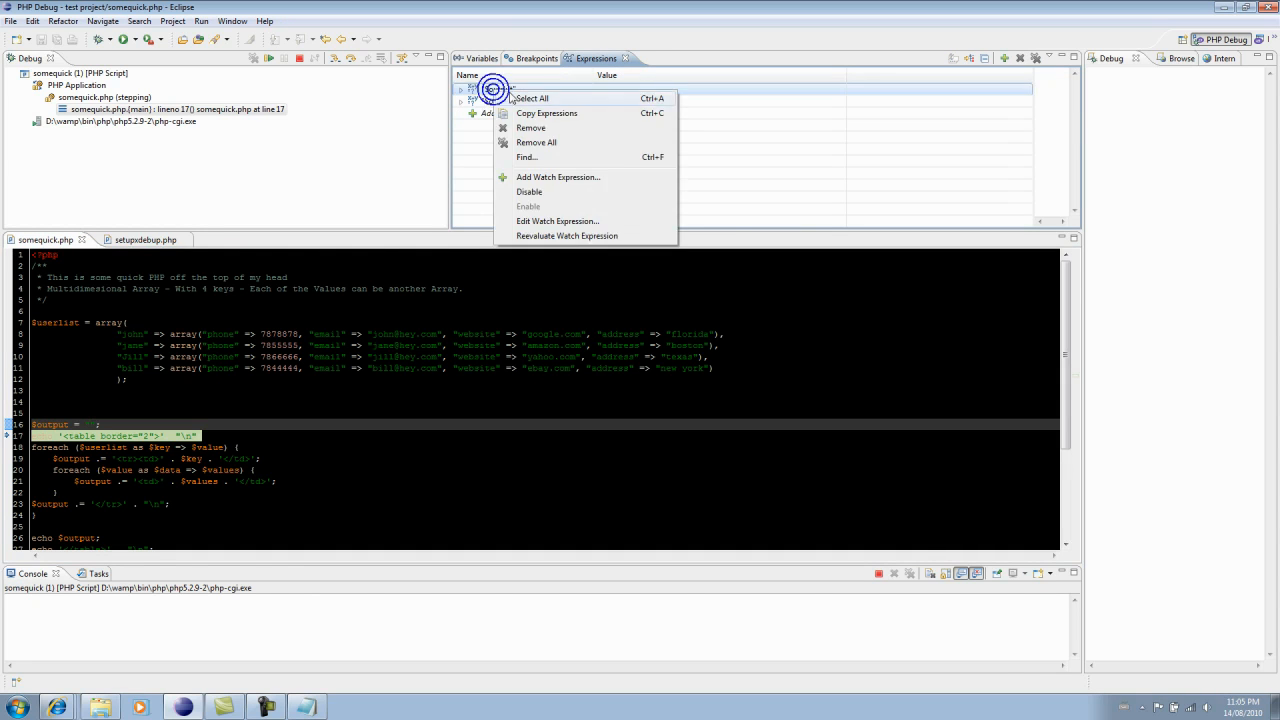
pyautogui.moveTo(540, 128)
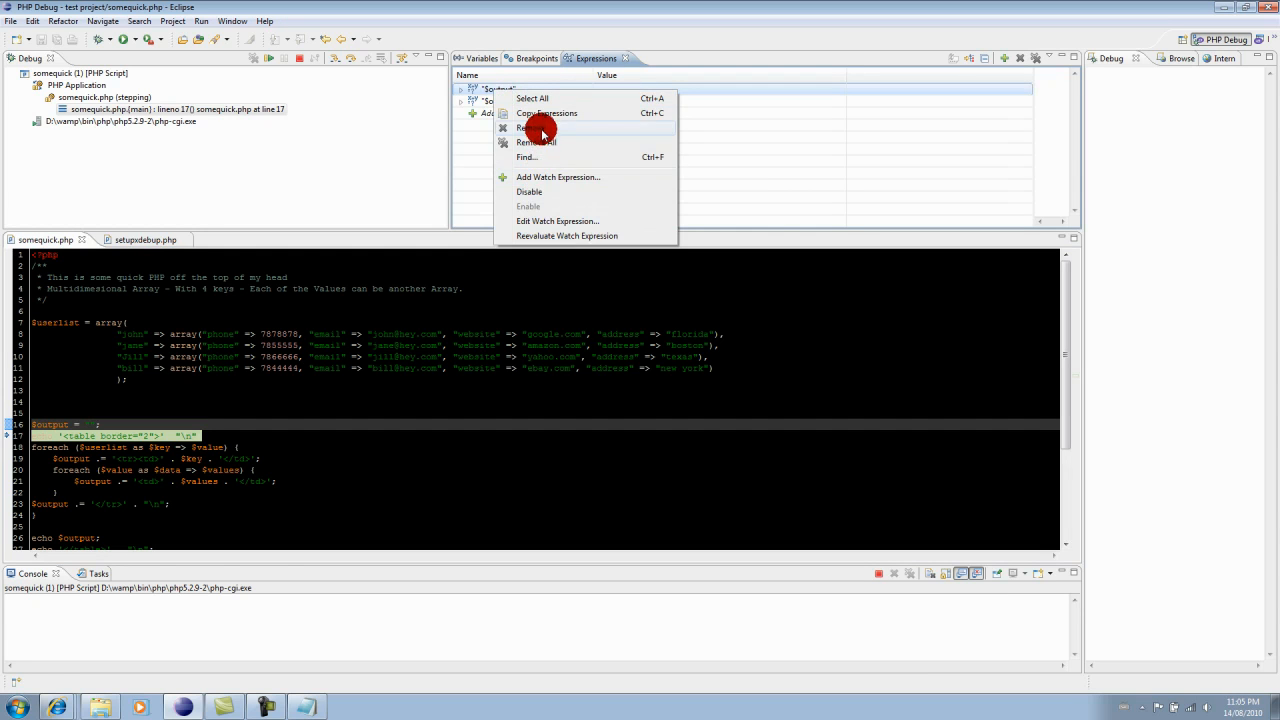
pyautogui.click(530, 127)
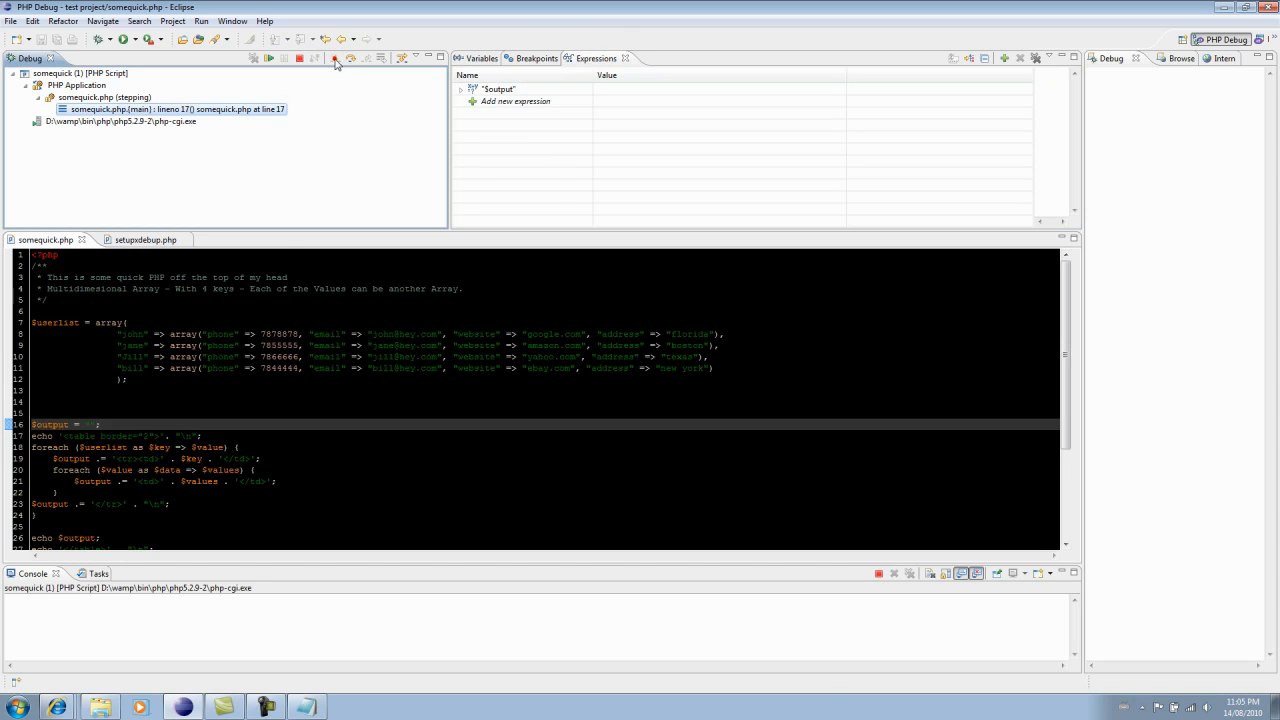
pyautogui.click(335, 58)
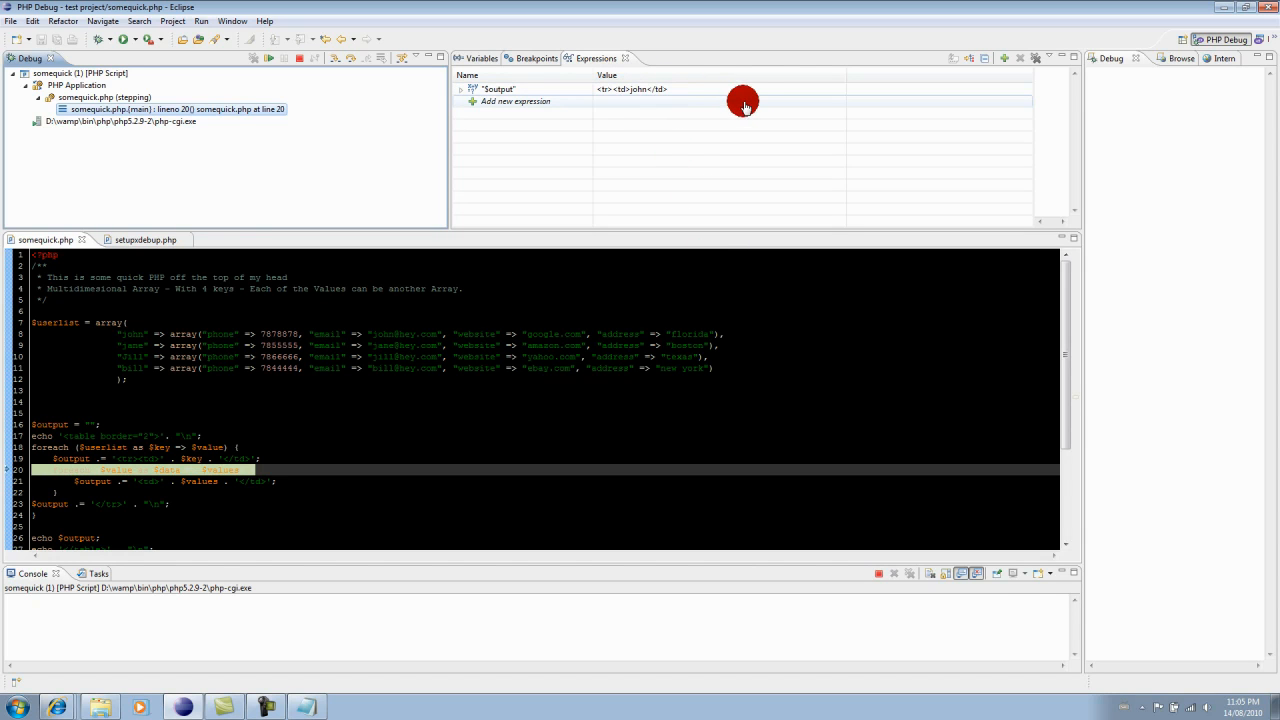
pyautogui.moveTo(562, 165)
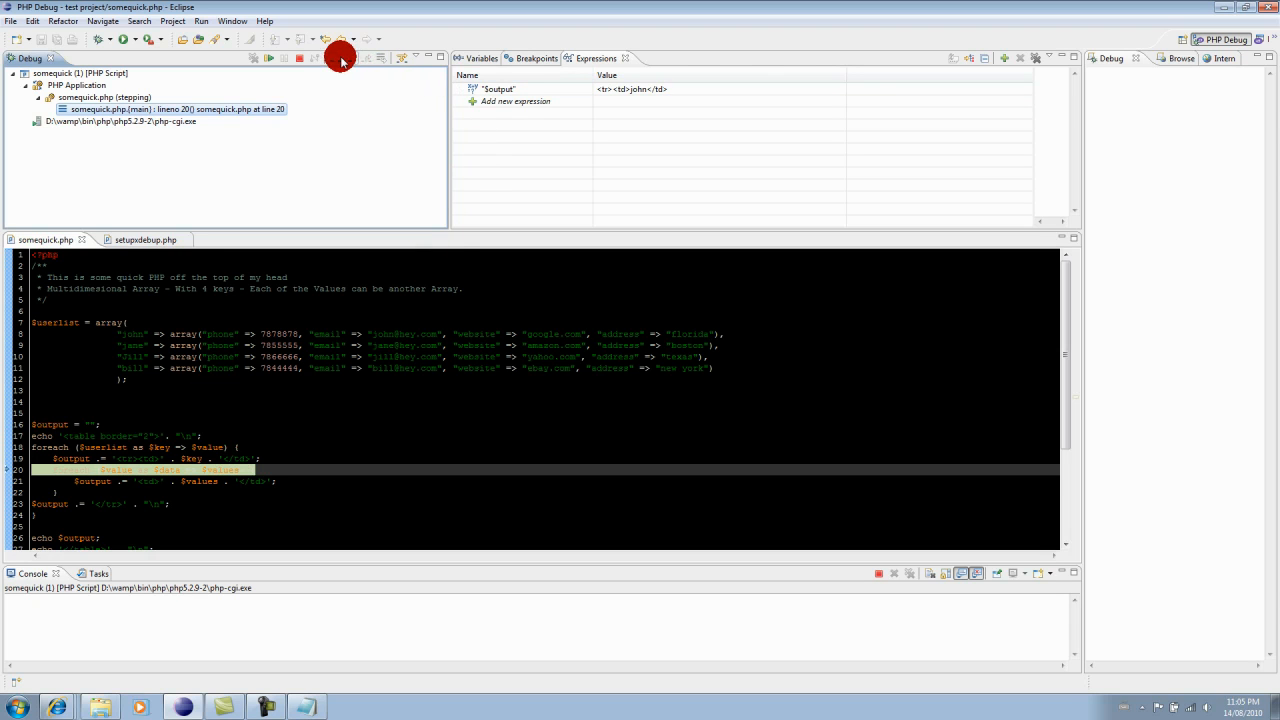
# Step: Step into the inner loop and expand $data in Variables to check its length
pyautogui.click(339, 57)
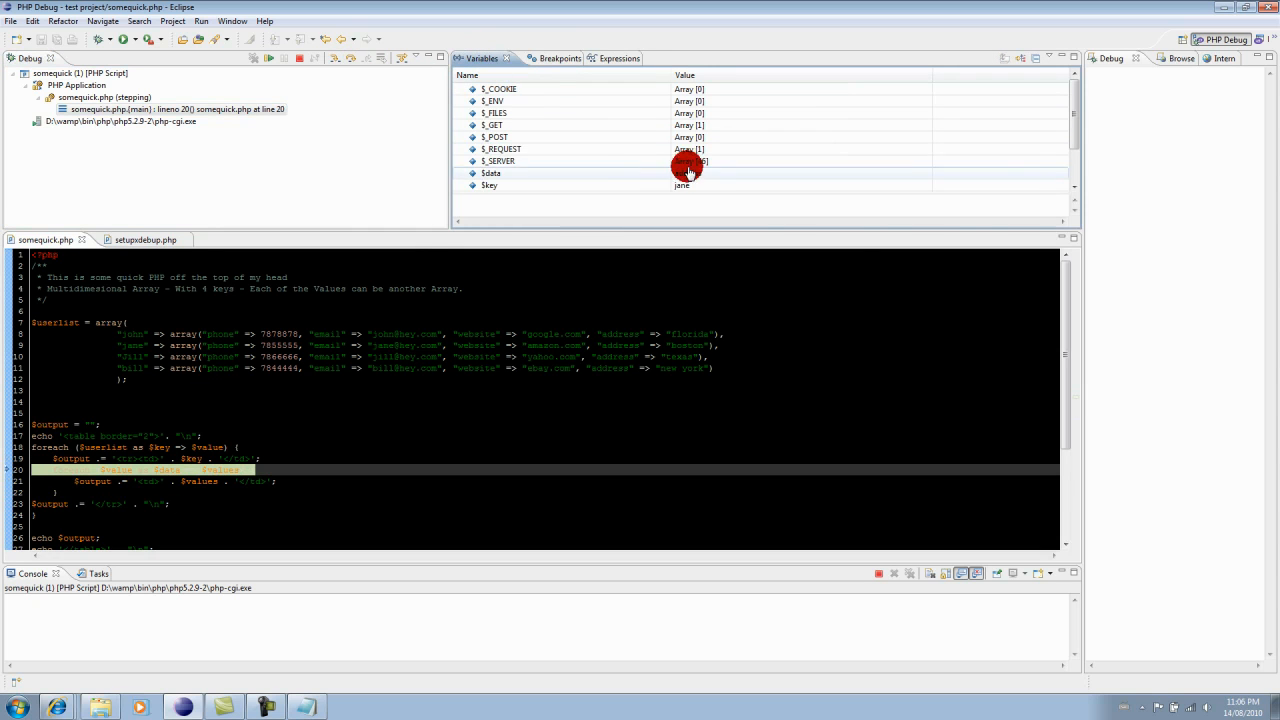
pyautogui.click(491, 173)
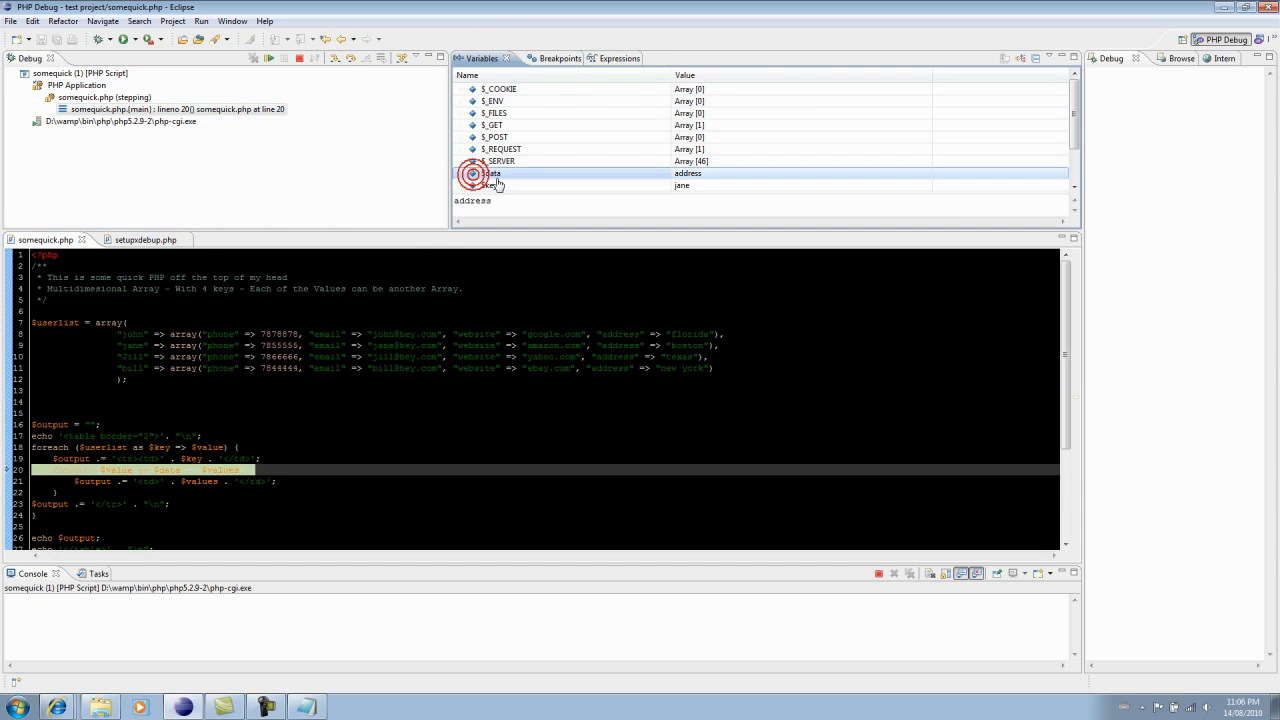
pyautogui.click(473, 173)
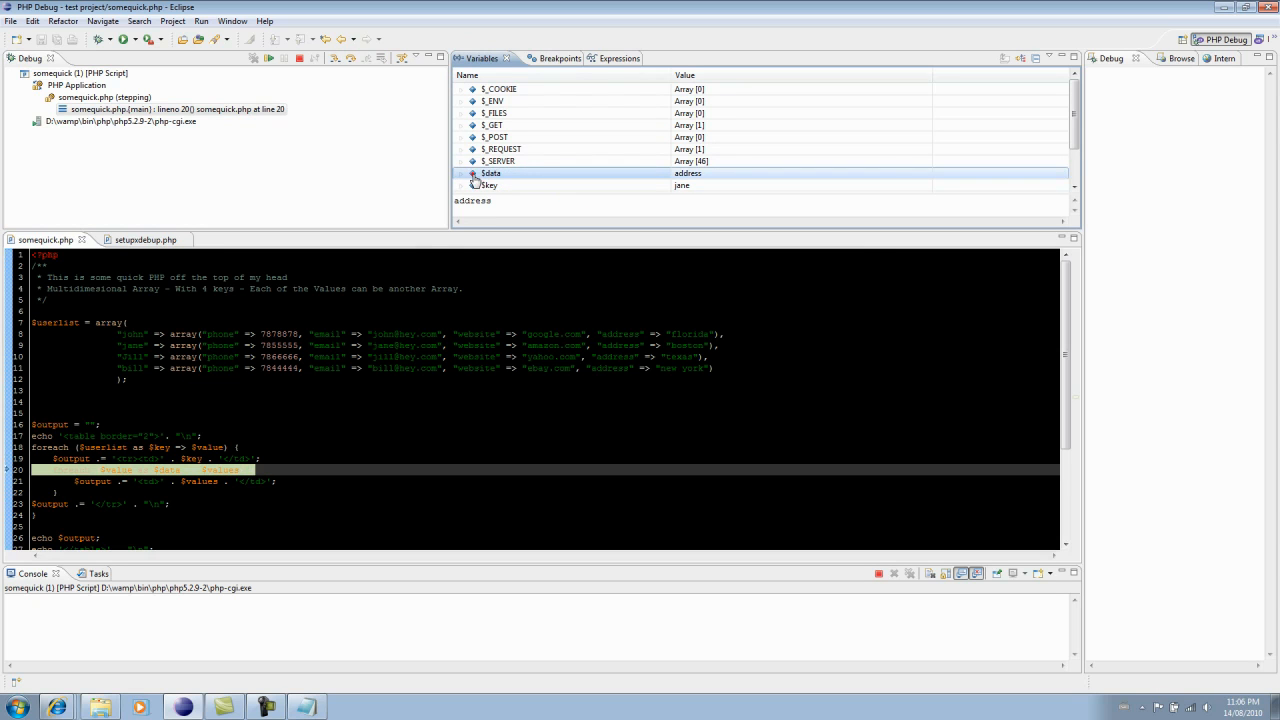
pyautogui.click(461, 173)
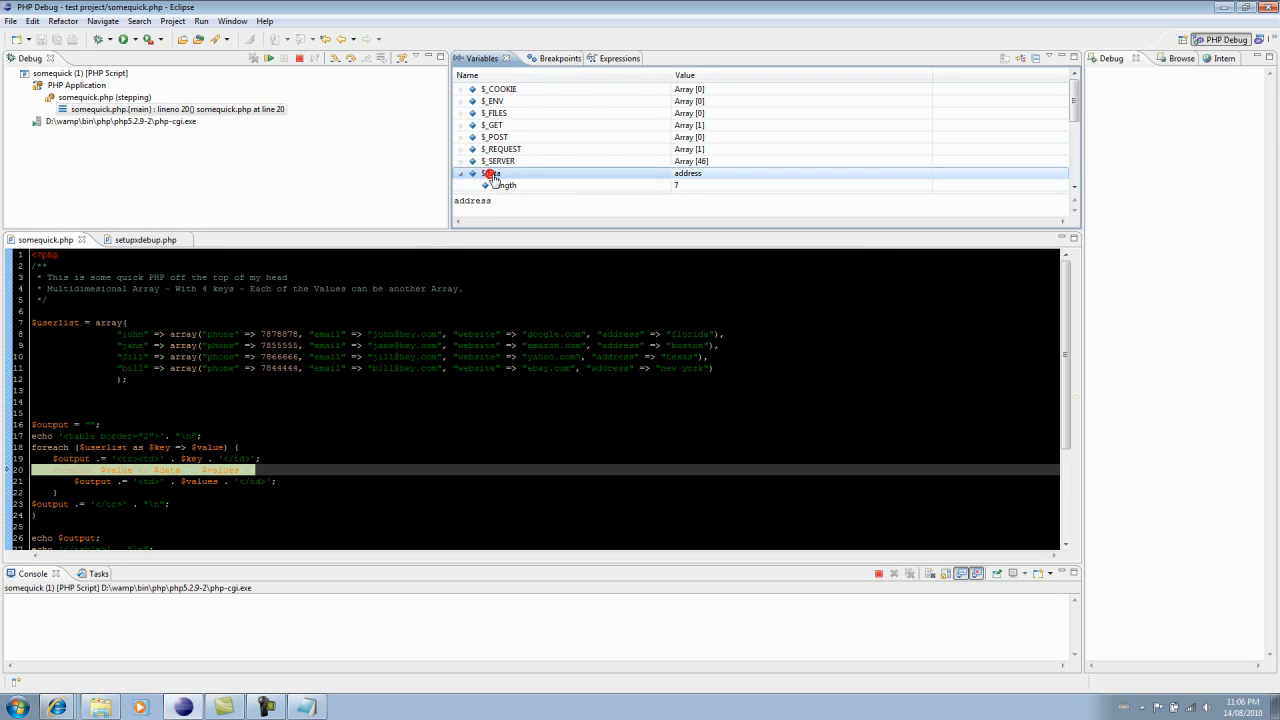
pyautogui.click(463, 137)
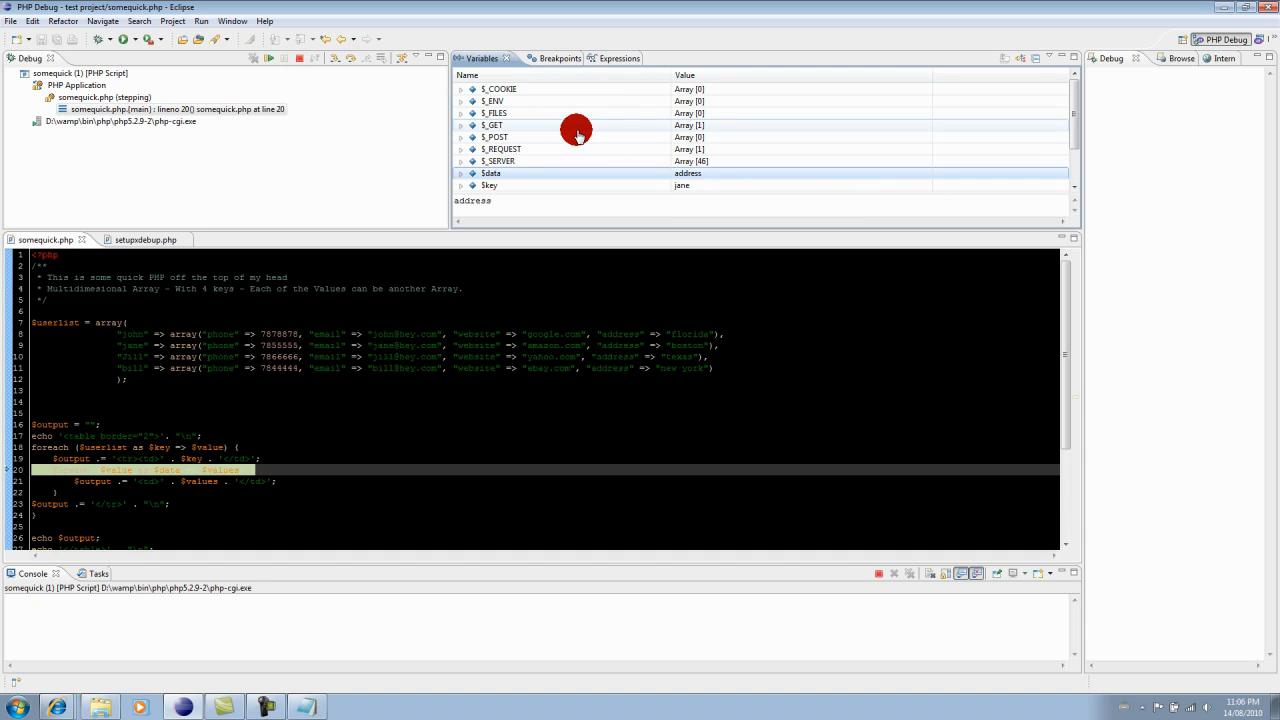
# Step: Review the Breakpoints list, expand $userlist's four entries, and reach line 21
pyautogui.click(537, 58)
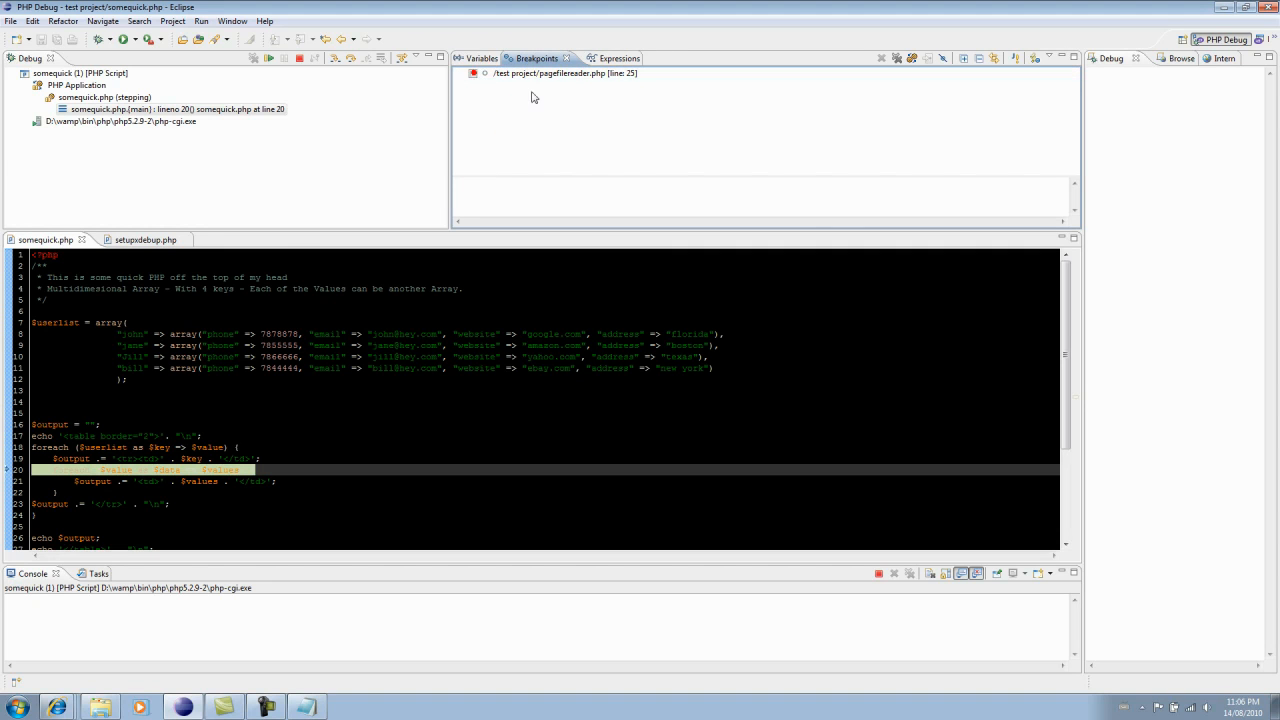
pyautogui.click(480, 58)
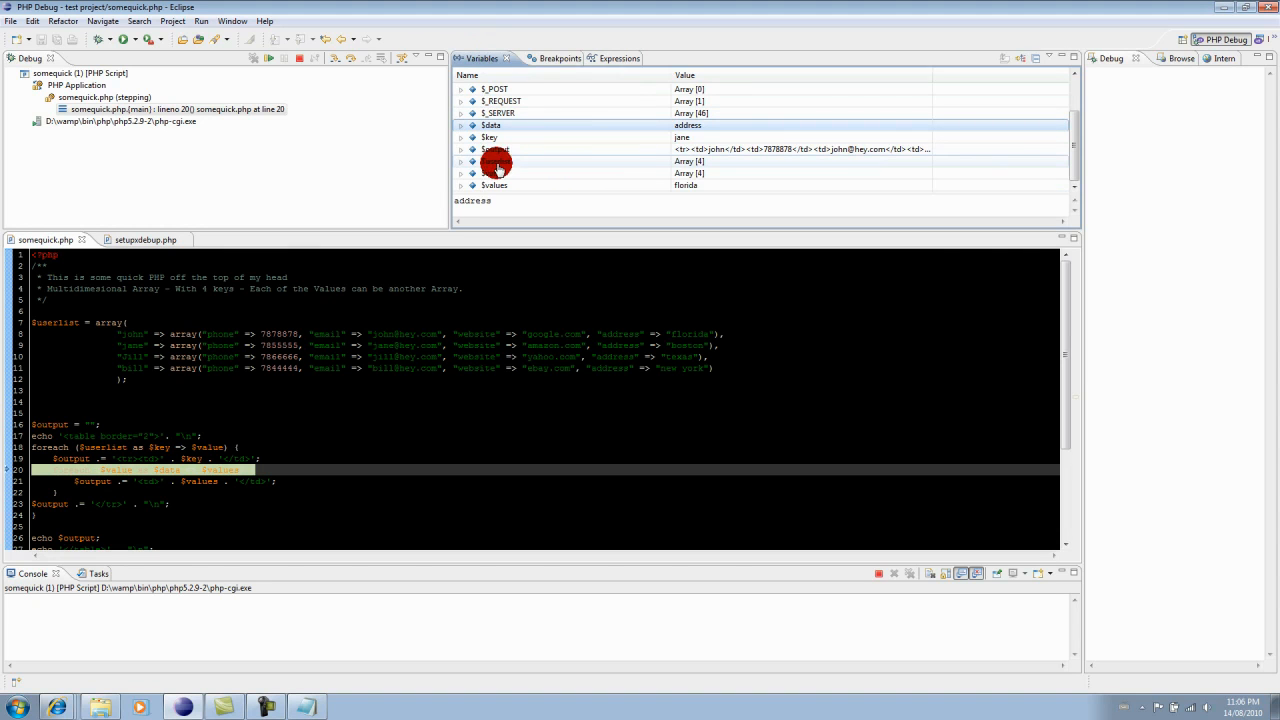
pyautogui.click(461, 161)
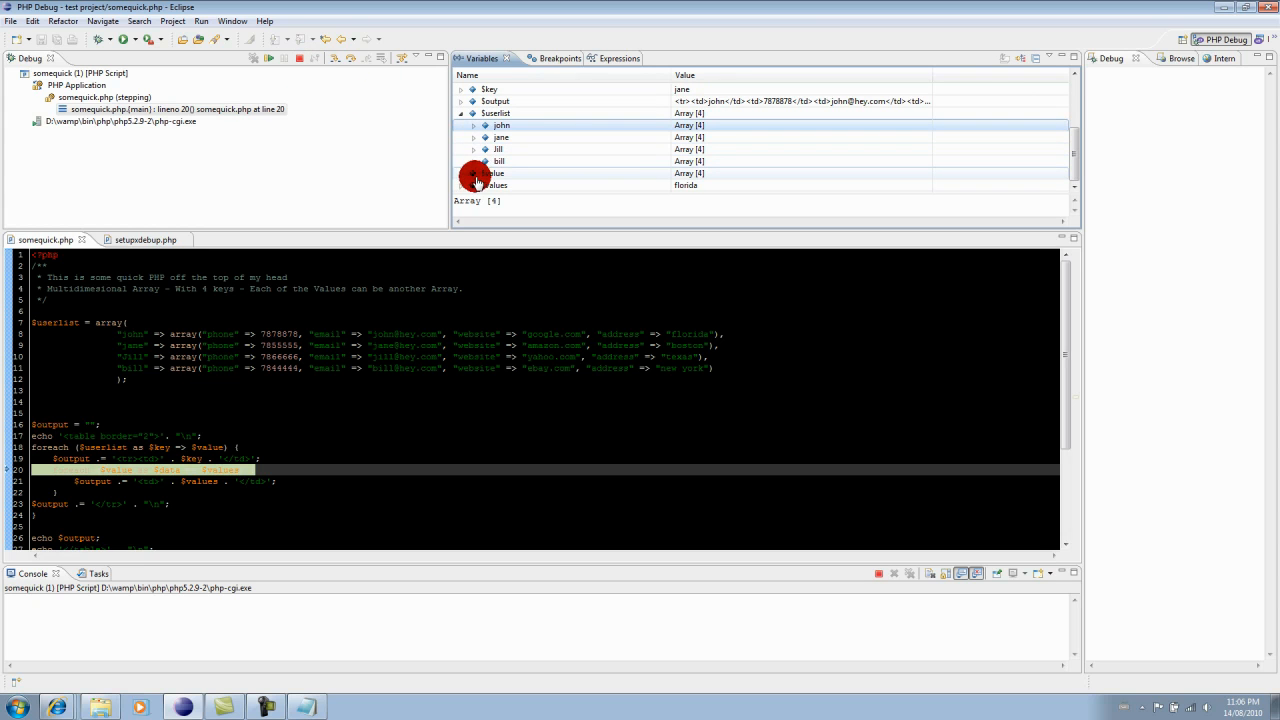
pyautogui.click(461, 173)
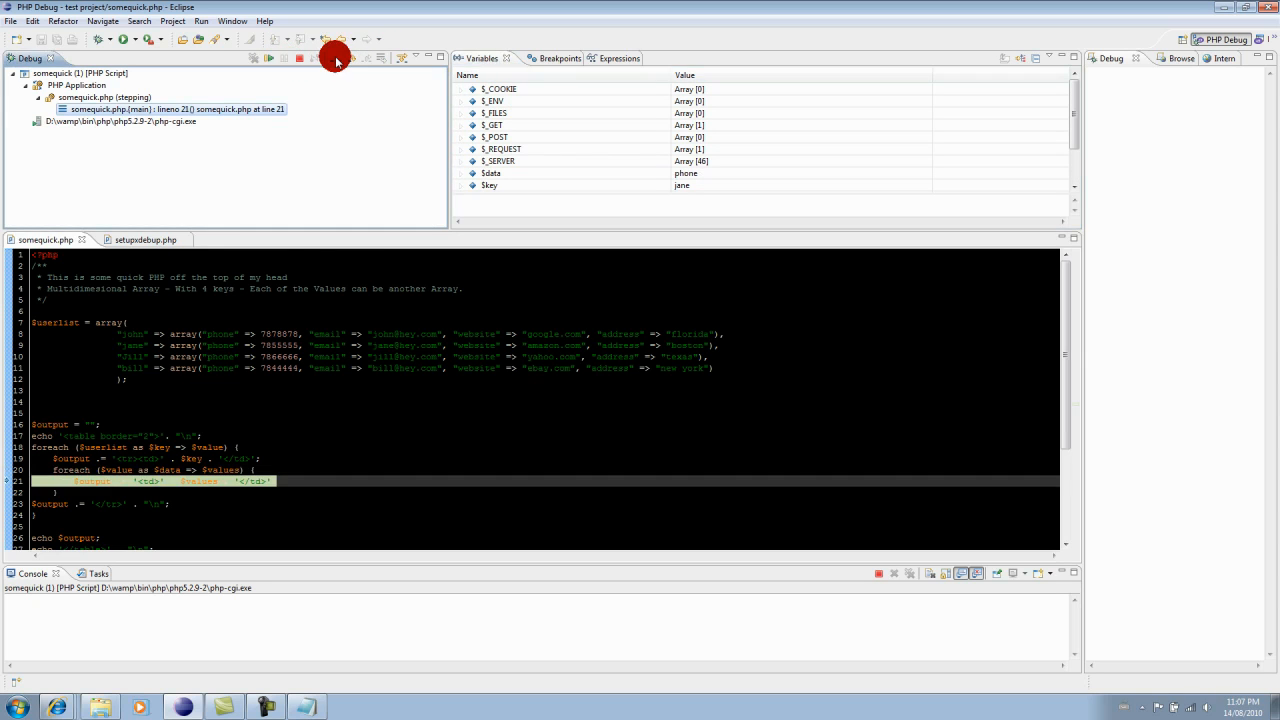
# Step: Resume somequick.php to termination and scroll through both user tables in Browser Output
pyautogui.click(299, 57)
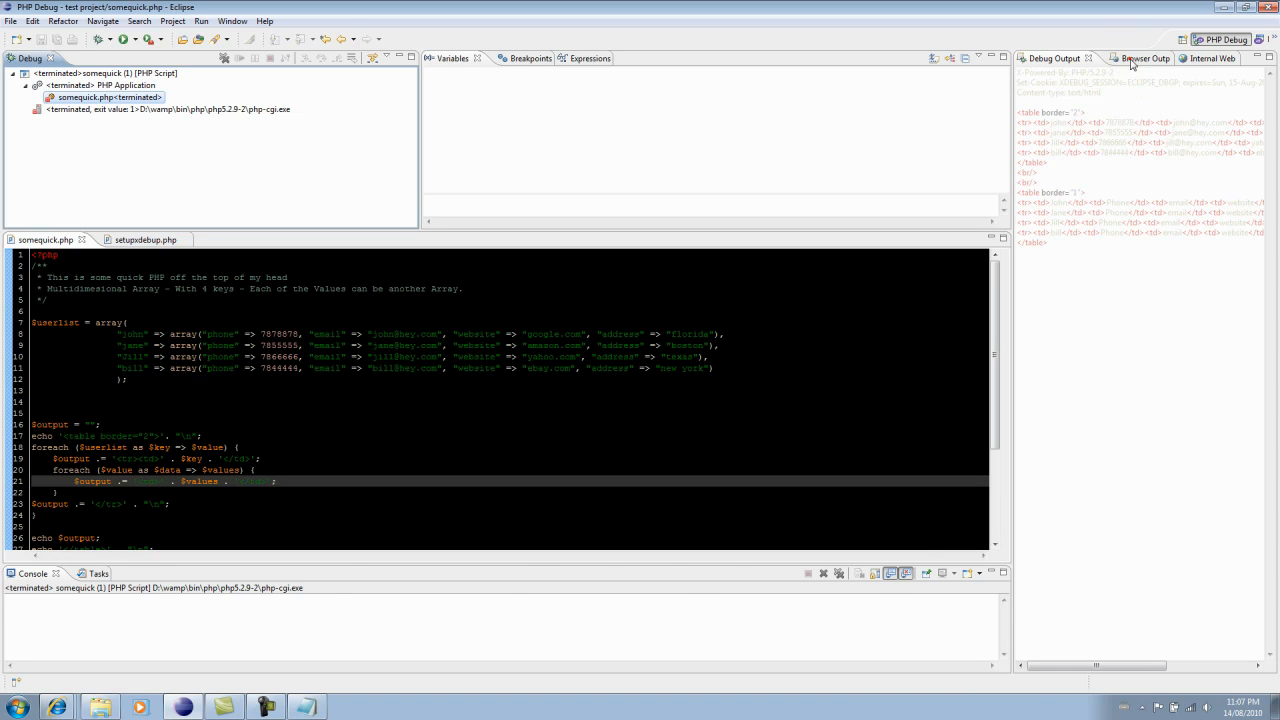
pyautogui.click(1144, 58)
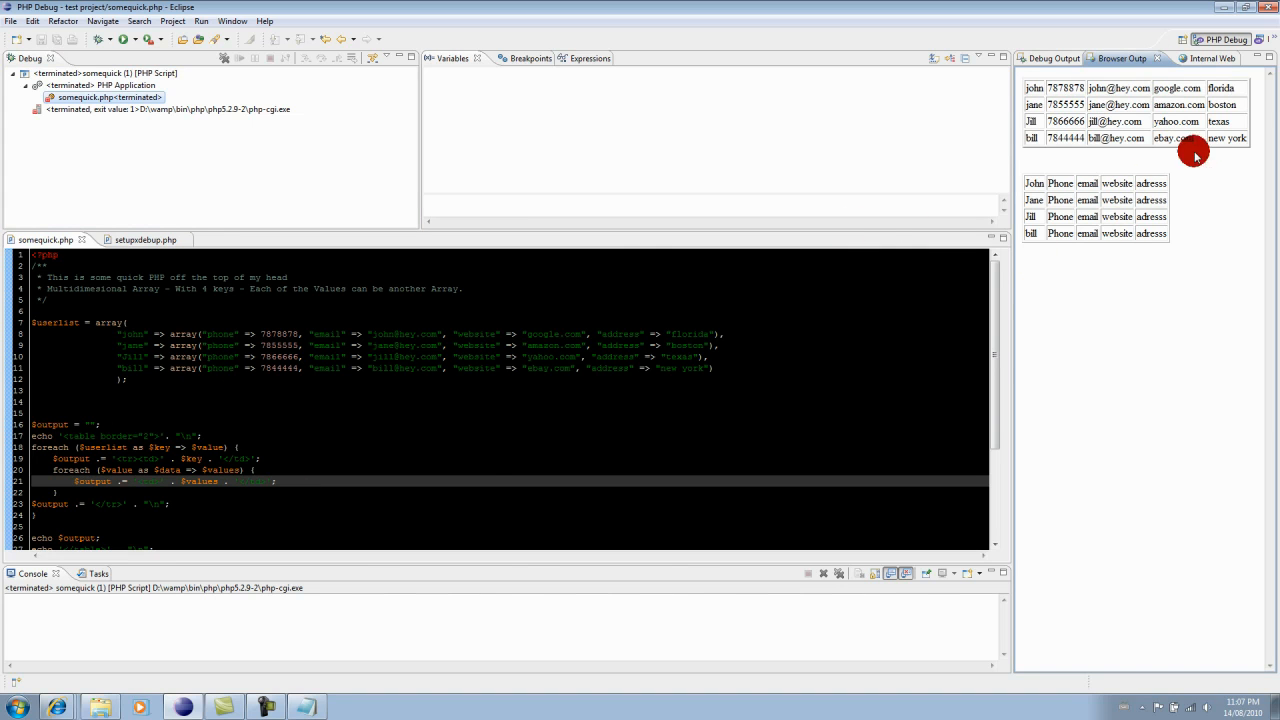
pyautogui.moveTo(1040, 258)
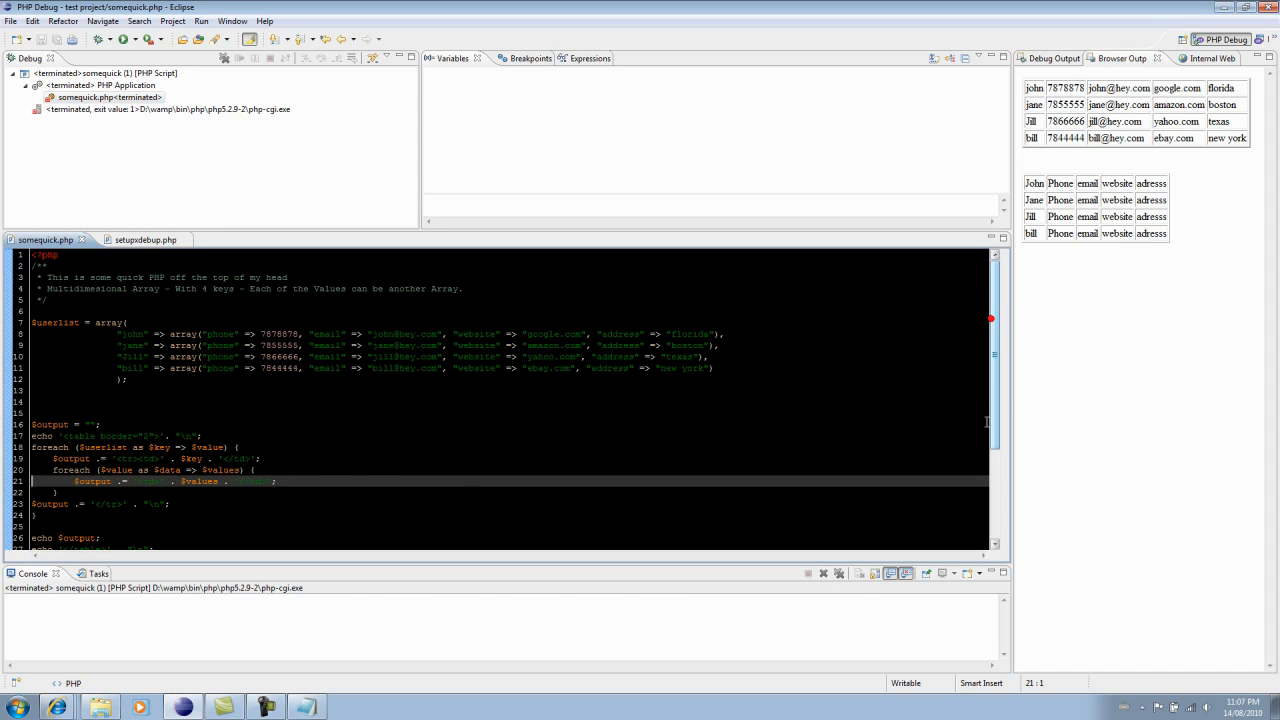
pyautogui.scroll(-3)
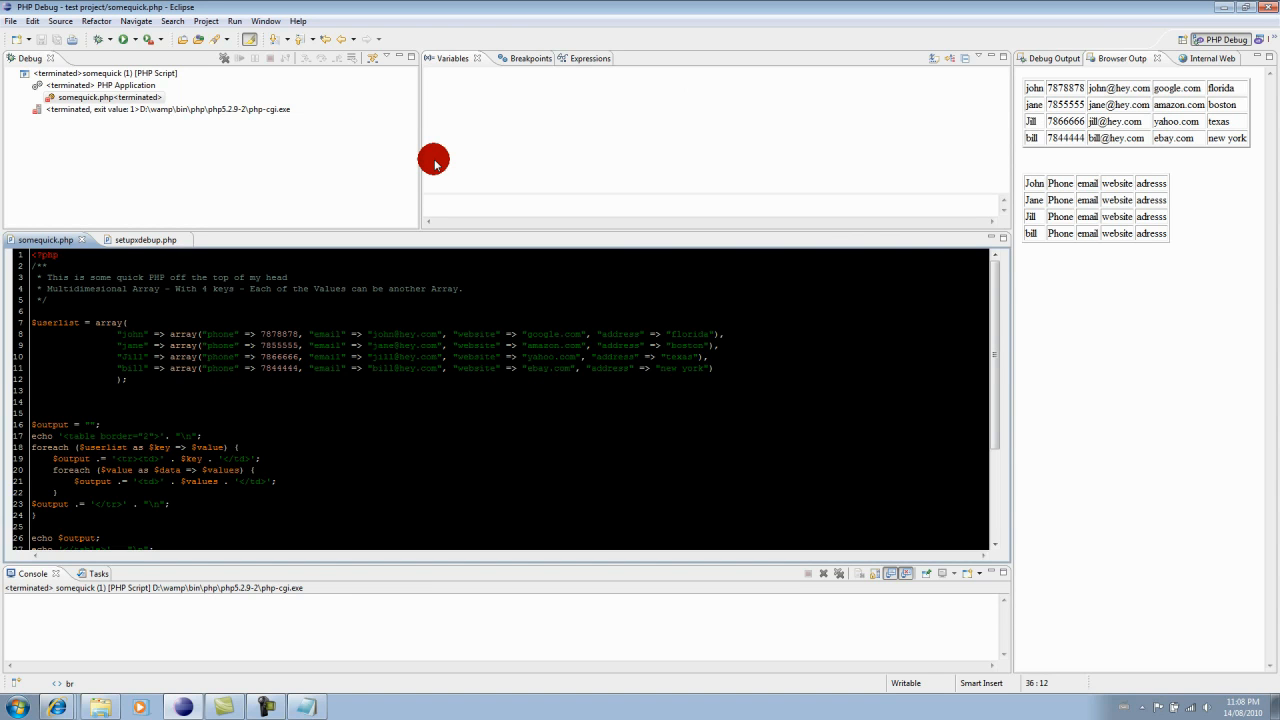
pyautogui.moveTo(435, 160)
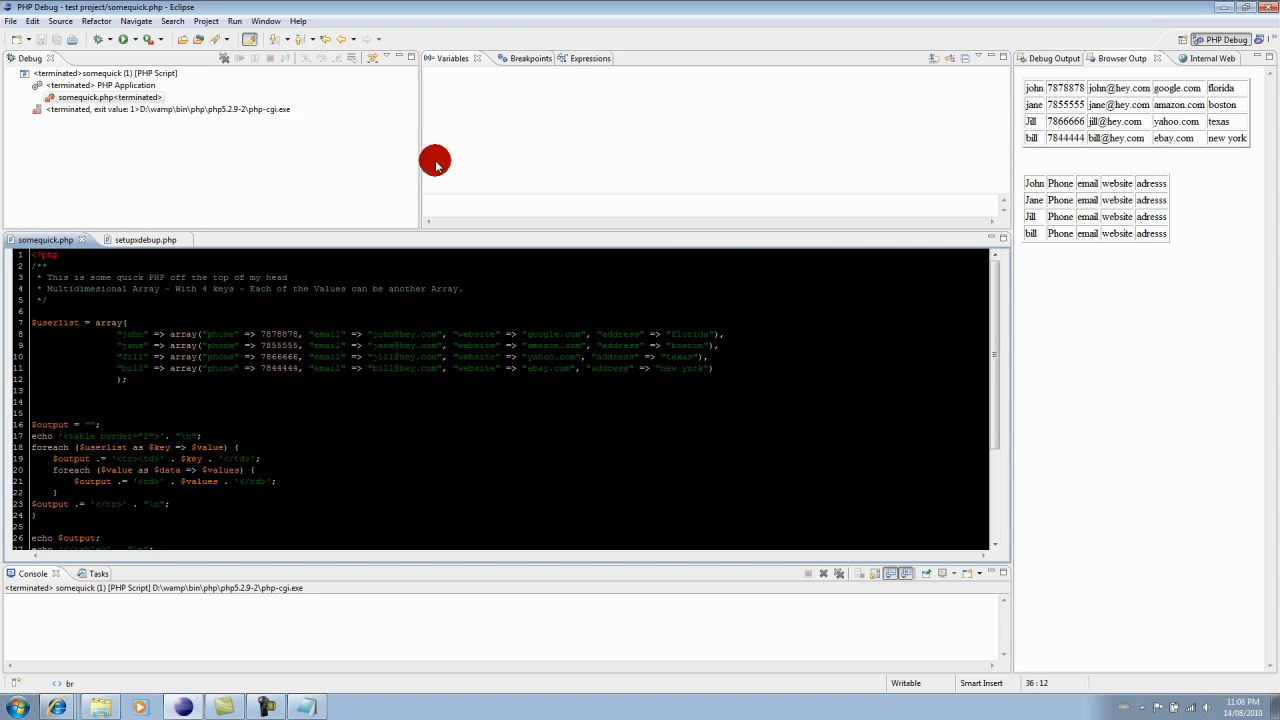
pyautogui.moveTo(460, 175)
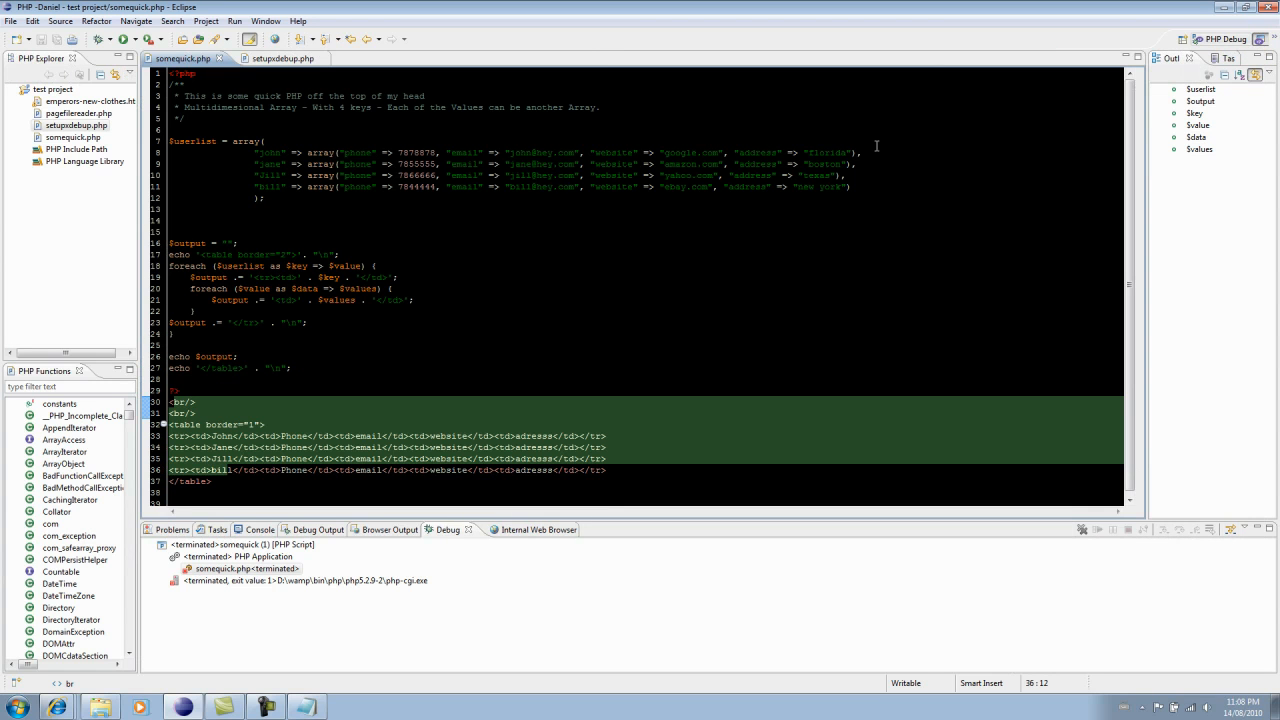
# Step: Show the setupxdebug.php notes in the PHP perspective, scrolled to the final steps
pyautogui.click(280, 58)
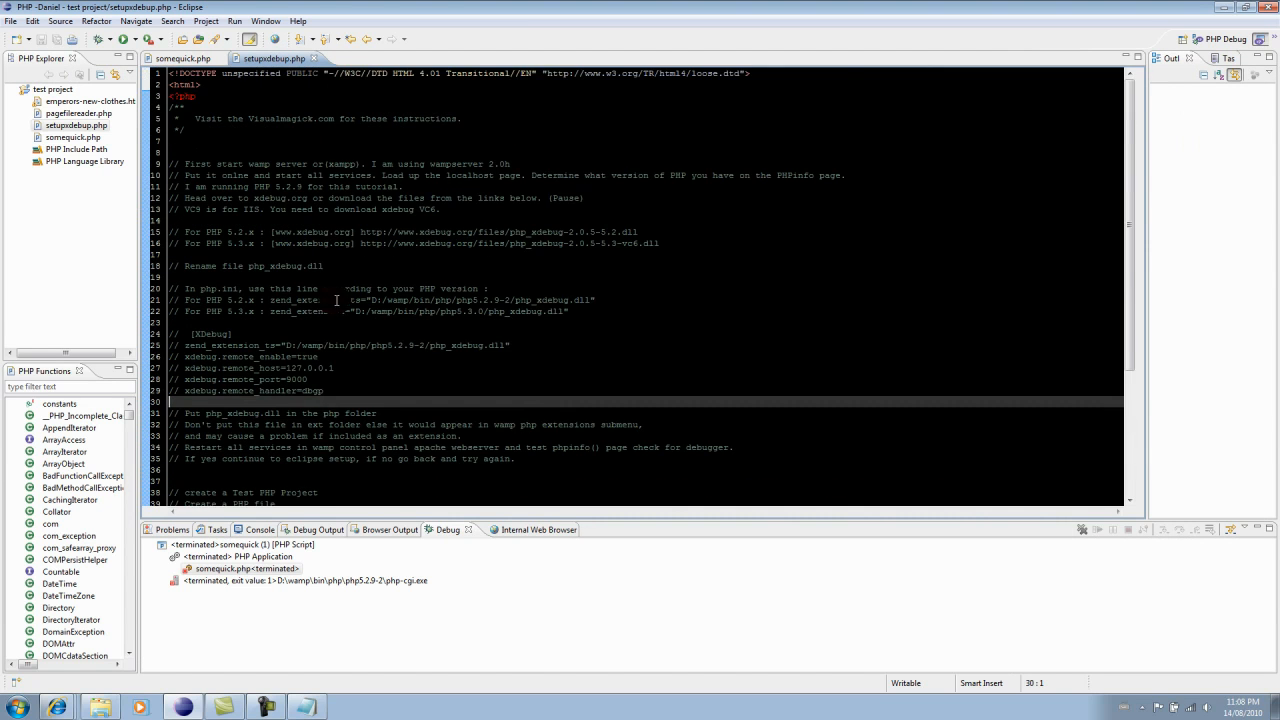
pyautogui.scroll(-3)
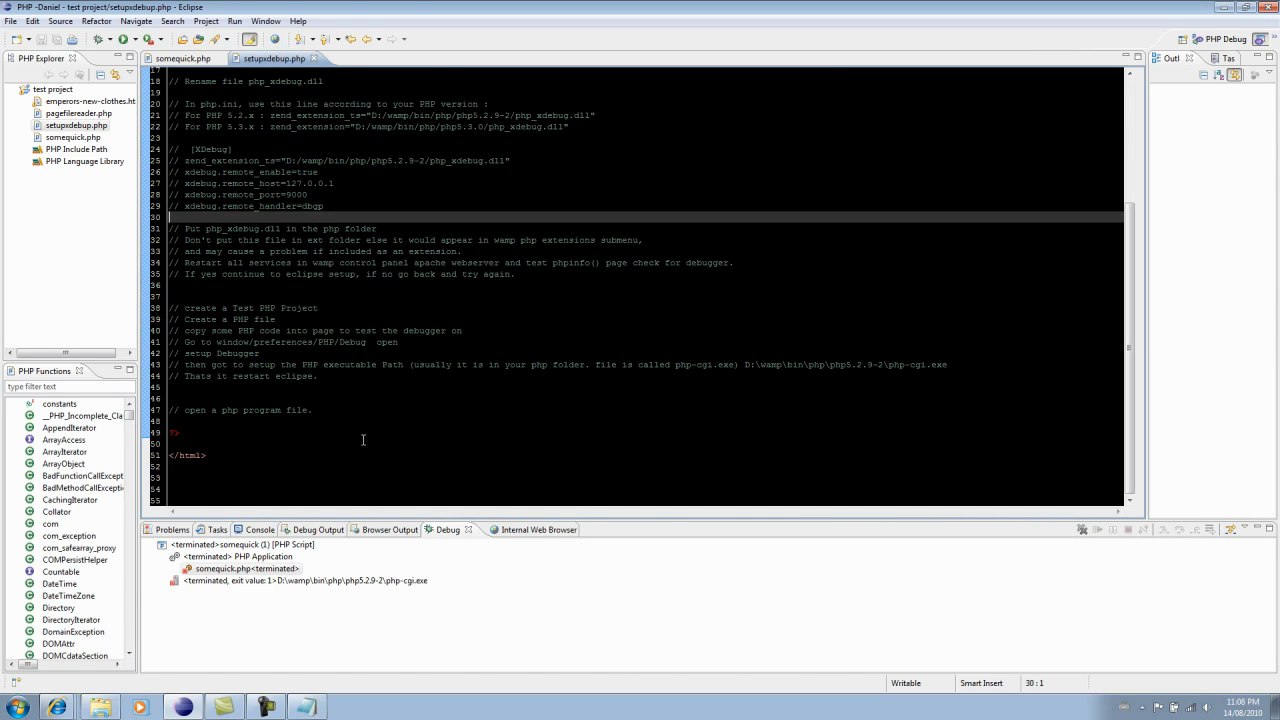
pyautogui.moveTo(349, 389)
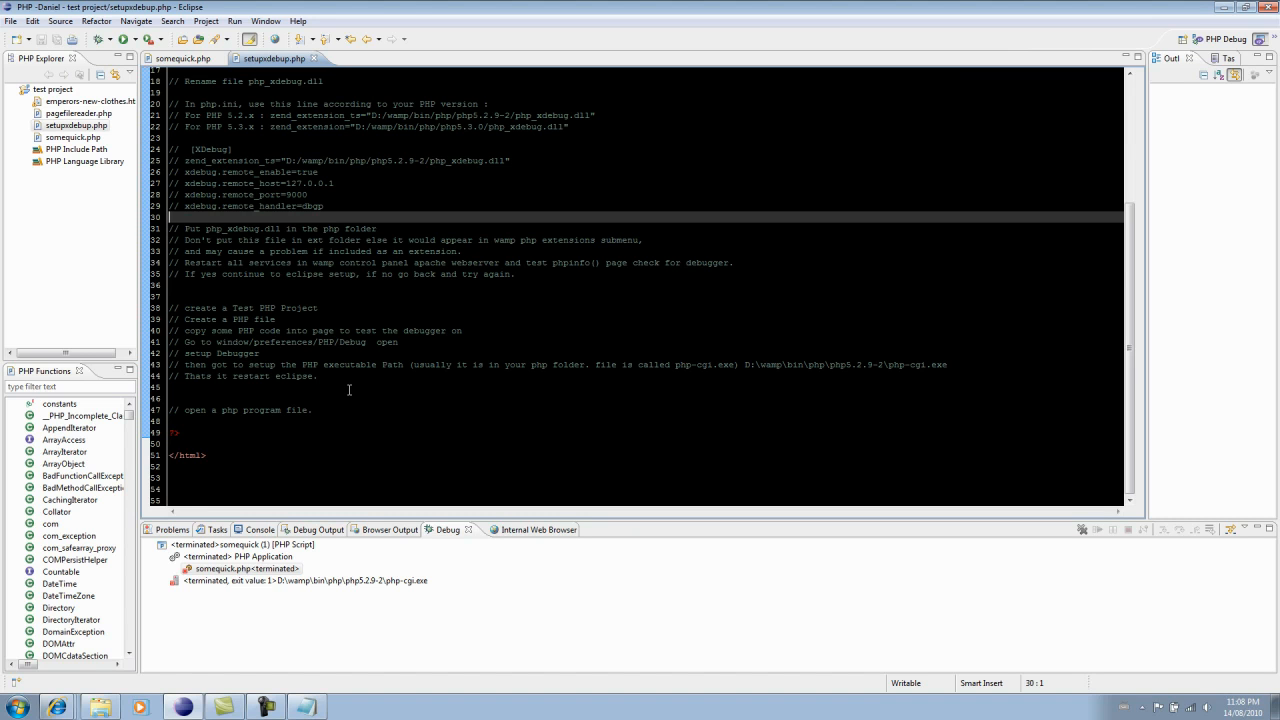
pyautogui.moveTo(578, 331)
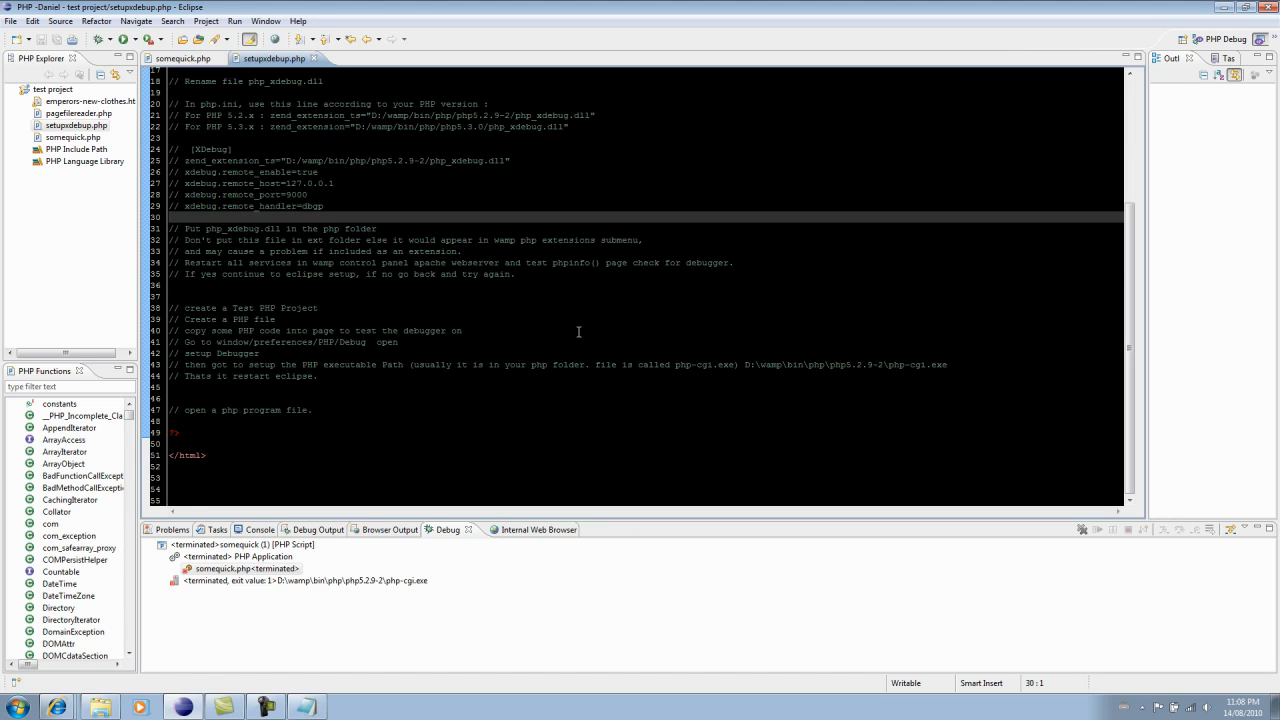